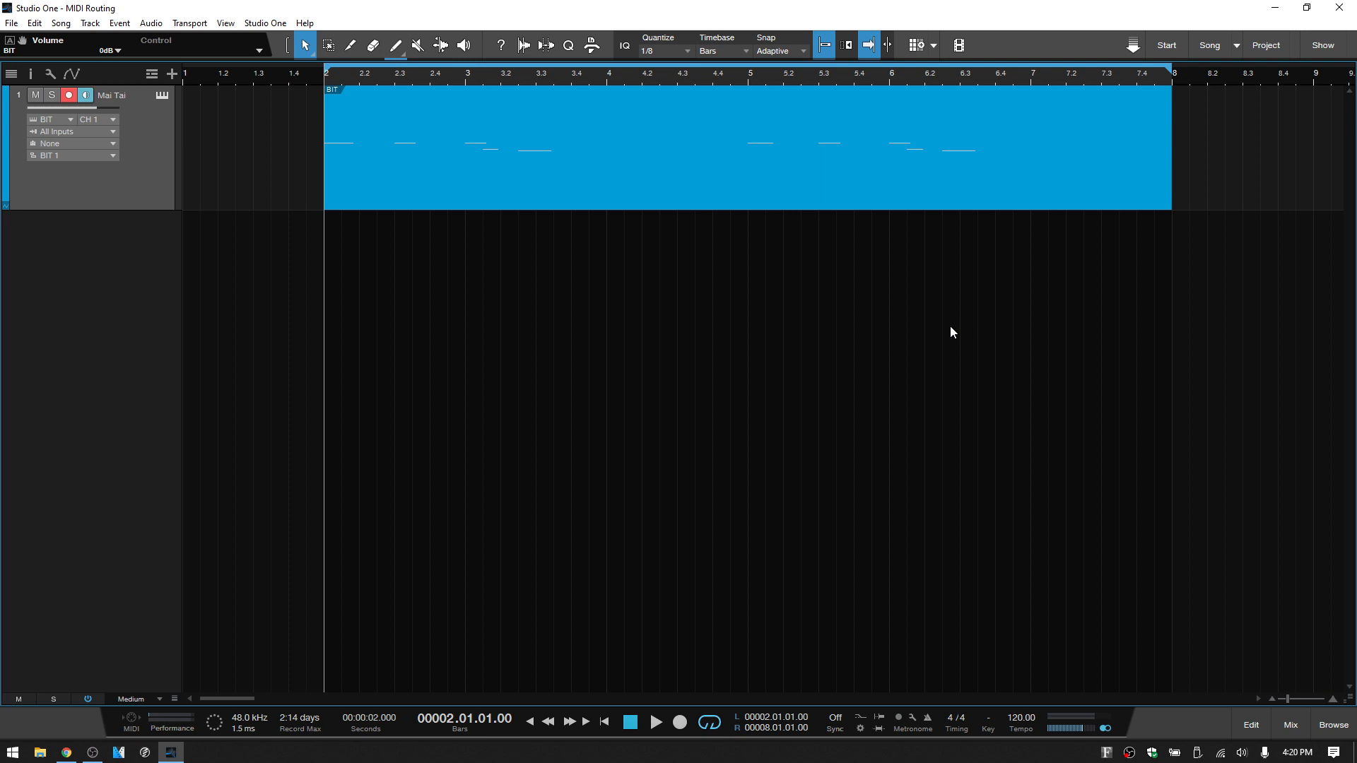
{"action": "mouse_move", "coordinate": [149, 201]}
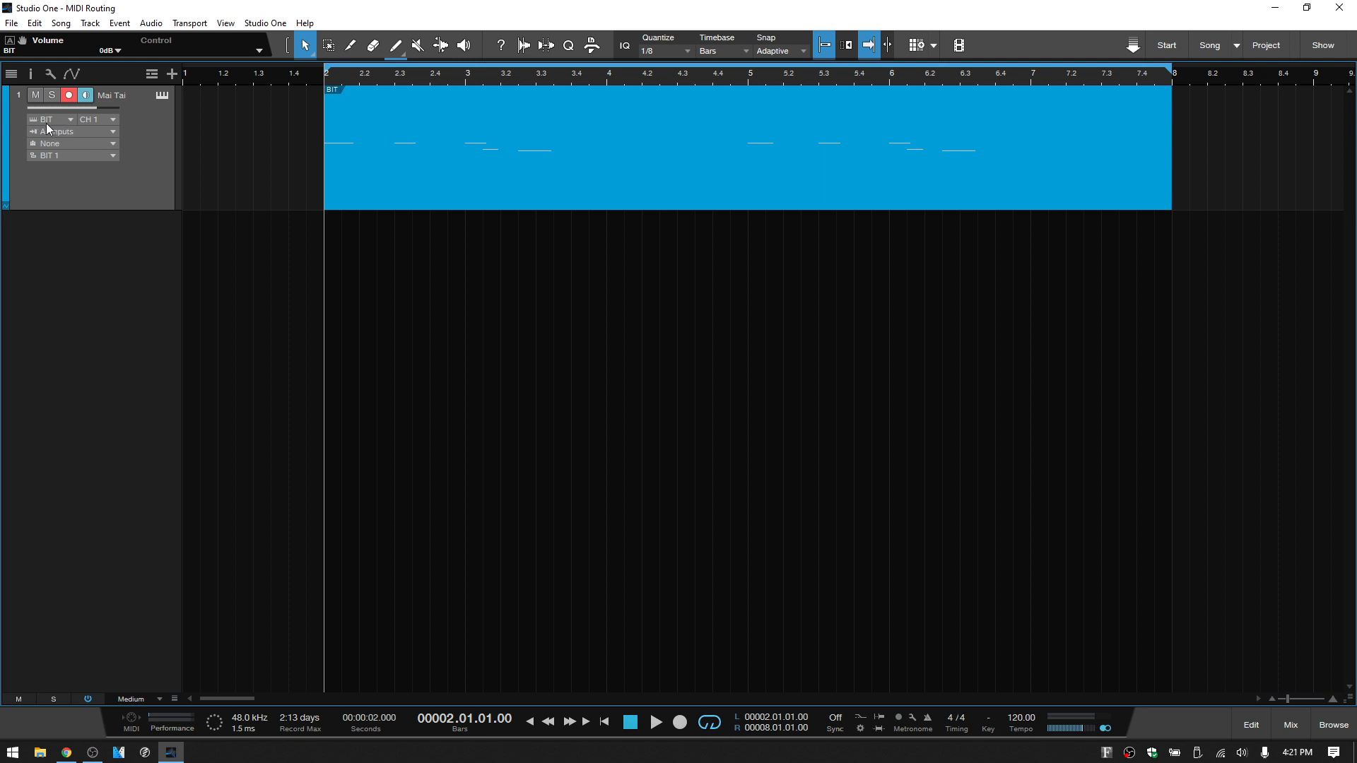
{"action": "mouse_move", "coordinate": [69, 121]}
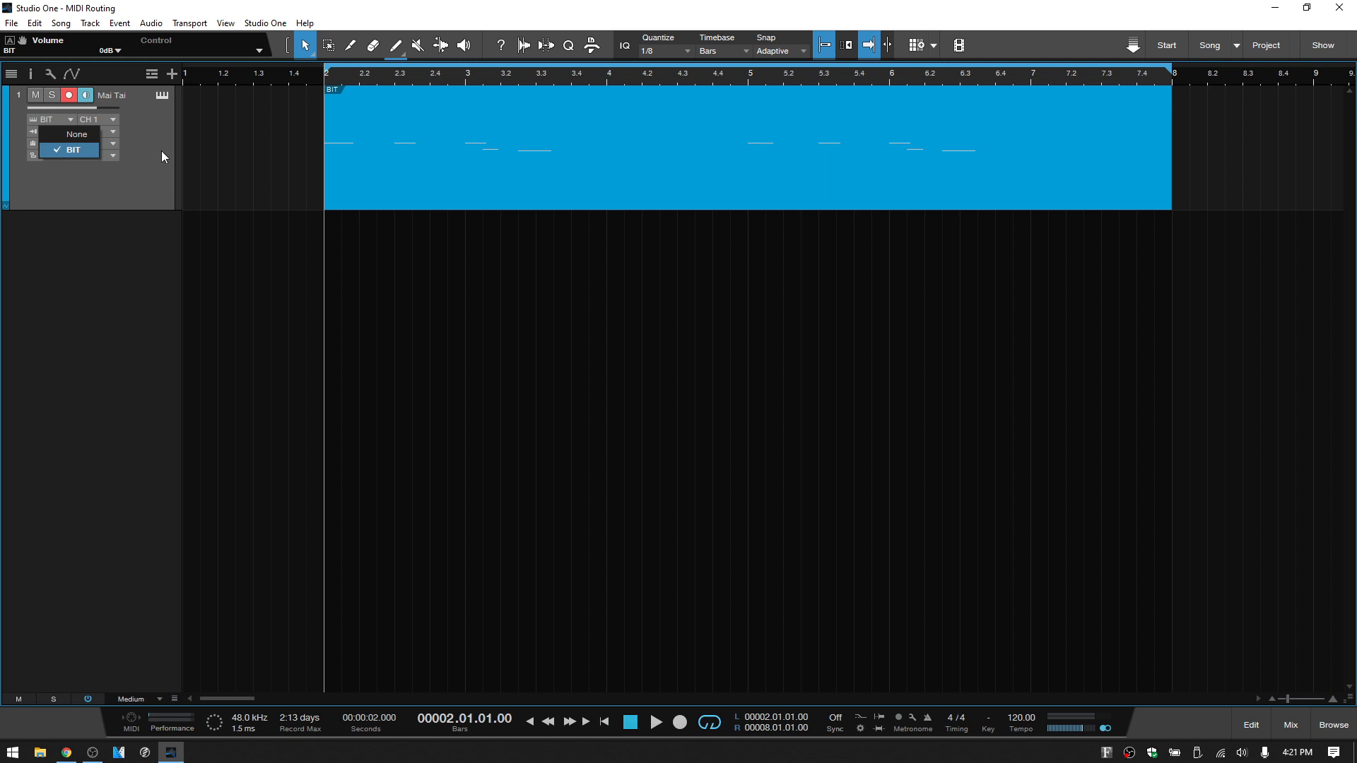
Step: Keep BIT as the track's instrument, audition the note part, then stop and rewind
{"action": "left_click", "coordinate": [74, 150]}
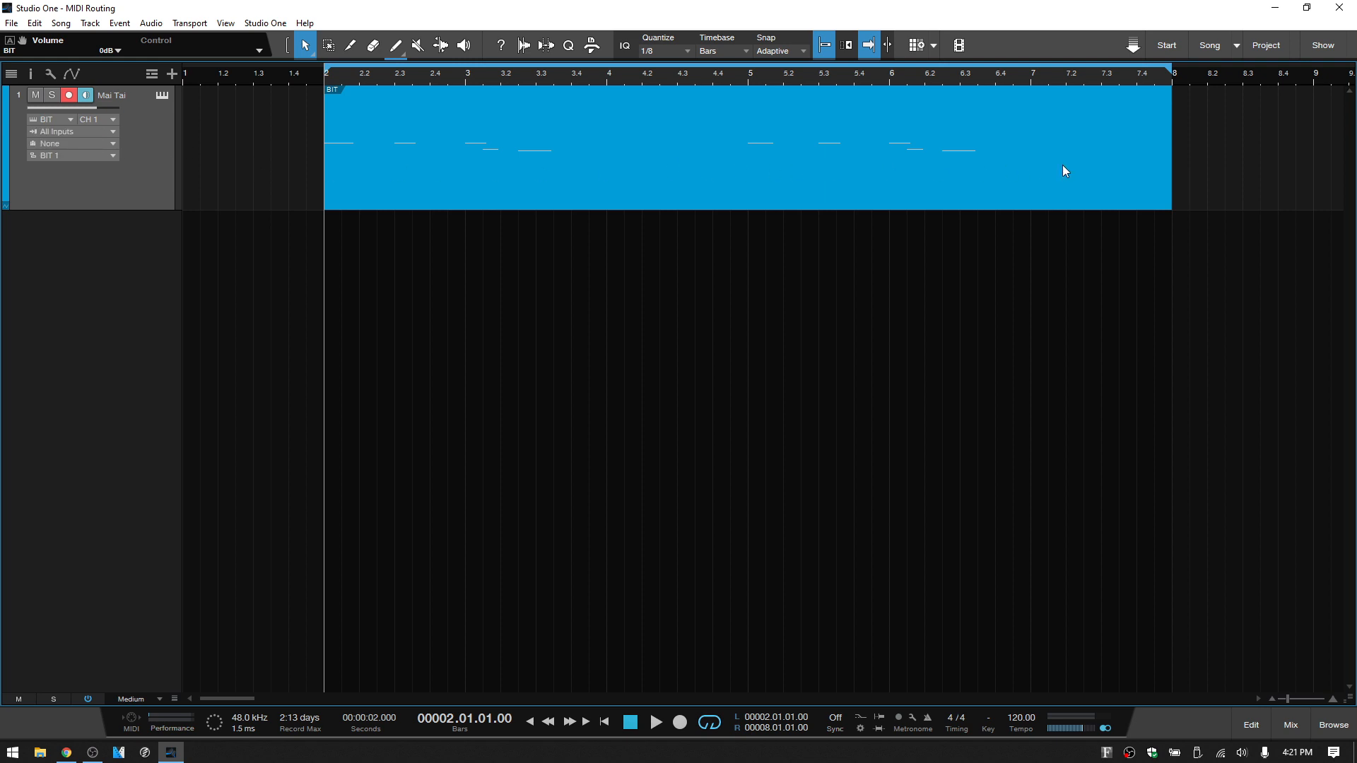
{"action": "mouse_move", "coordinate": [912, 167]}
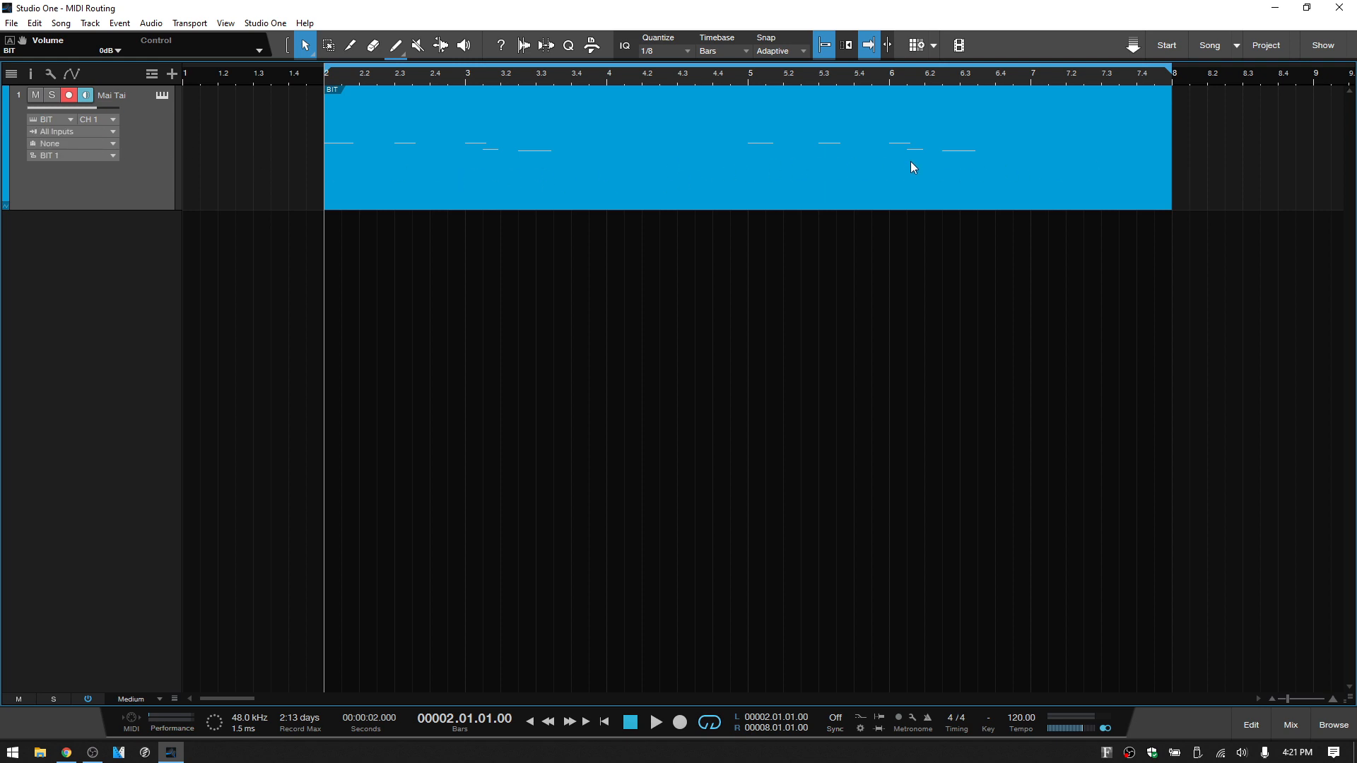
{"action": "right_click", "coordinate": [912, 167]}
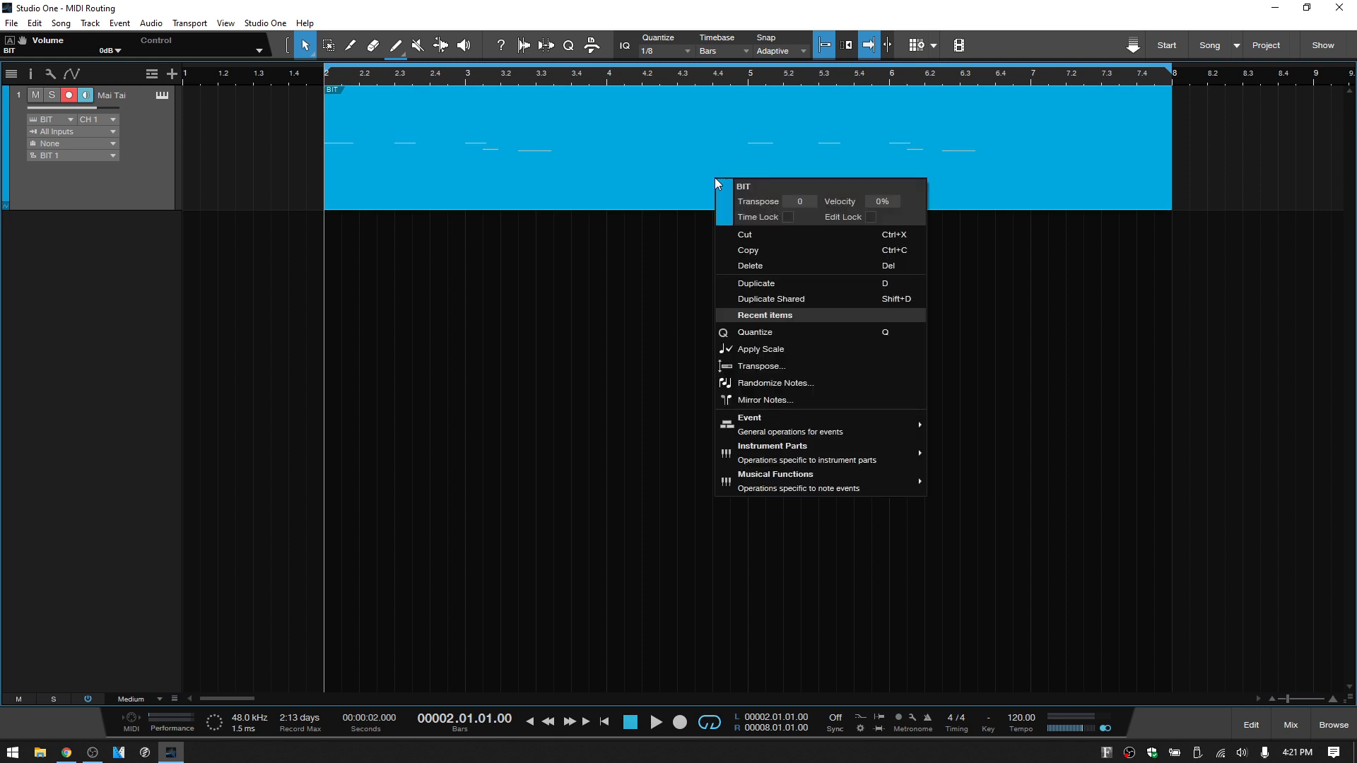
{"action": "left_click", "coordinate": [457, 429]}
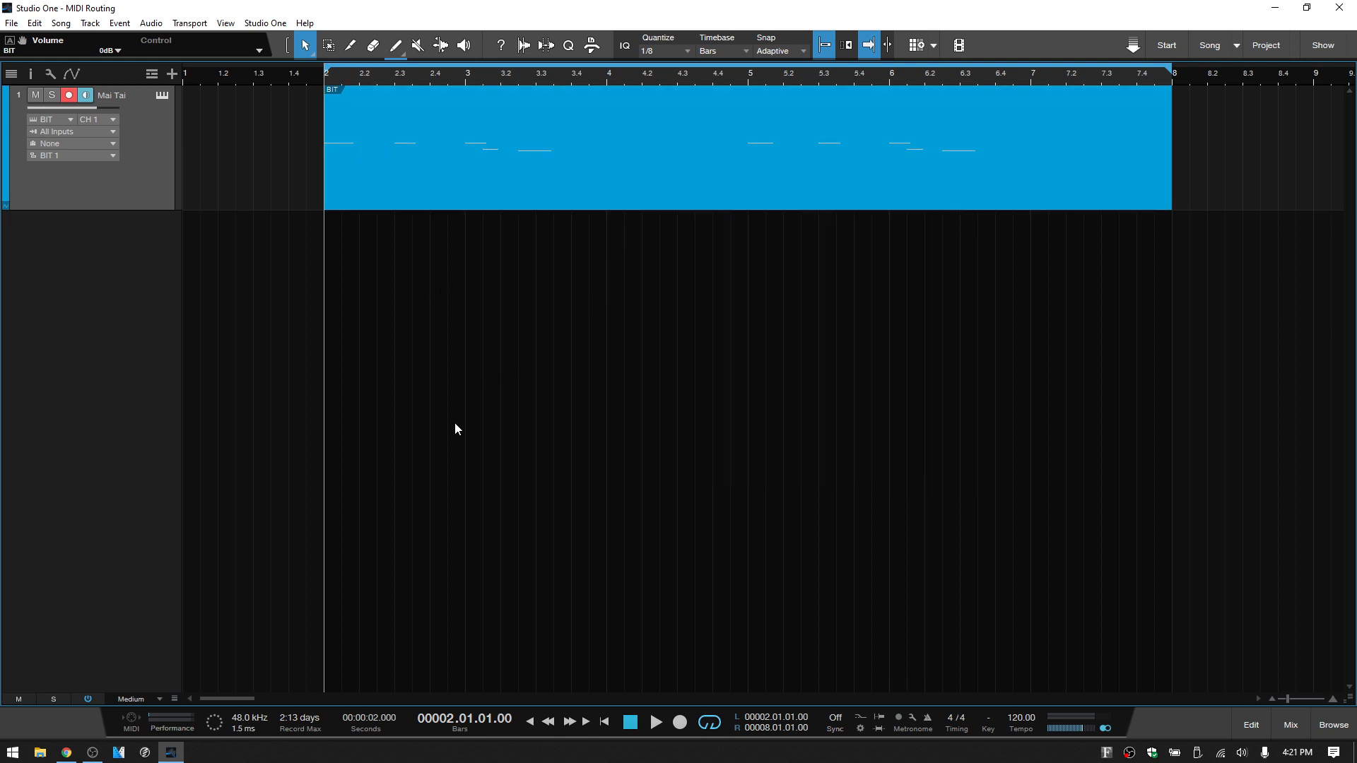
{"action": "mouse_move", "coordinate": [635, 407]}
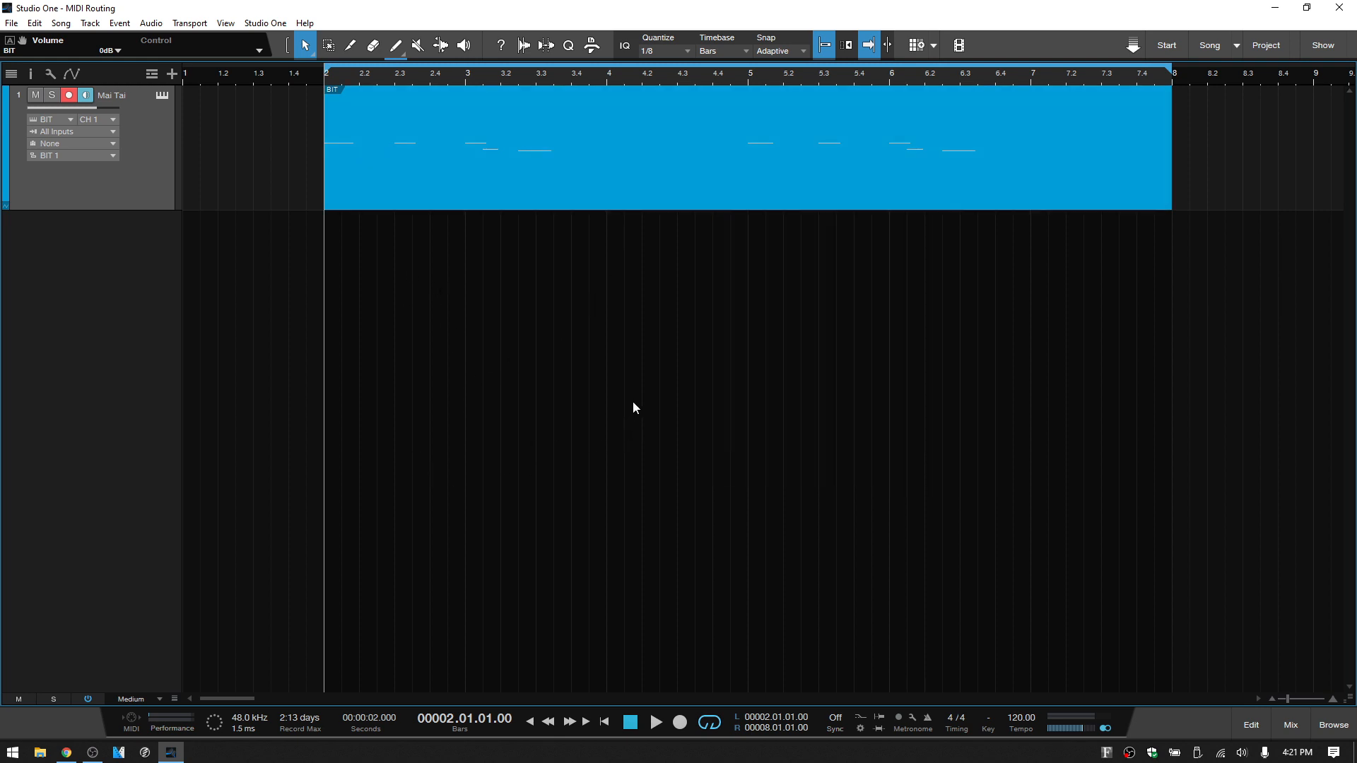
{"action": "mouse_move", "coordinate": [599, 176]}
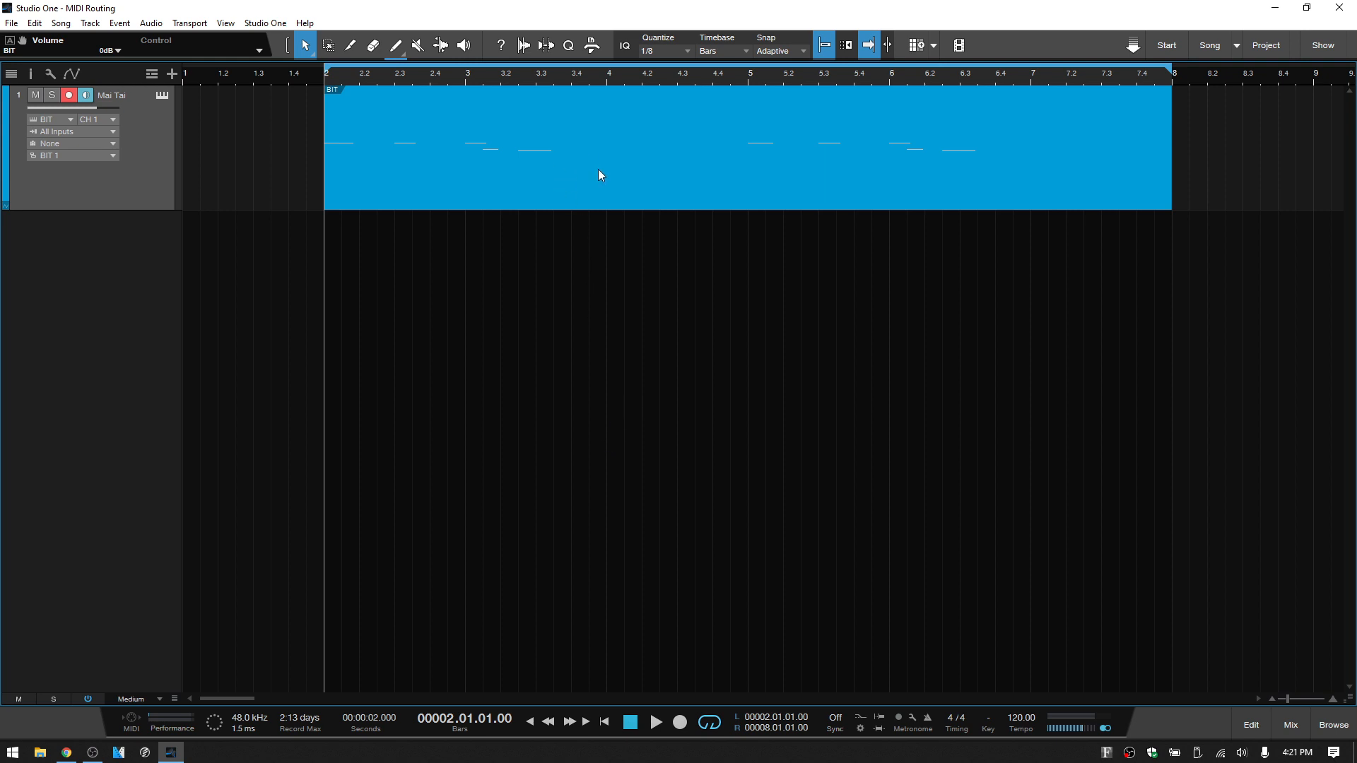
{"action": "mouse_move", "coordinate": [798, 180]}
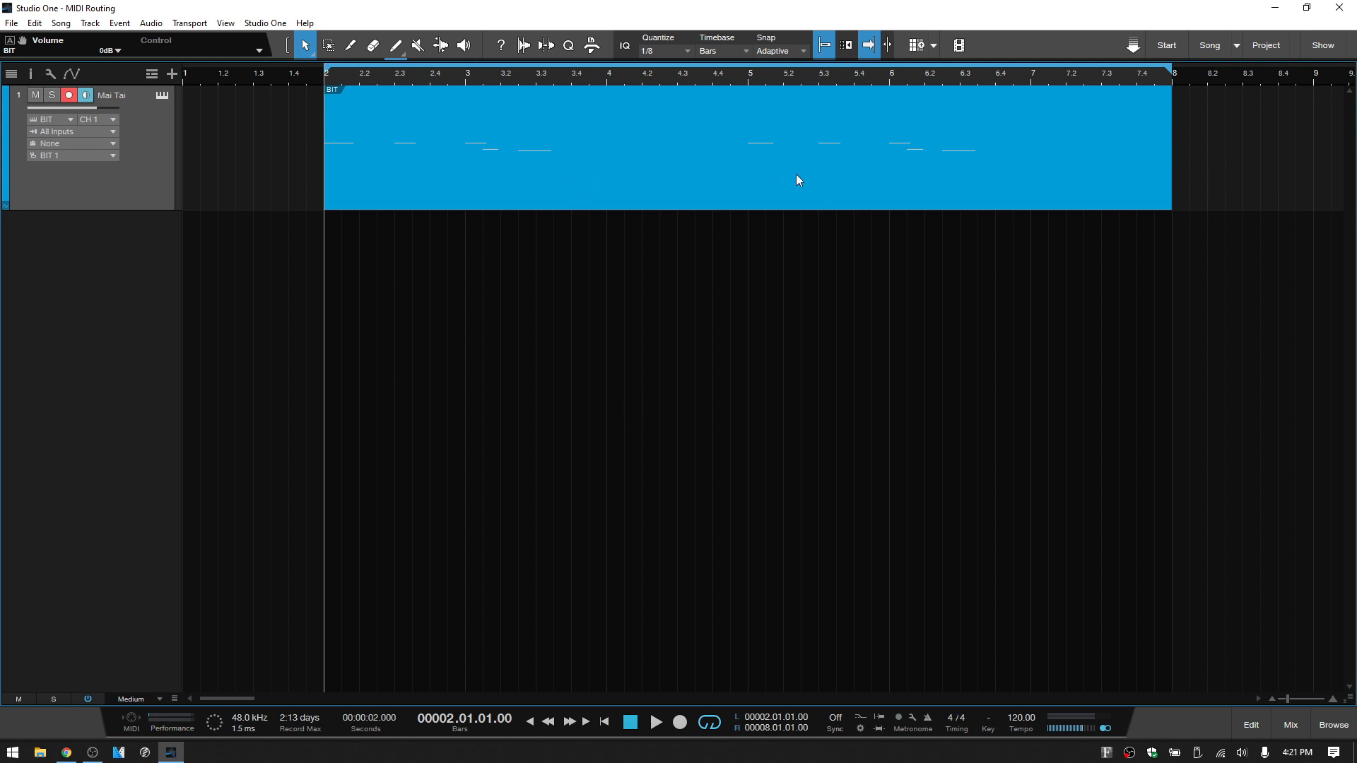
{"action": "mouse_move", "coordinate": [829, 182]}
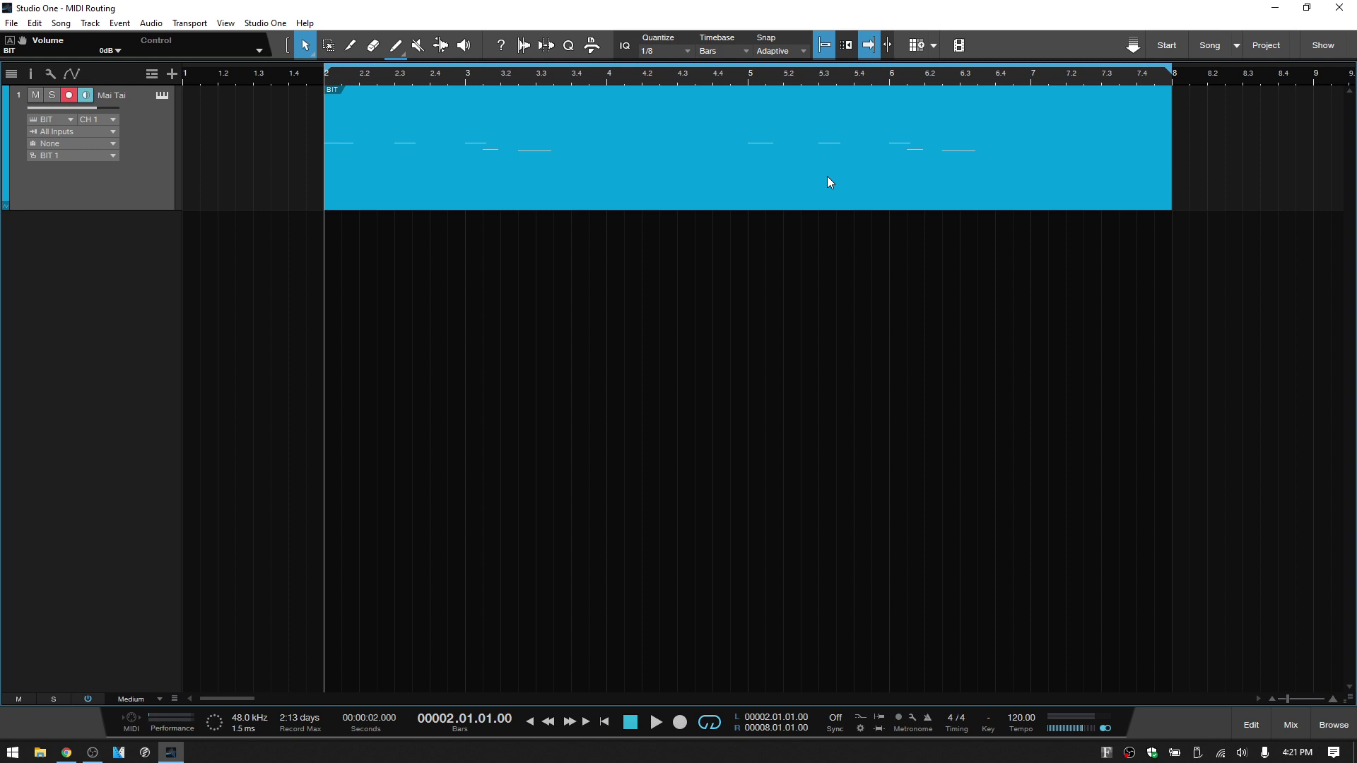
{"action": "mouse_move", "coordinate": [642, 185]}
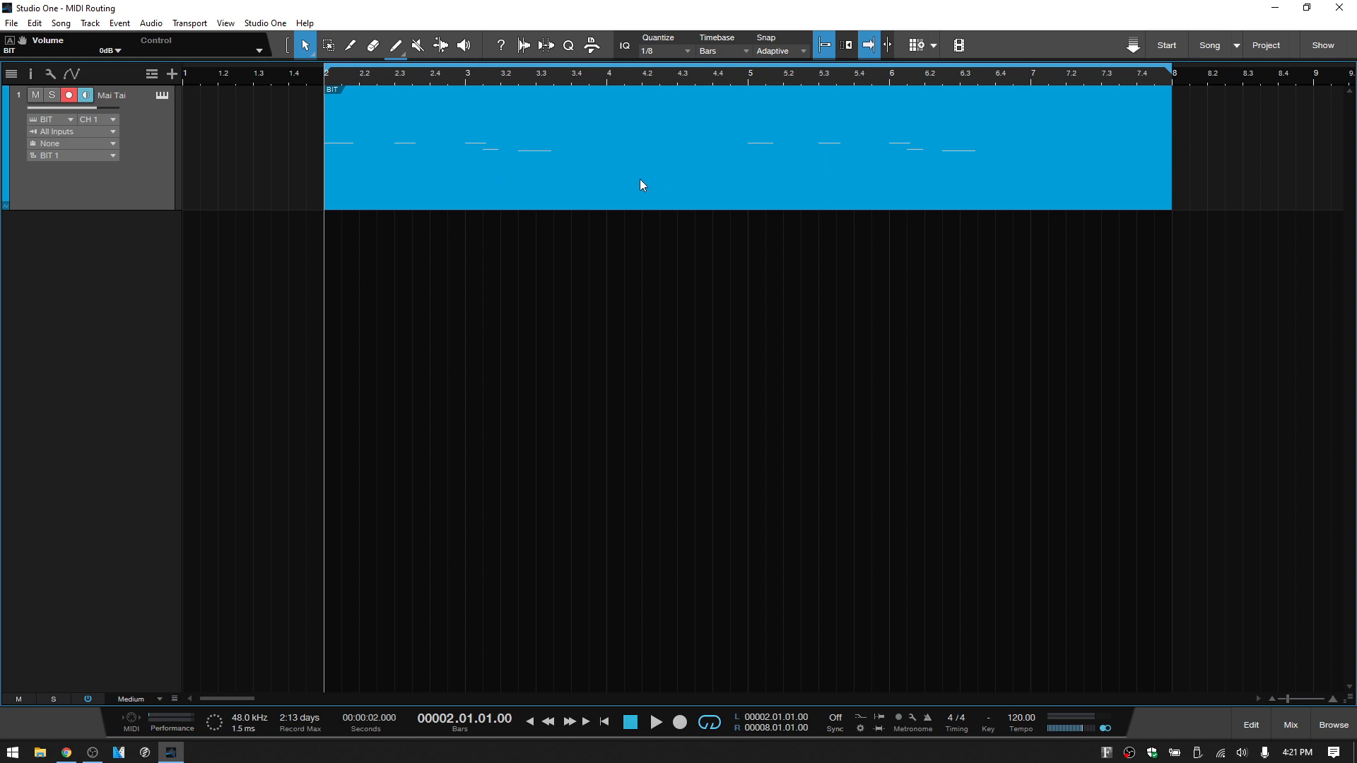
{"action": "mouse_move", "coordinate": [511, 194]}
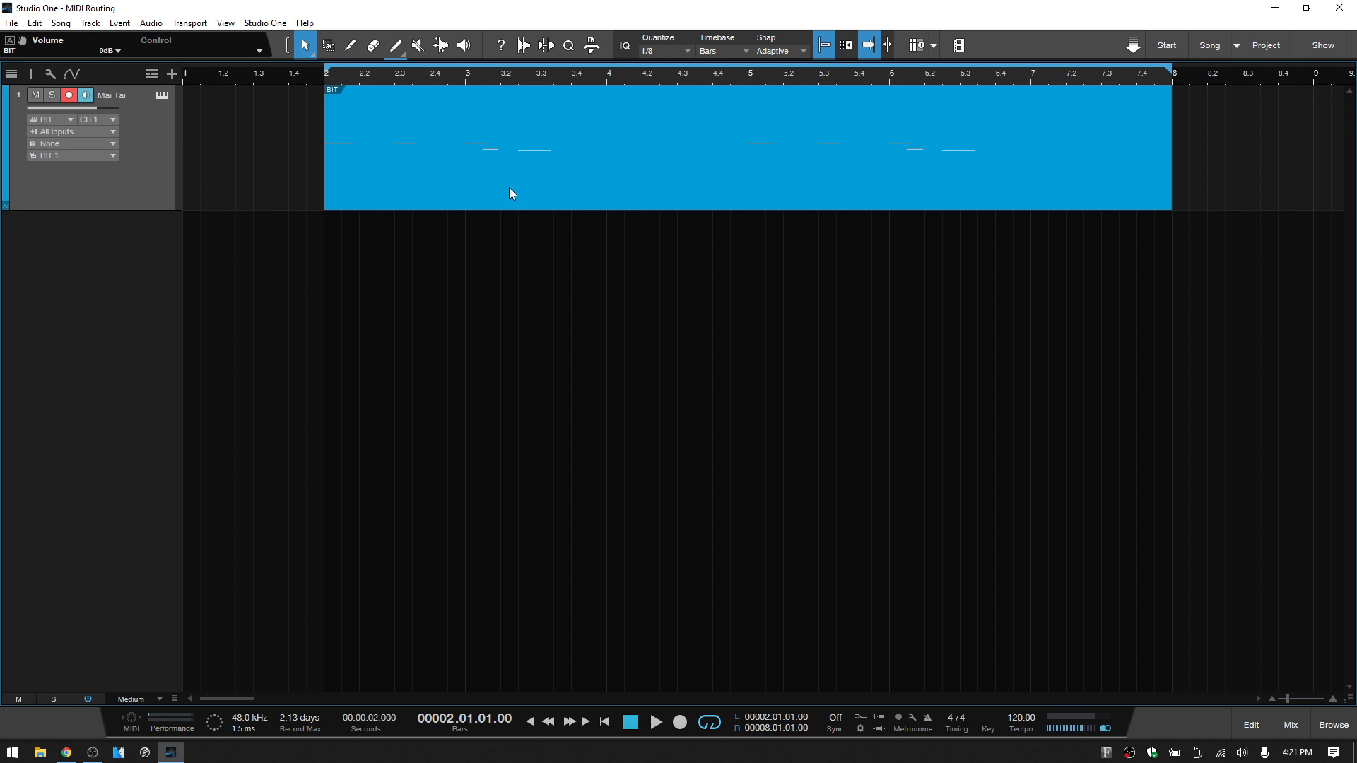
{"action": "mouse_move", "coordinate": [566, 186]}
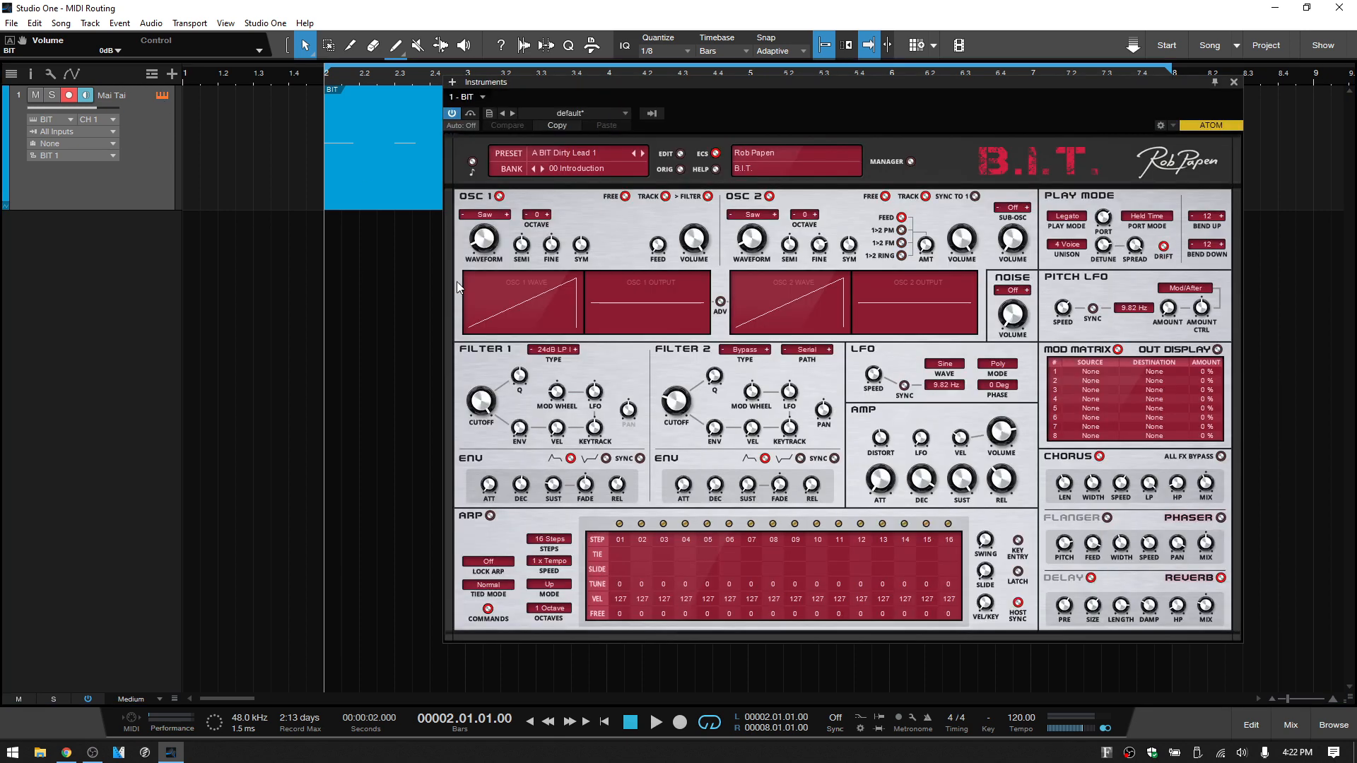
{"action": "left_click", "coordinate": [1233, 82]}
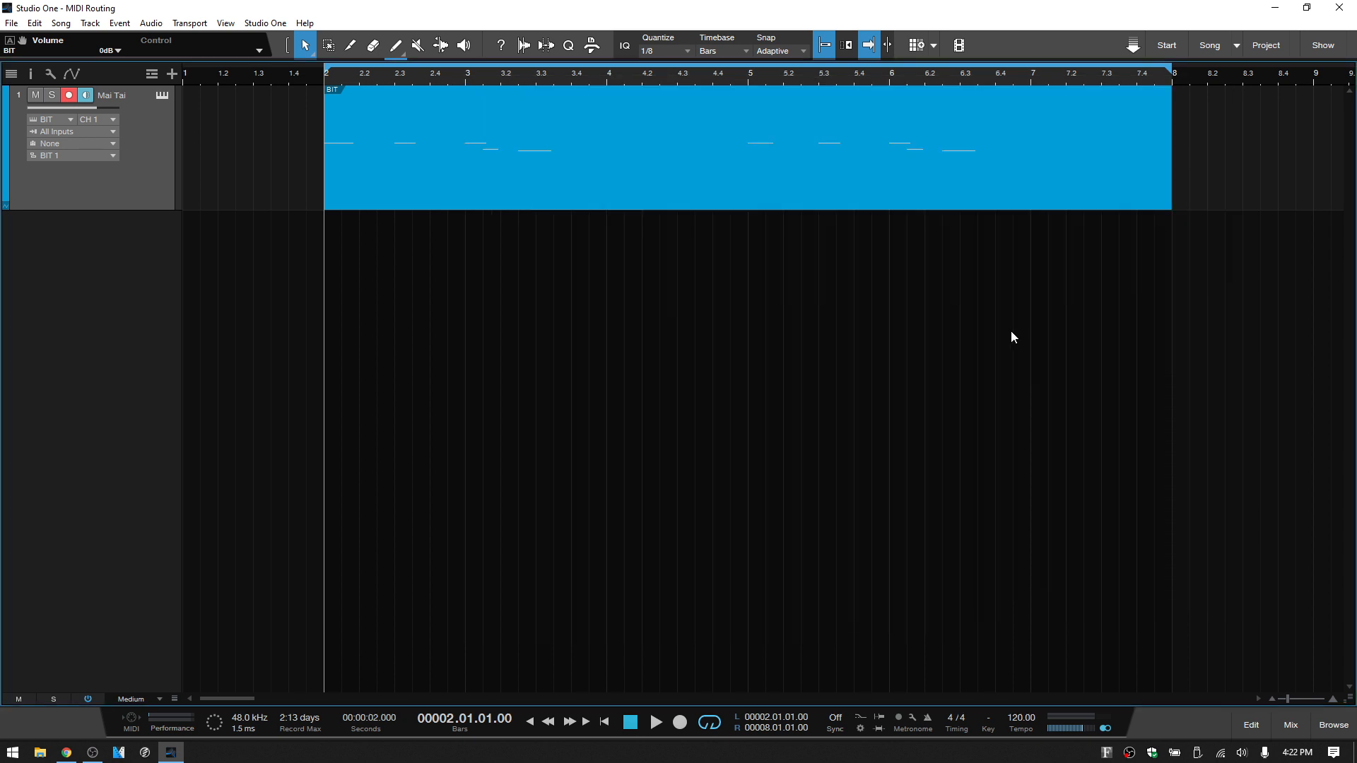
{"action": "left_click", "coordinate": [654, 723]}
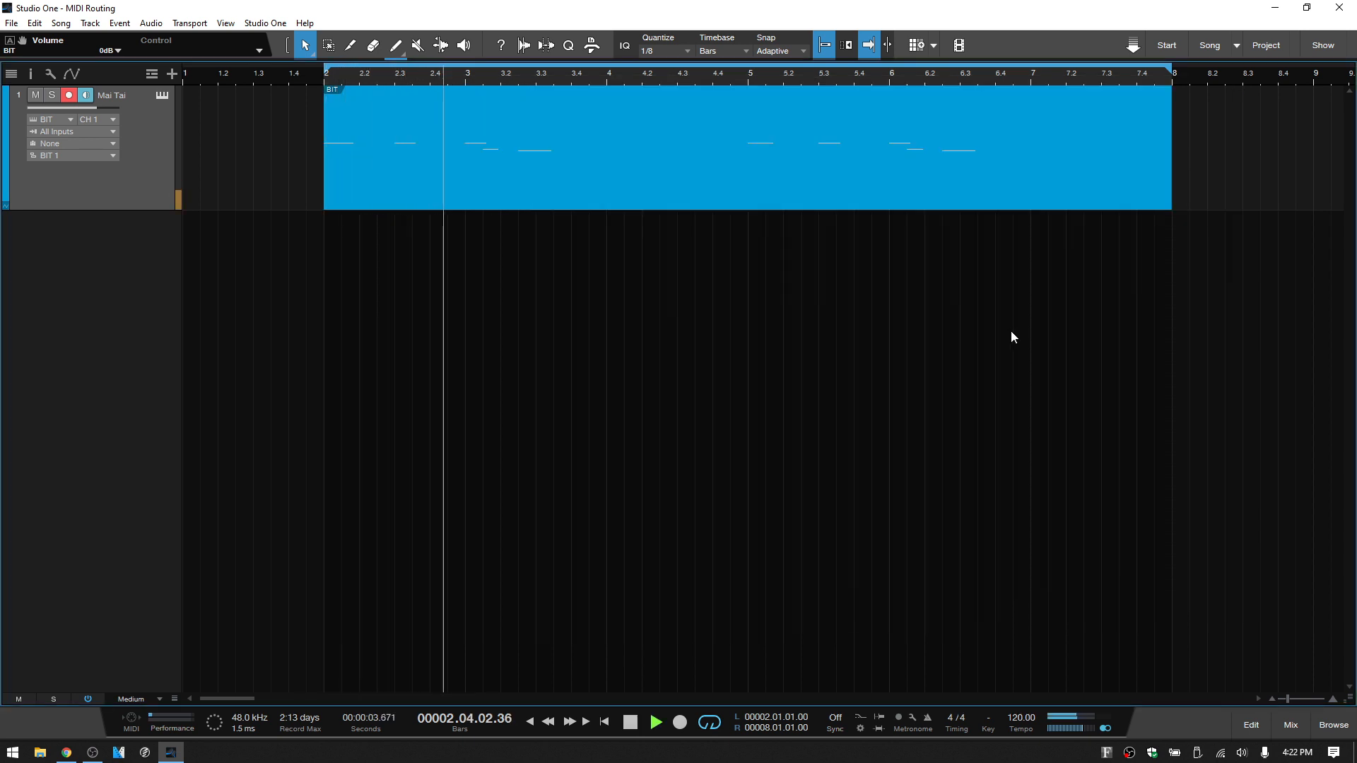
{"action": "left_click", "coordinate": [654, 721]}
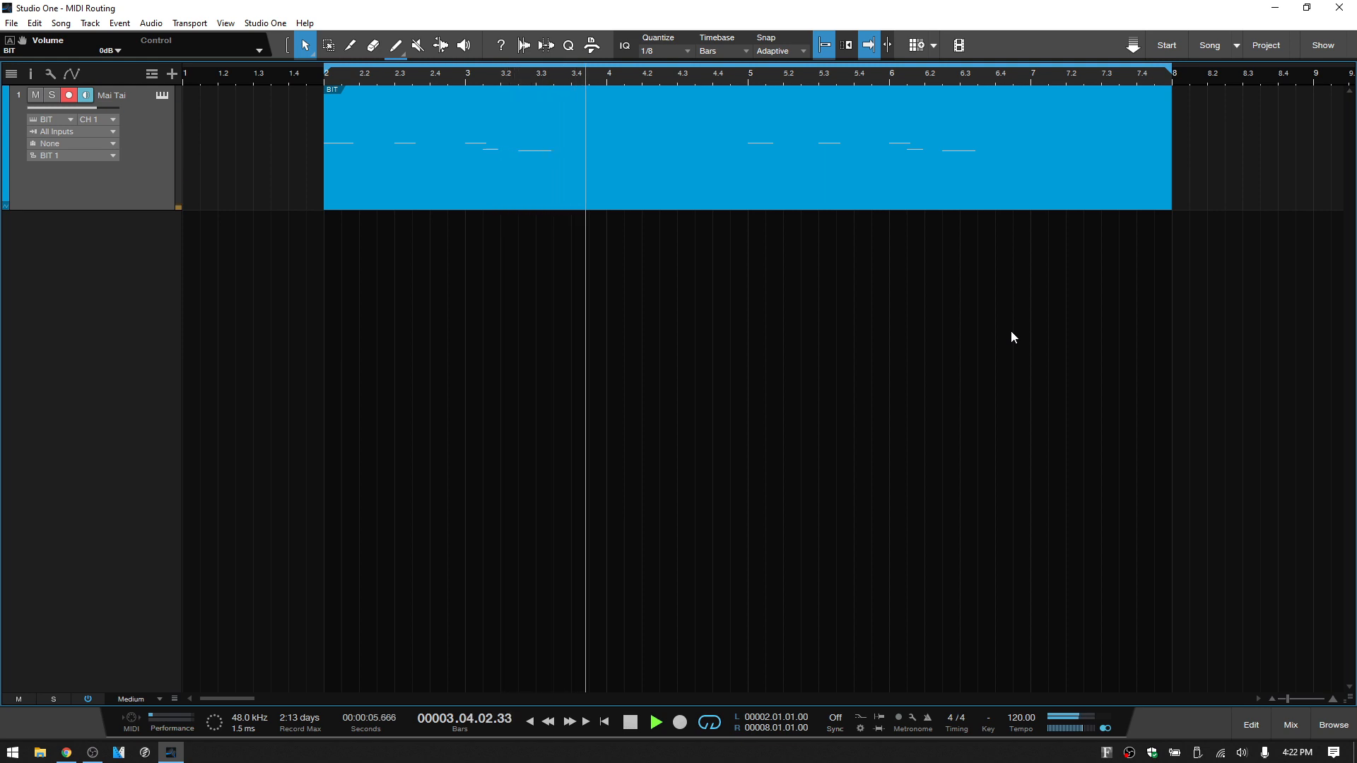
{"action": "left_click", "coordinate": [630, 723]}
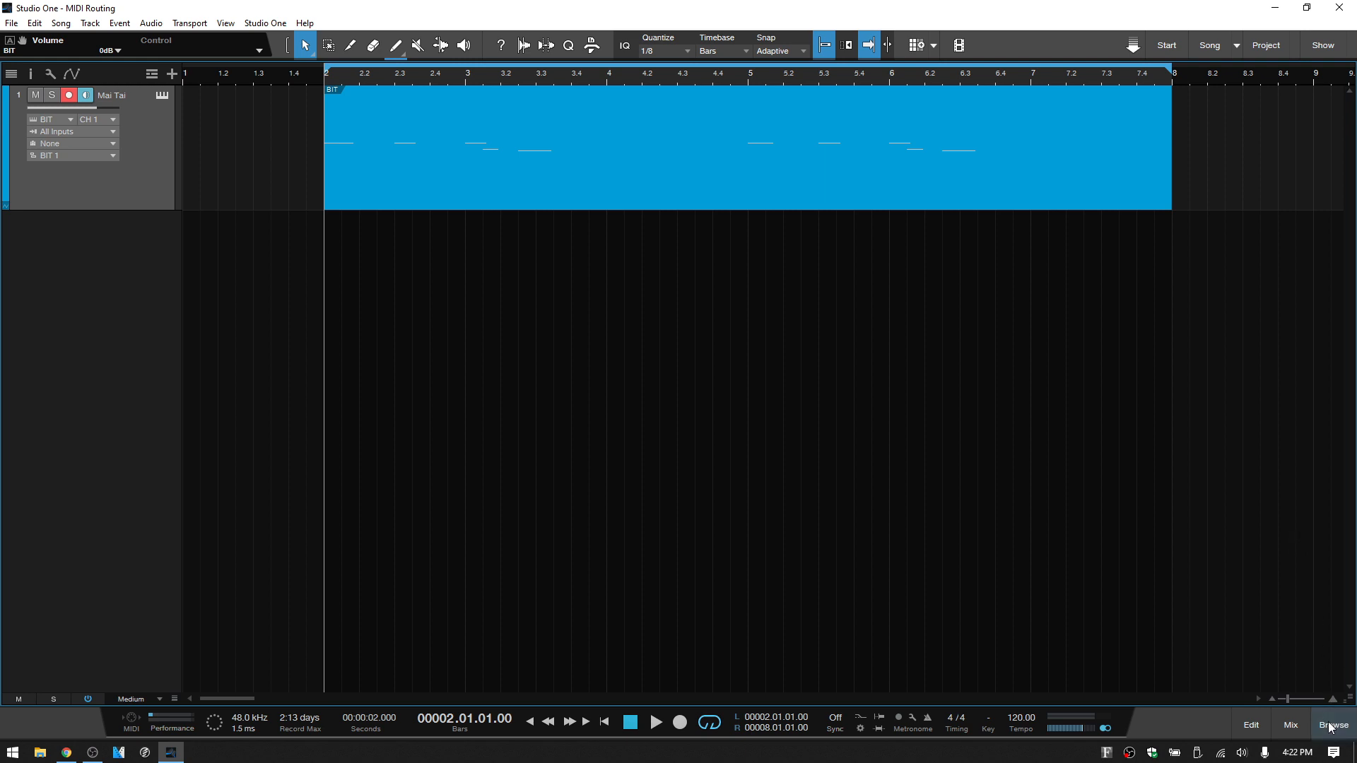
Step: Combine PreSonus Mai Tai with BIT into a single Multi Instrument on the track
{"action": "left_click", "coordinate": [1332, 724]}
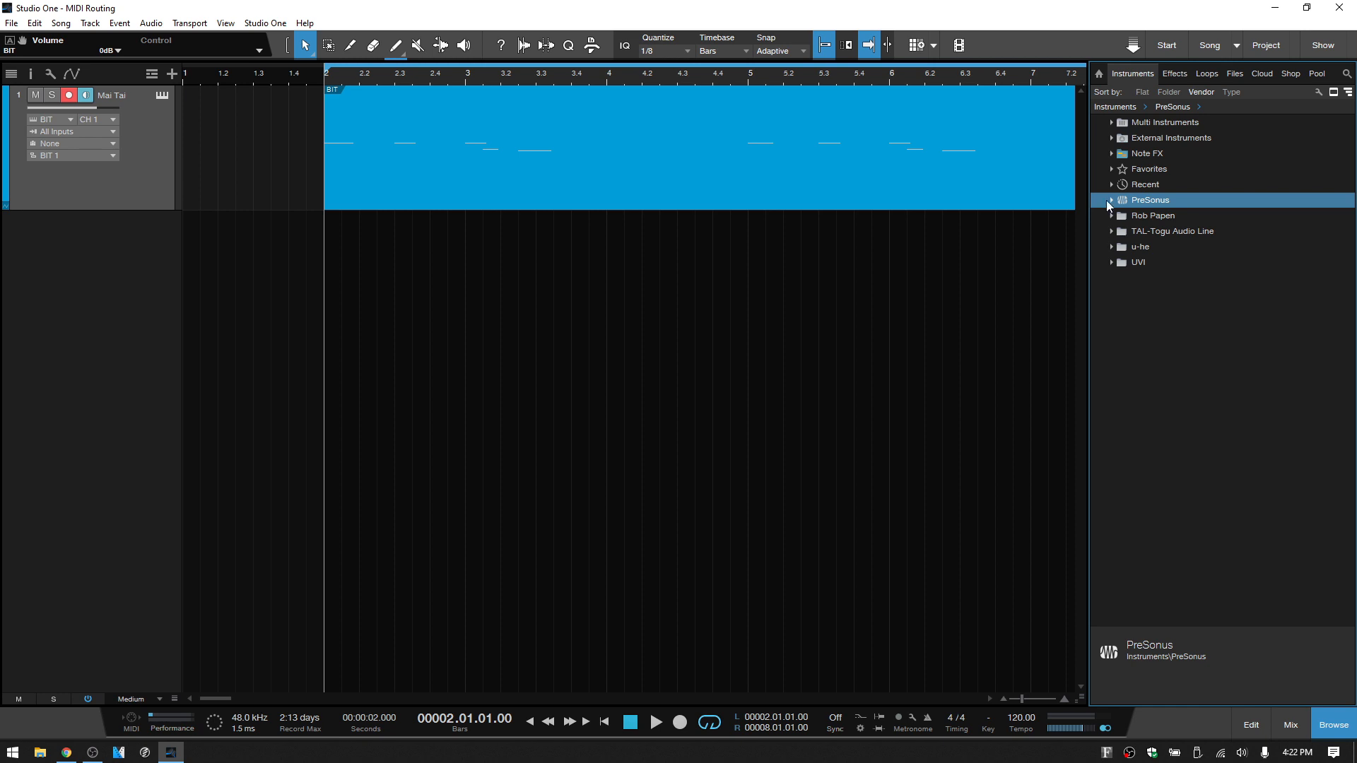
{"action": "left_click", "coordinate": [1112, 200]}
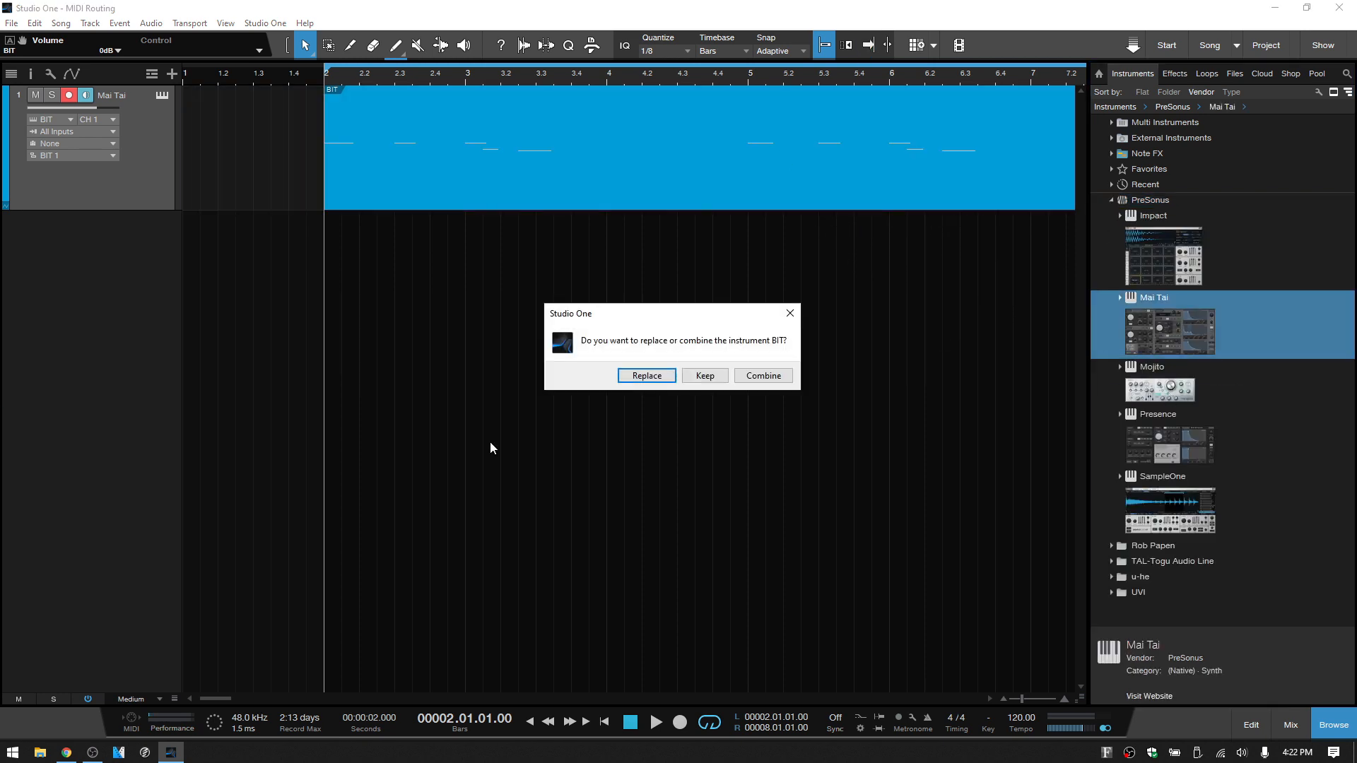
{"action": "mouse_move", "coordinate": [688, 460]}
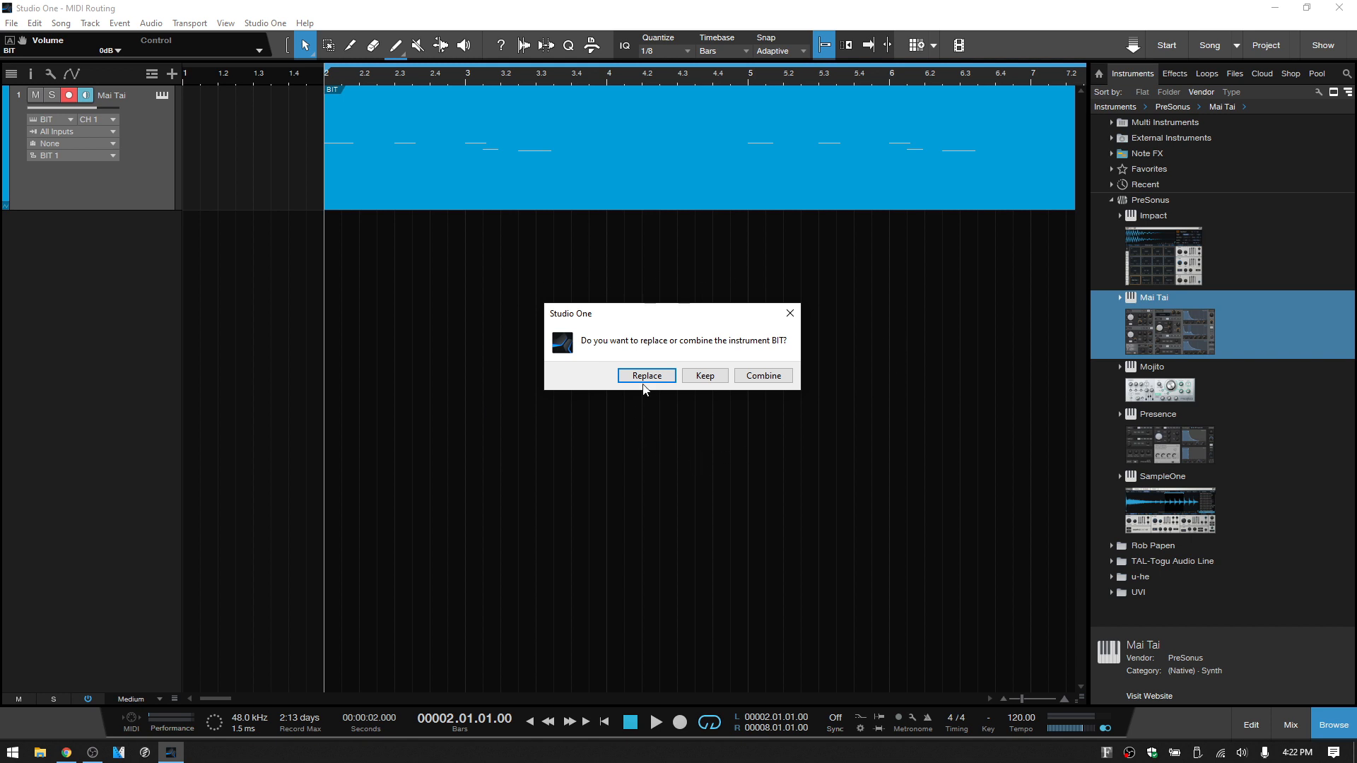
{"action": "mouse_move", "coordinate": [677, 403]}
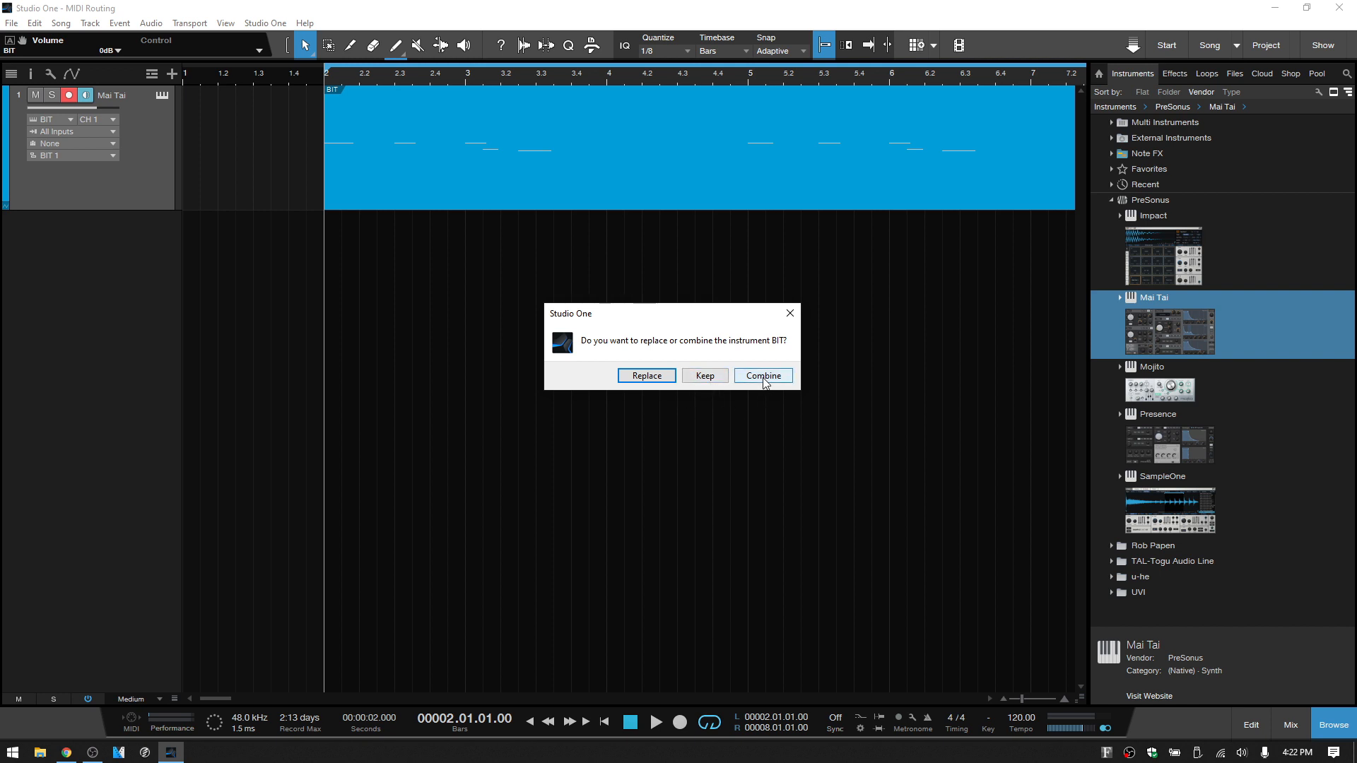
{"action": "left_click", "coordinate": [761, 376]}
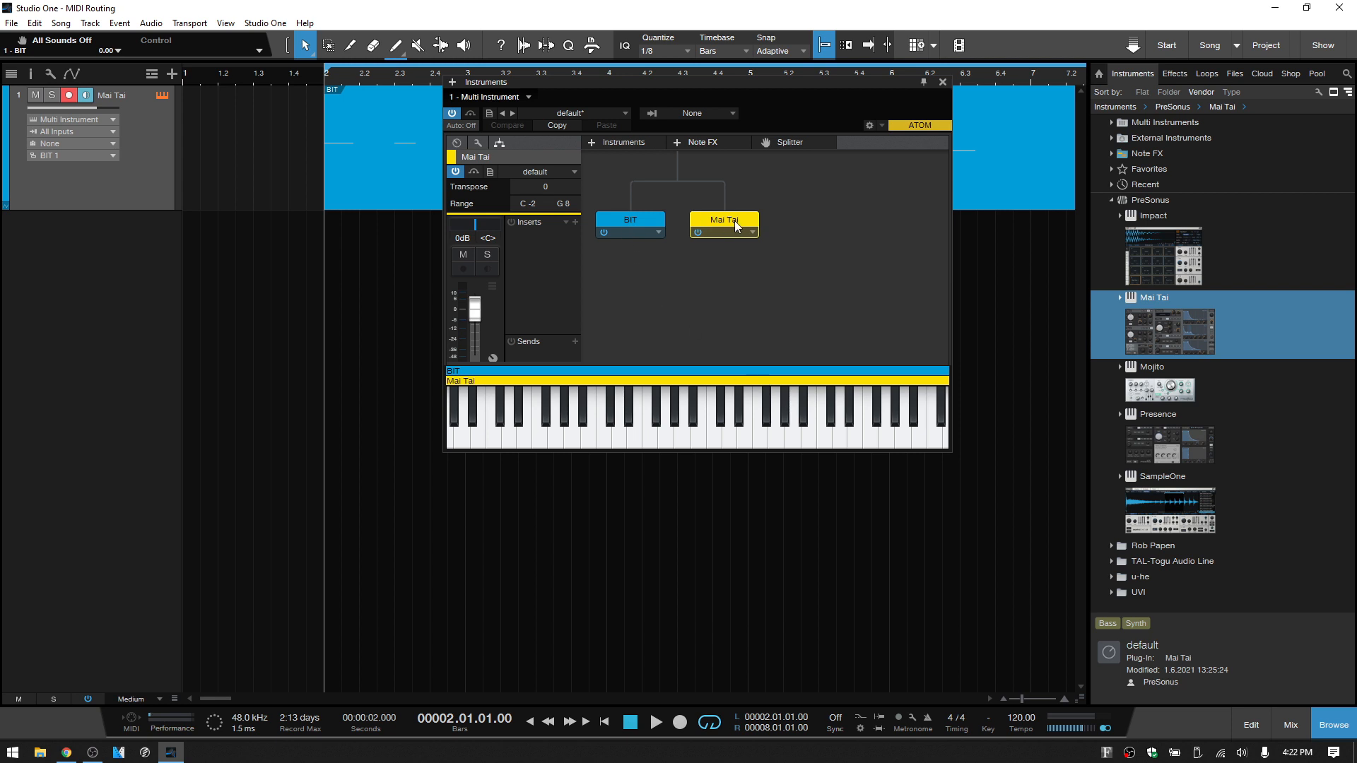
{"action": "mouse_move", "coordinate": [725, 224]}
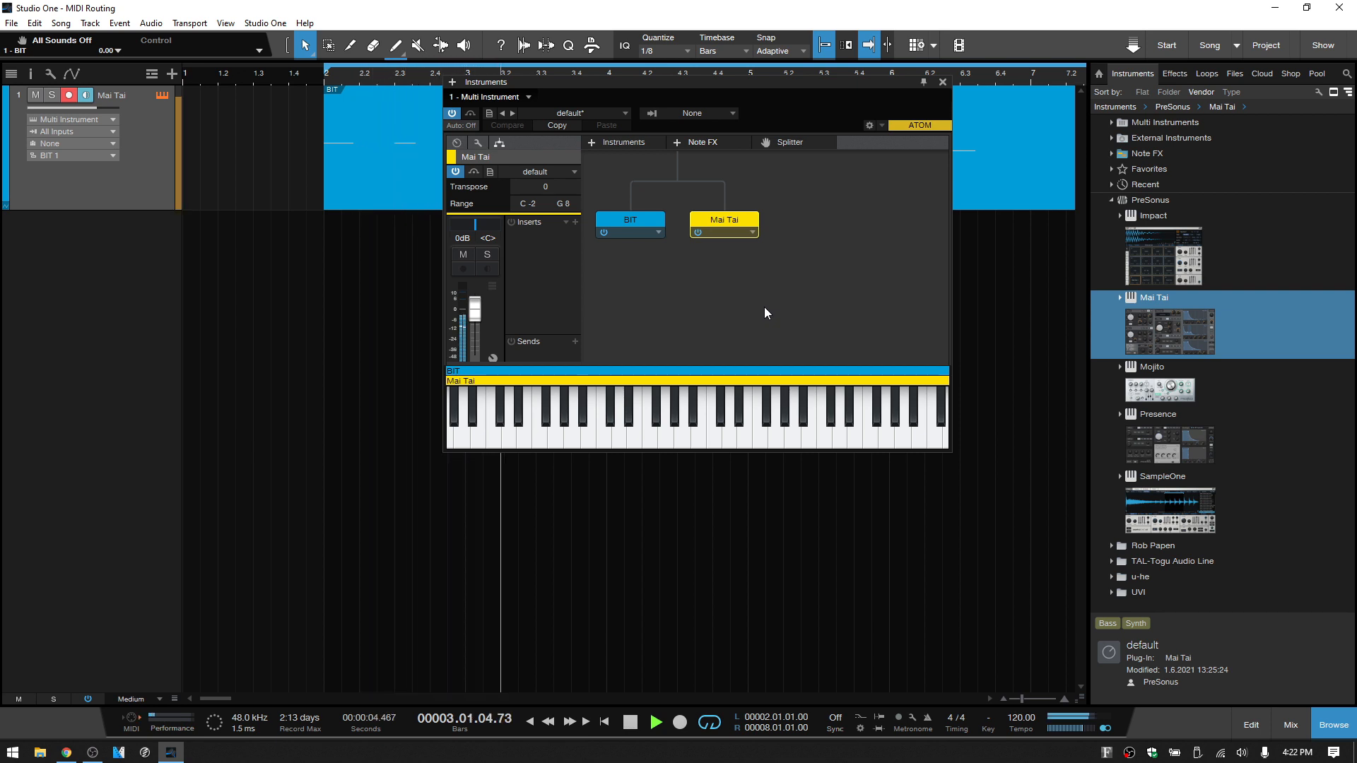
Step: Play the layered part briefly, then bring up Mai Tai's own editor from its Multi Instrument slot
{"action": "left_click", "coordinate": [655, 721]}
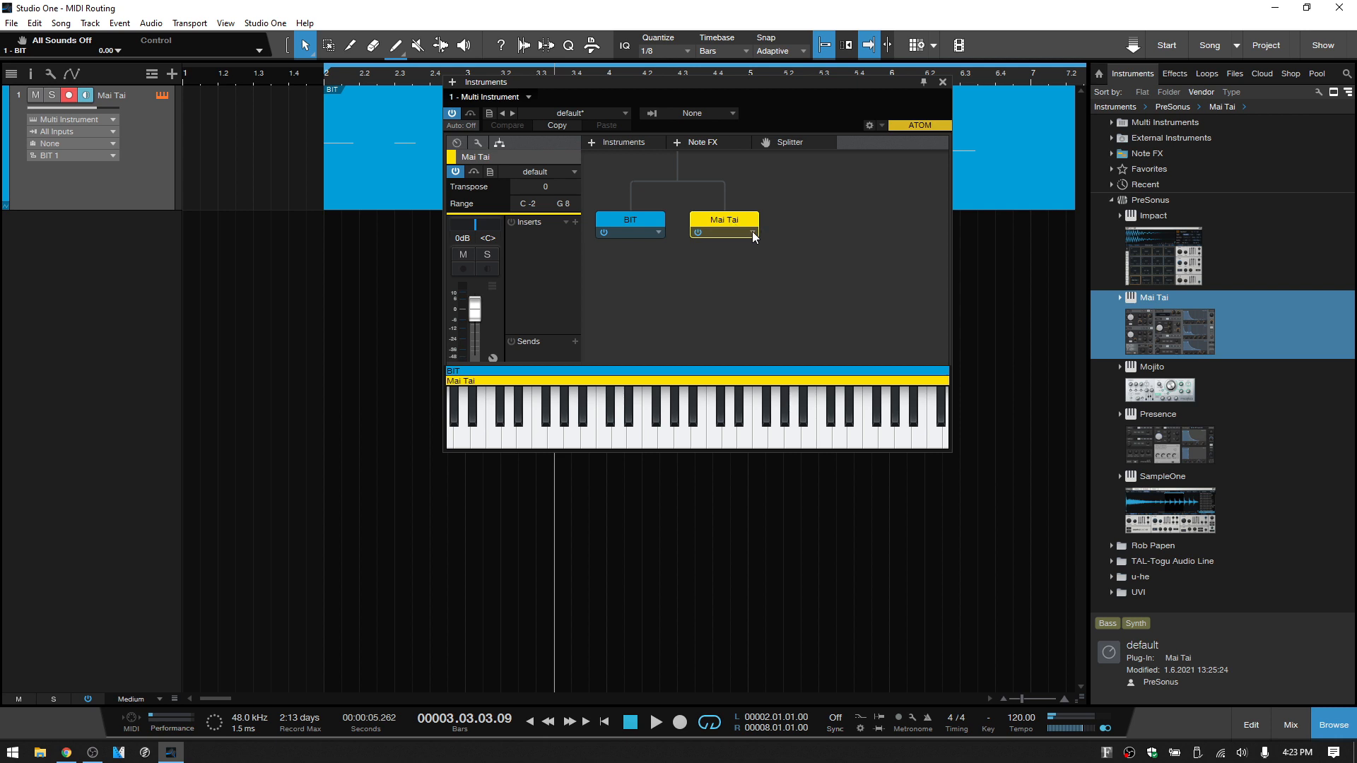
{"action": "right_click", "coordinate": [724, 234]}
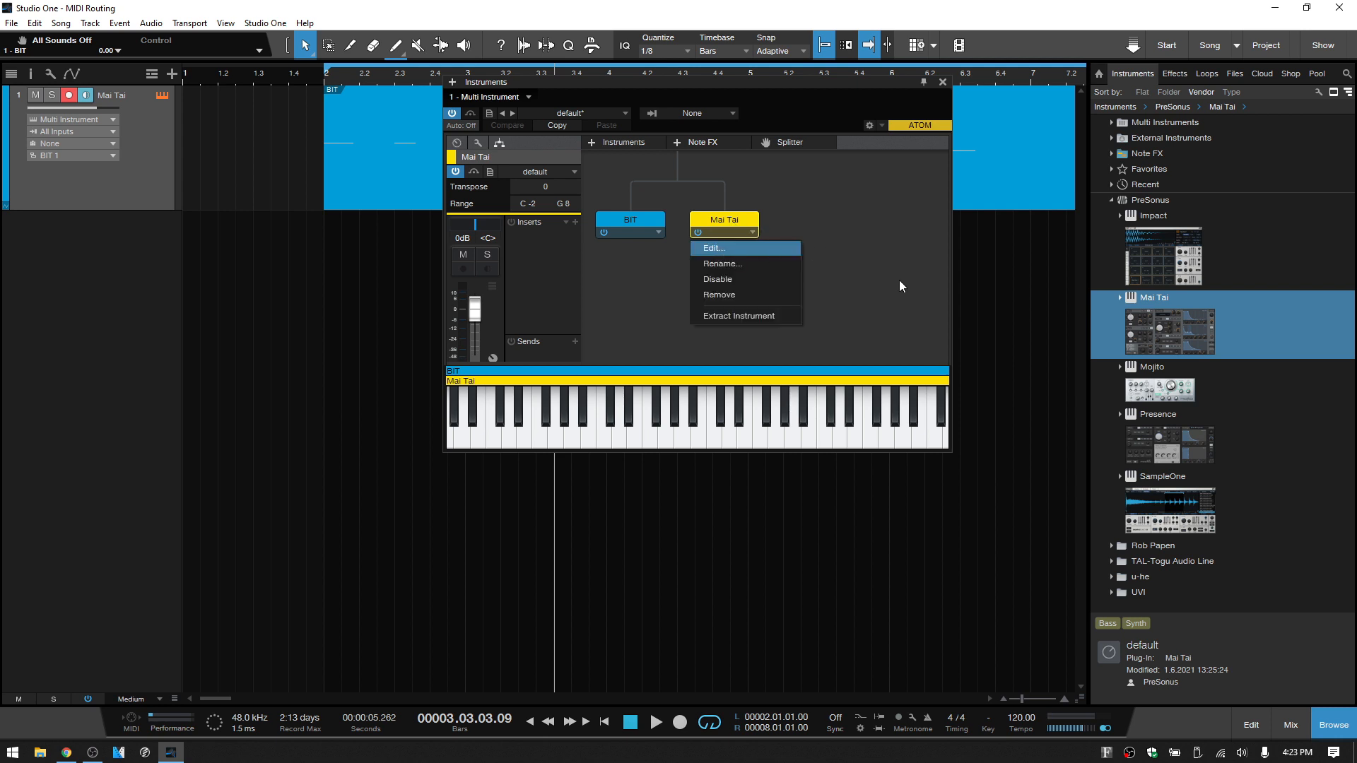
{"action": "left_click", "coordinate": [712, 249]}
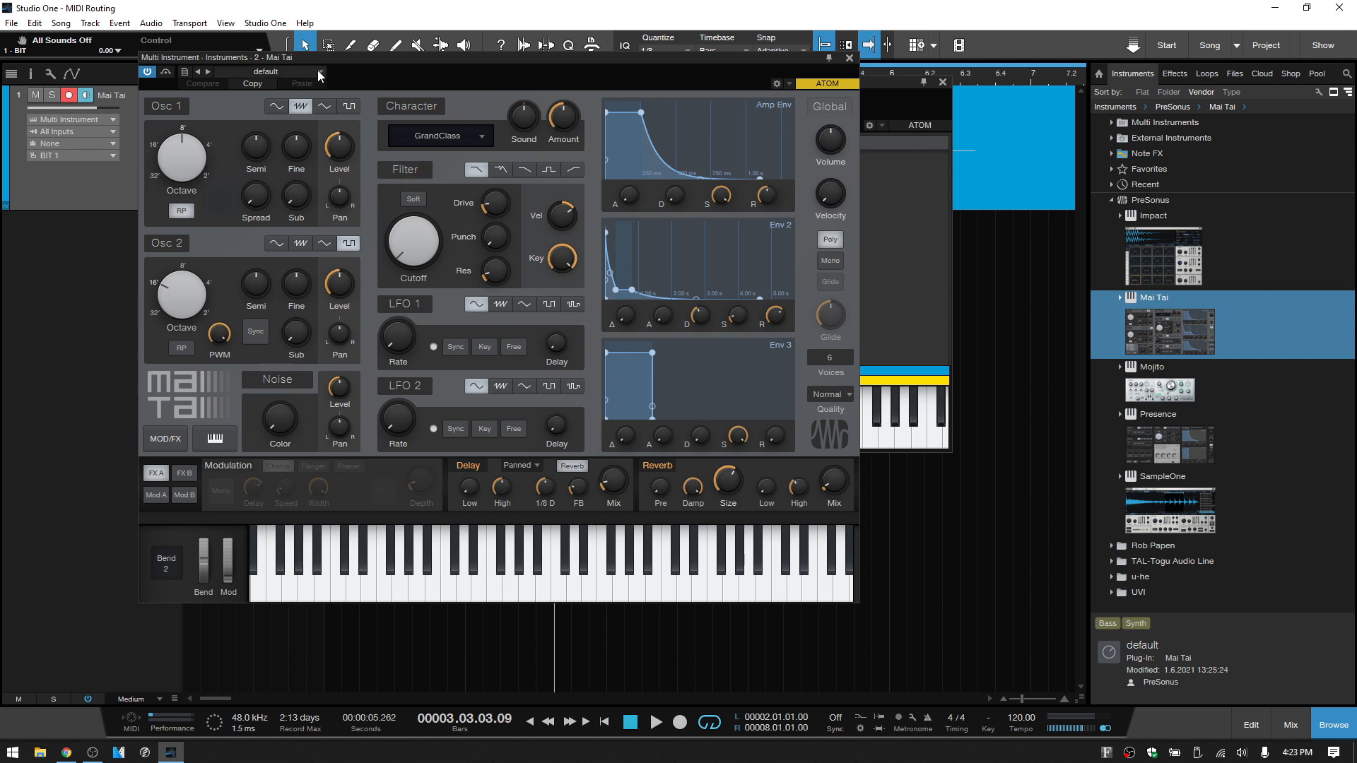
Step: Load a Lead preset (Firth of 4.5th) into Mai Tai, then step on to HammerLead
{"action": "left_click", "coordinate": [319, 72]}
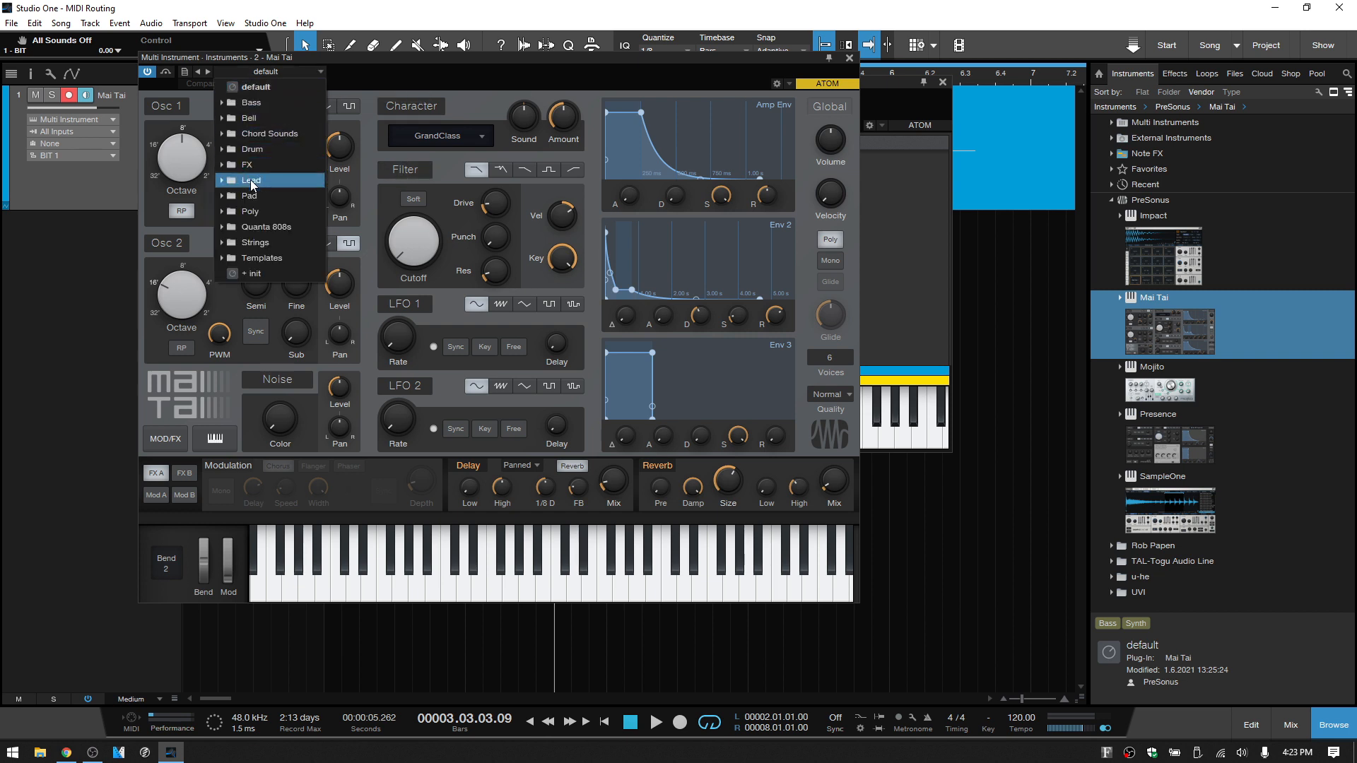
{"action": "left_click", "coordinate": [252, 180]}
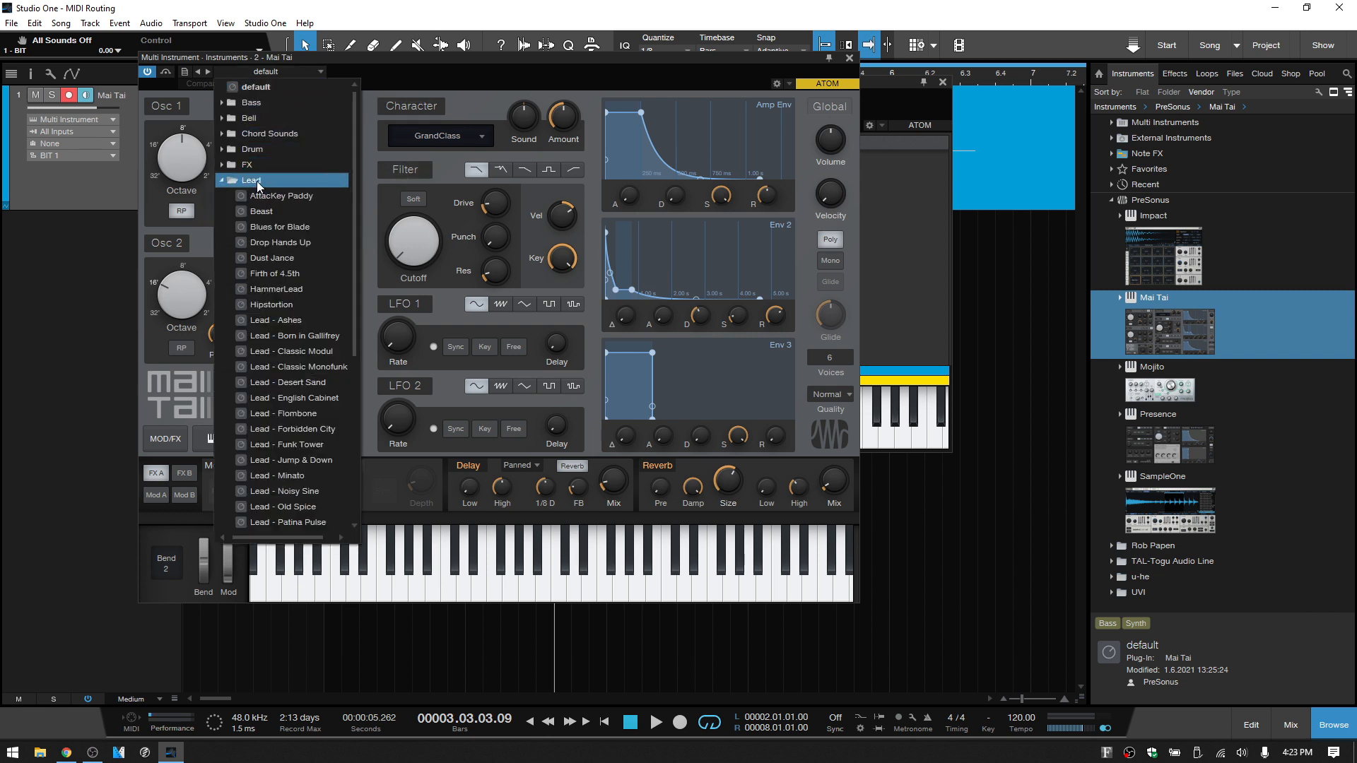
{"action": "left_click", "coordinate": [284, 226]}
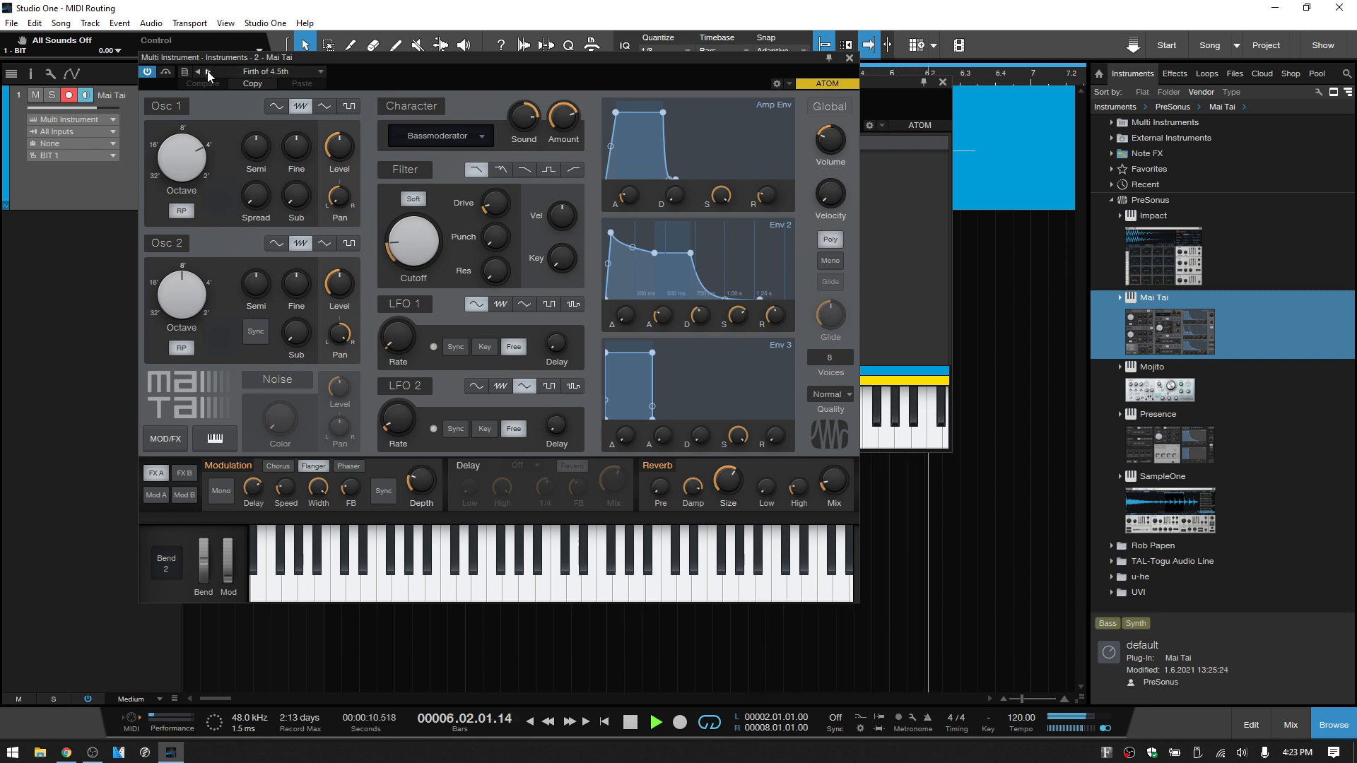
{"action": "left_click", "coordinate": [196, 72]}
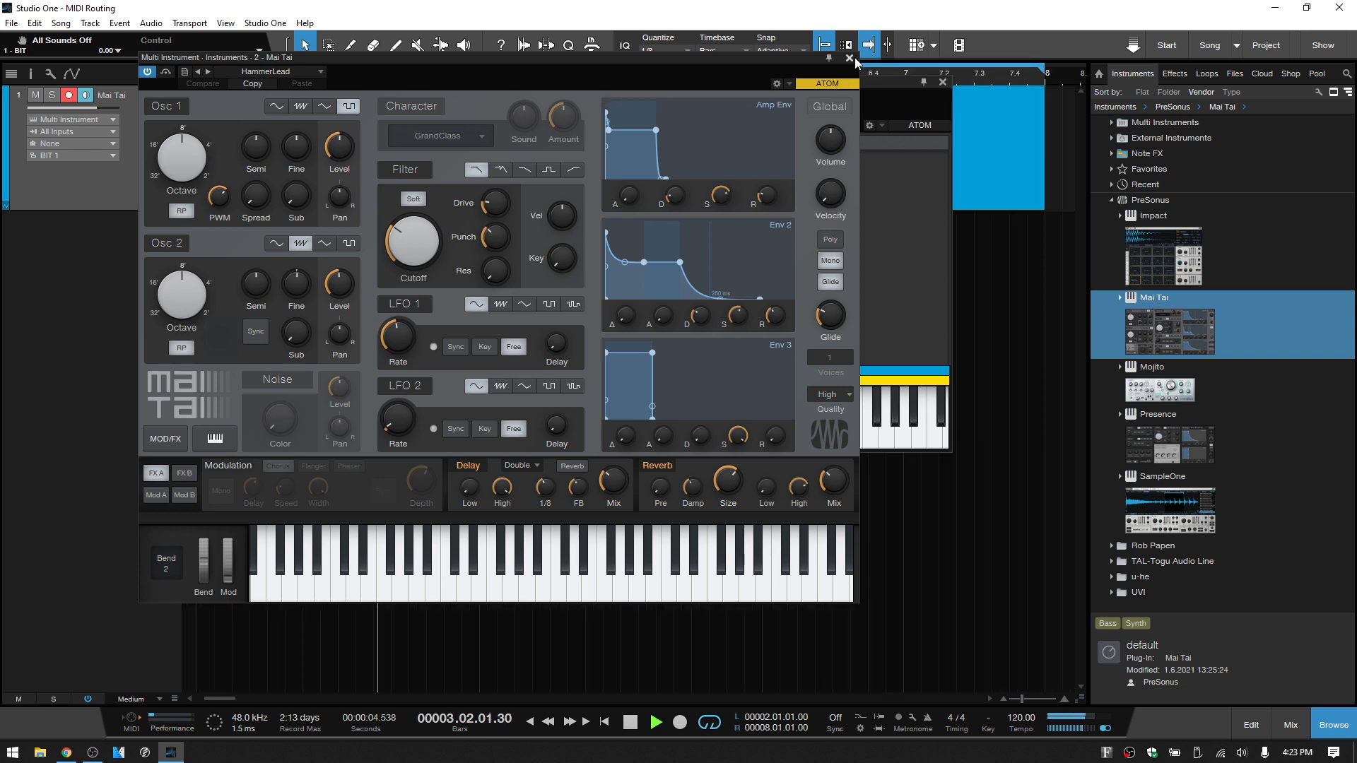
Step: Close Mai Tai and add u-he Hive as a third synth in the Multi Instrument
{"action": "left_click", "coordinate": [850, 59]}
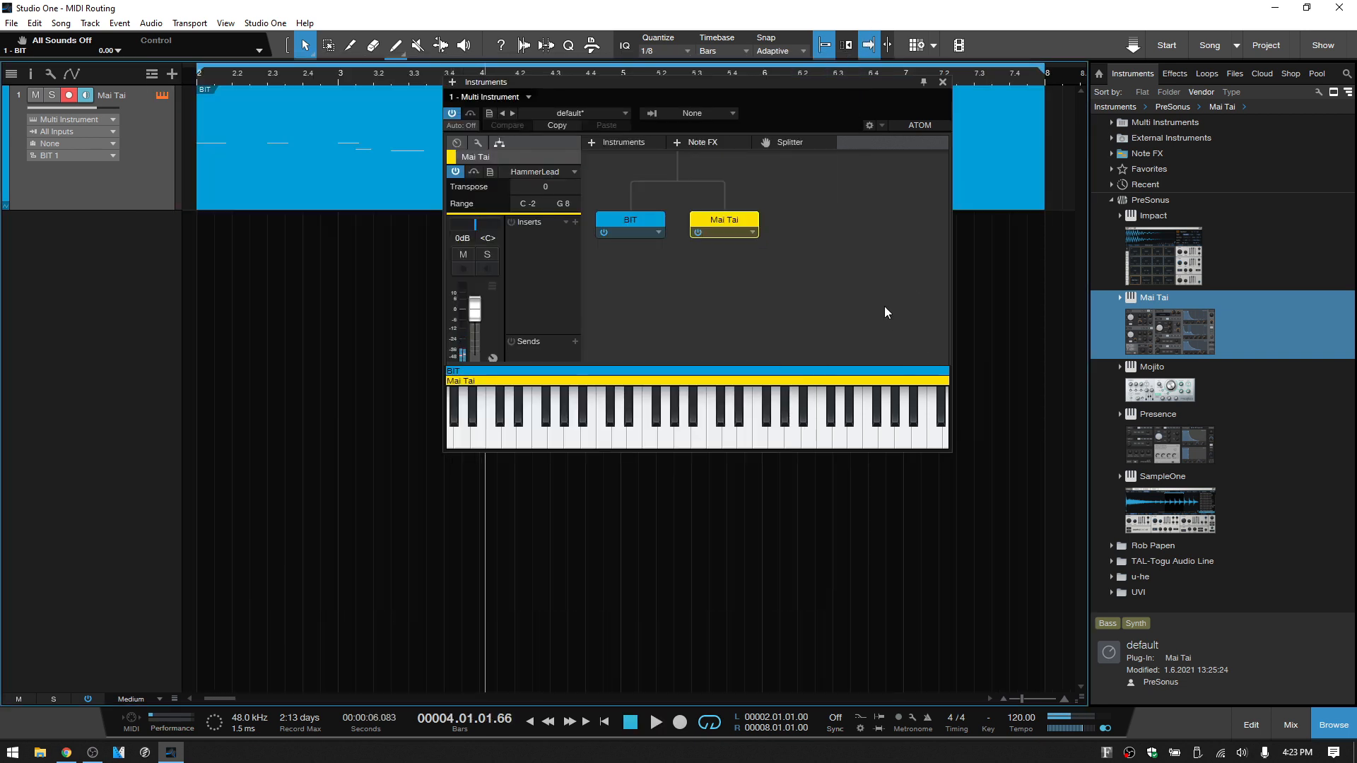
{"action": "mouse_move", "coordinate": [838, 303]}
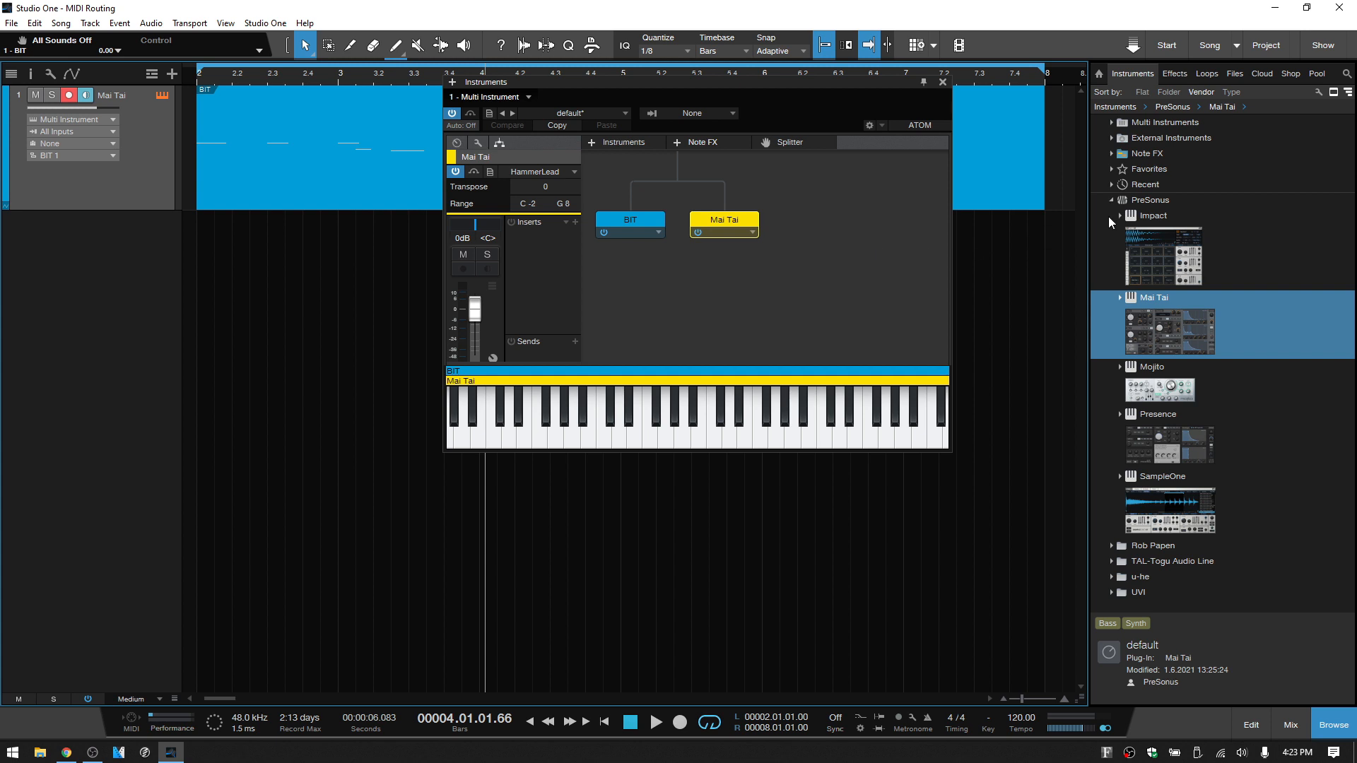
{"action": "left_click", "coordinate": [1112, 200]}
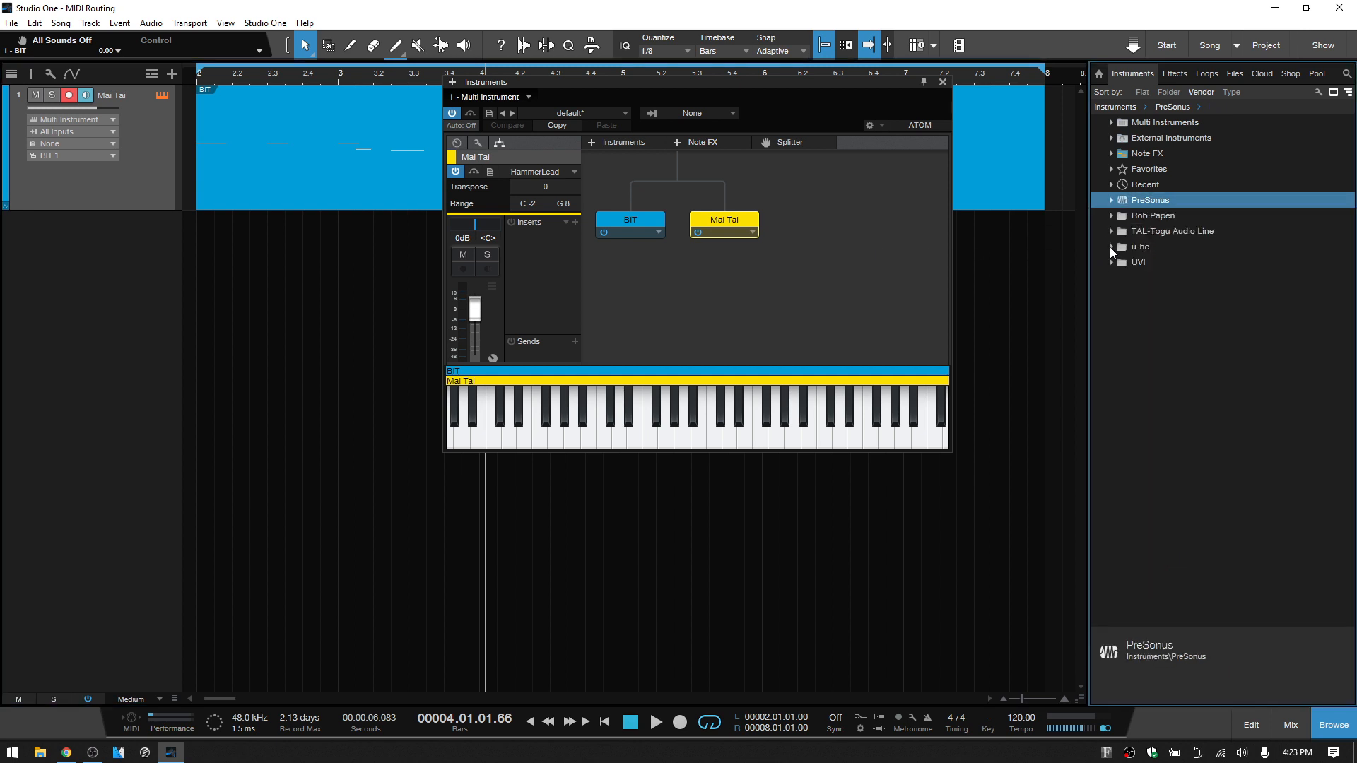
{"action": "left_click", "coordinate": [1114, 246]}
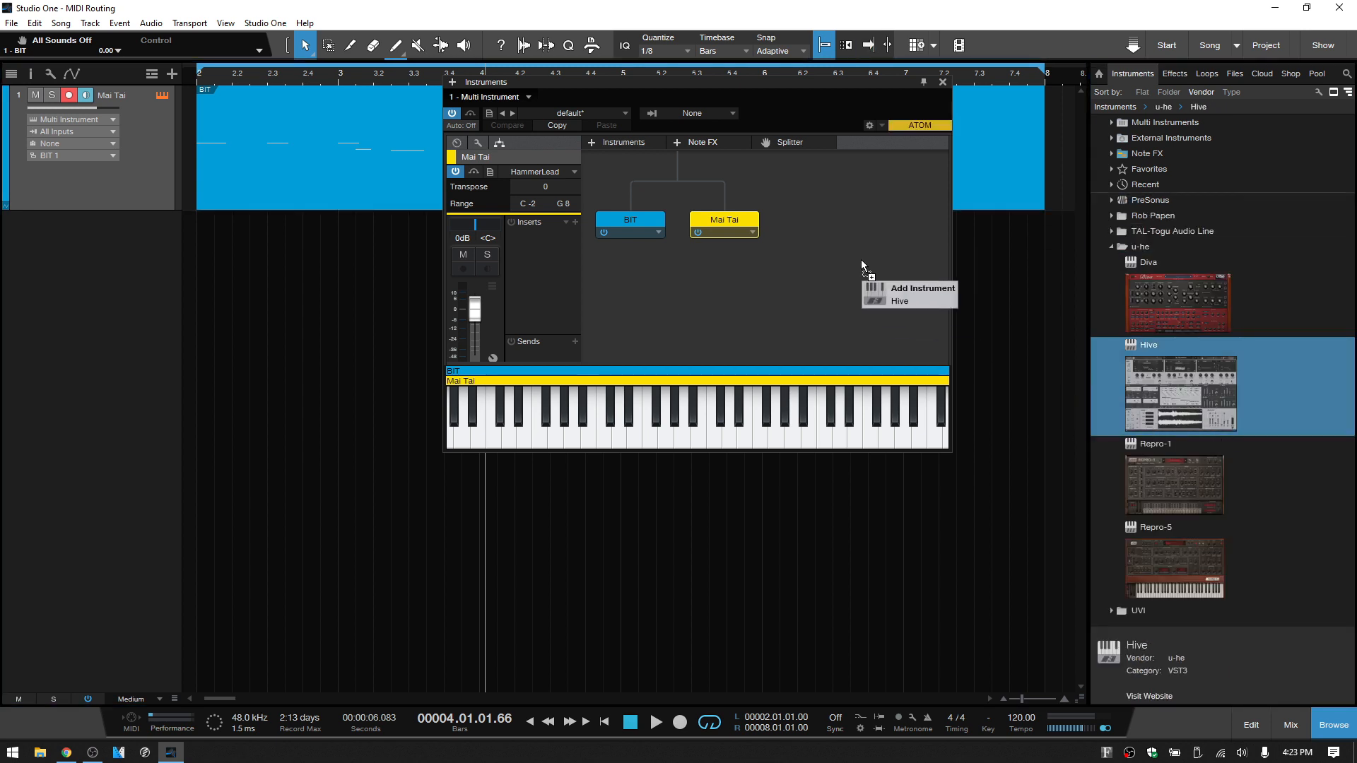
{"action": "left_click", "coordinate": [899, 300]}
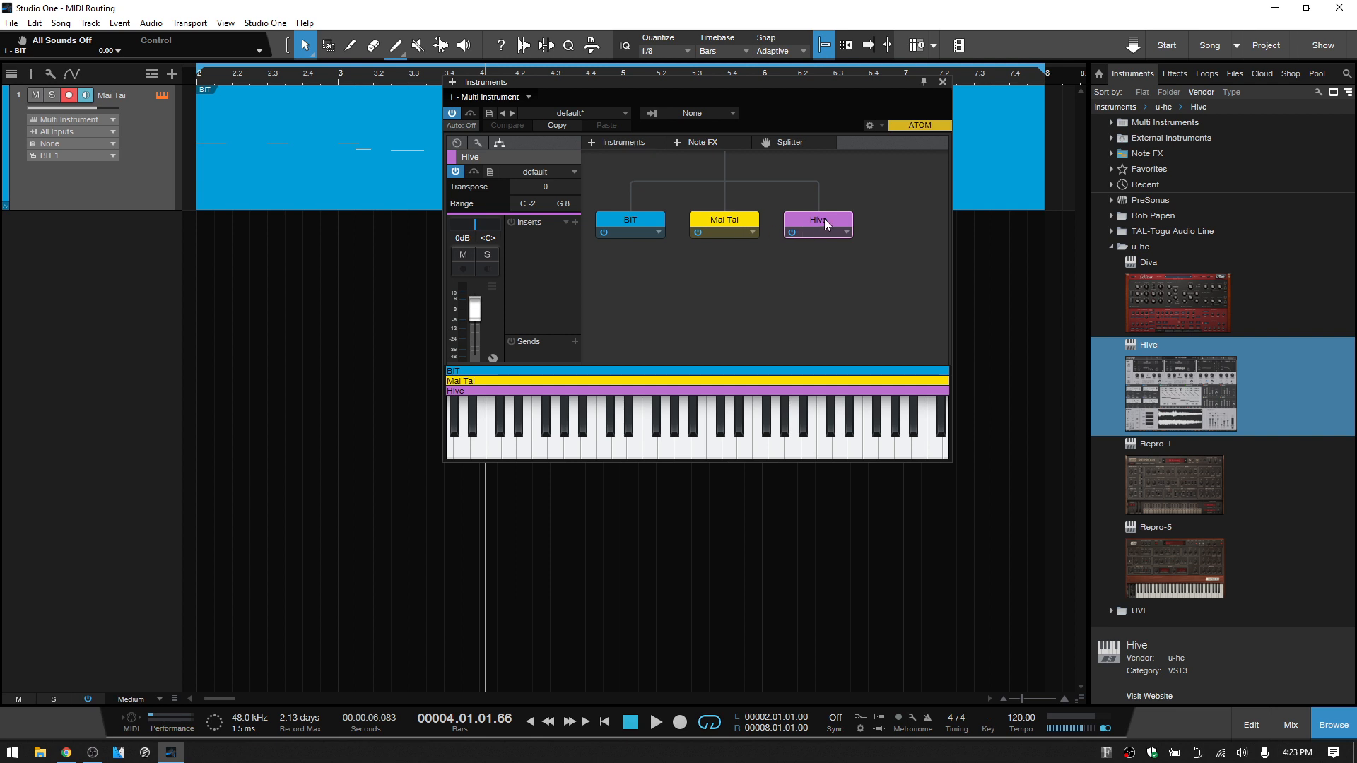
Step: Load Hive's 03 Mono Leads preset ARK Synphase Guitar and close its editor
{"action": "double_click", "coordinate": [815, 219]}
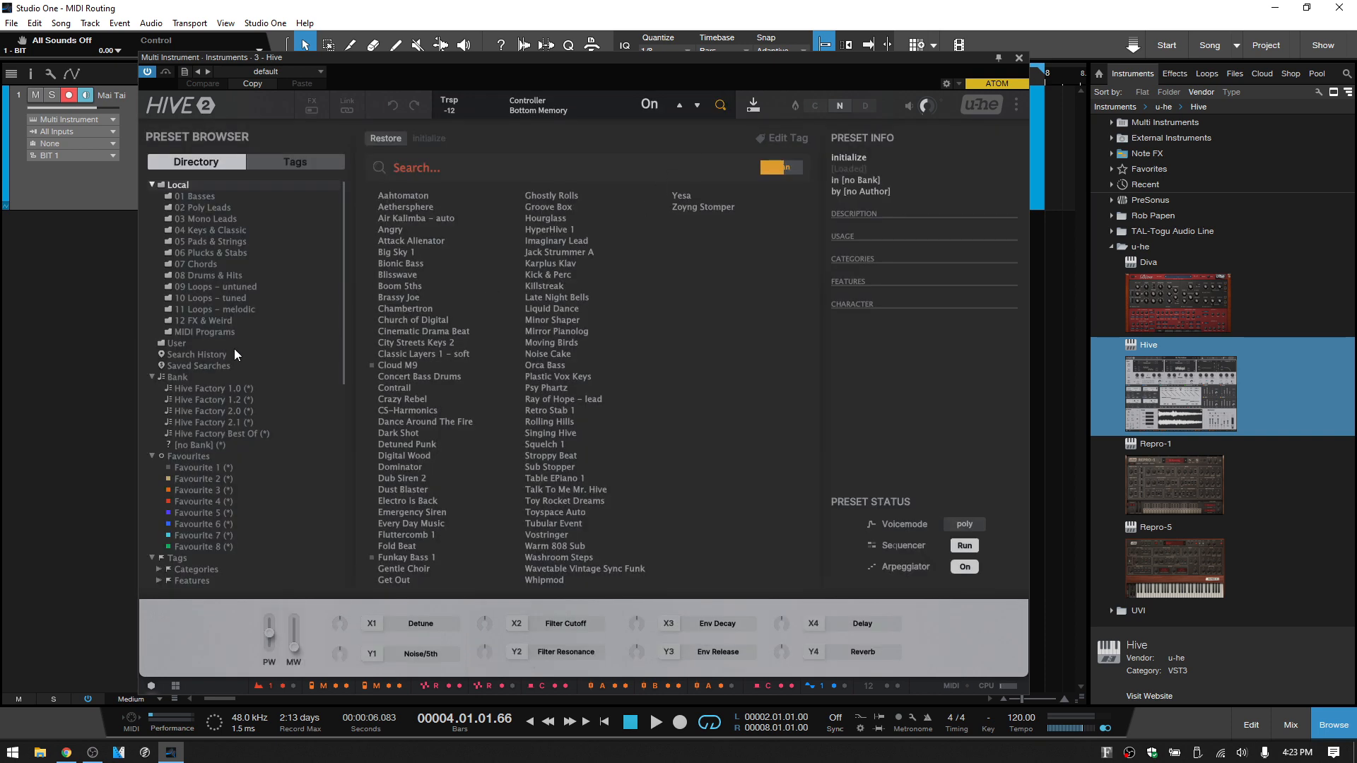
{"action": "left_click", "coordinate": [205, 217]}
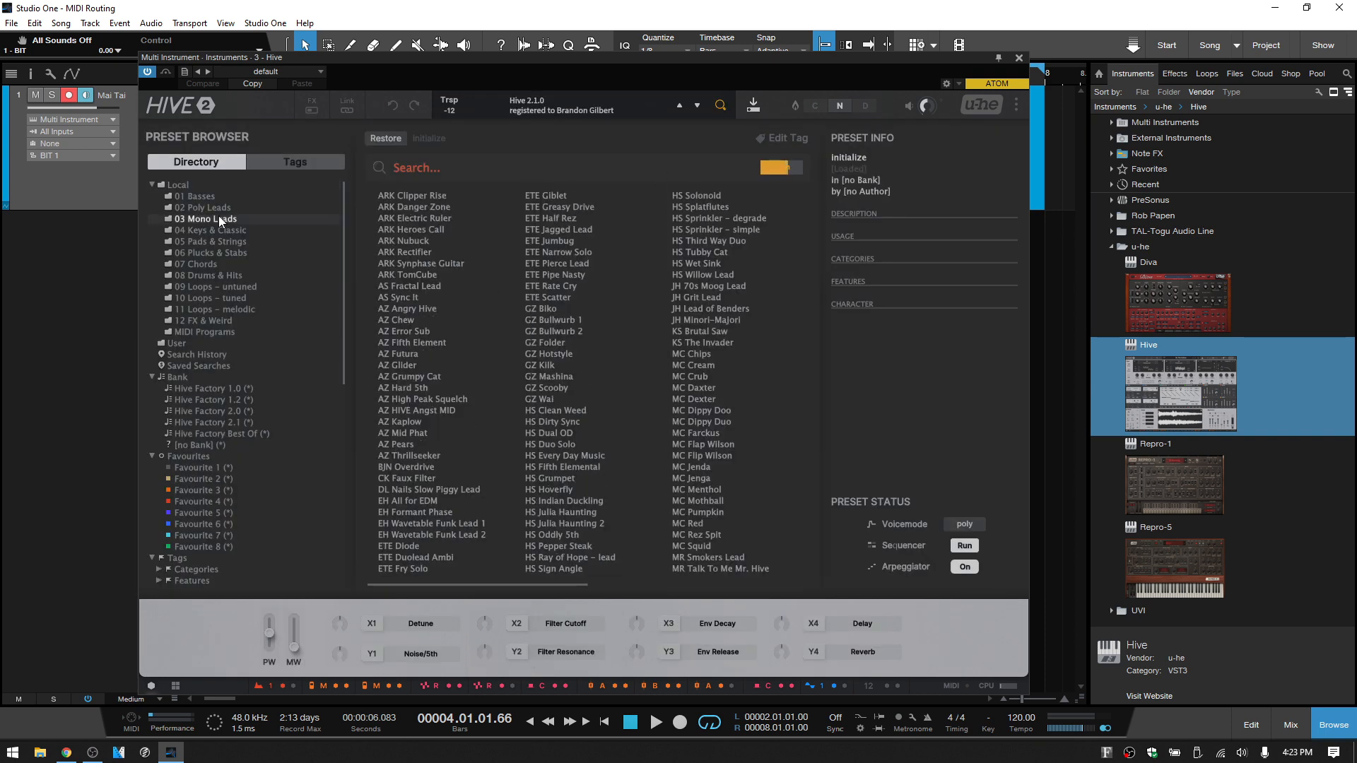
{"action": "left_click", "coordinate": [422, 263]}
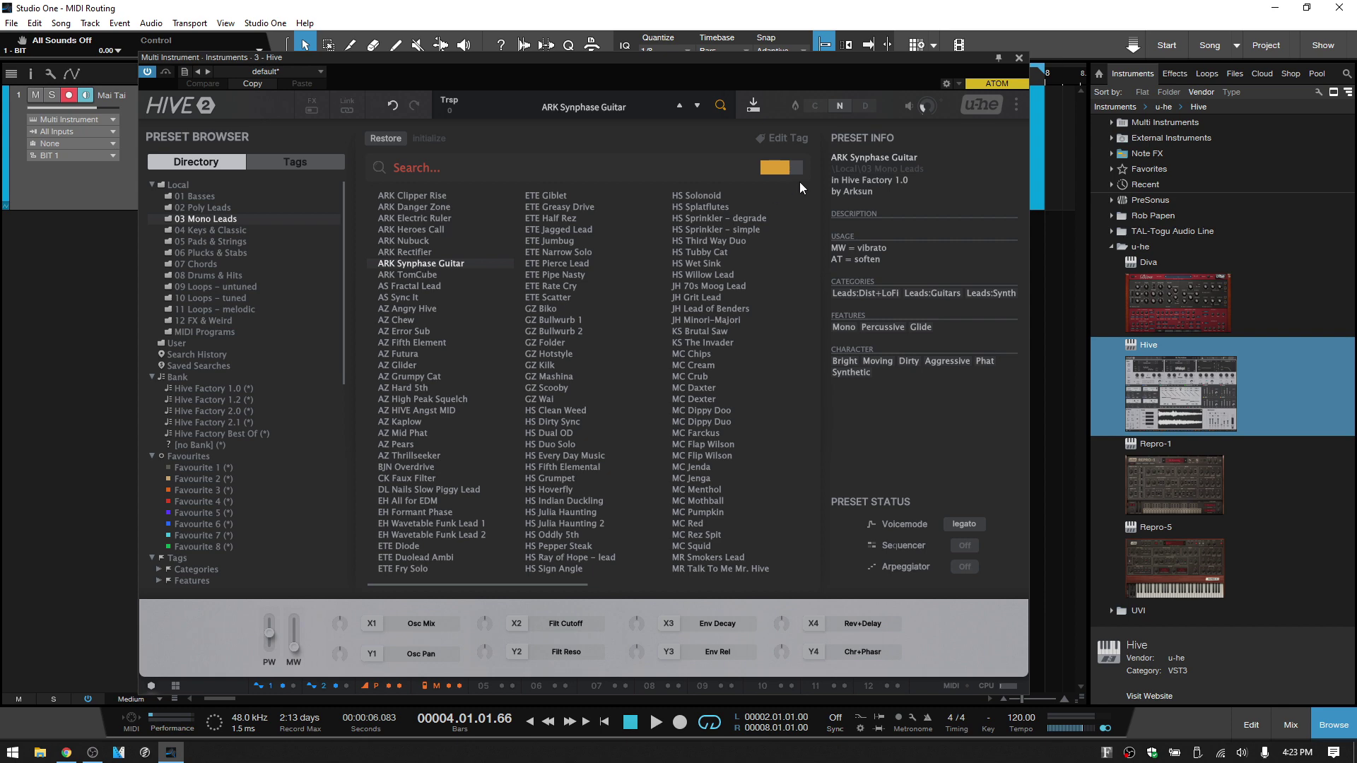
{"action": "left_click", "coordinate": [1017, 58]}
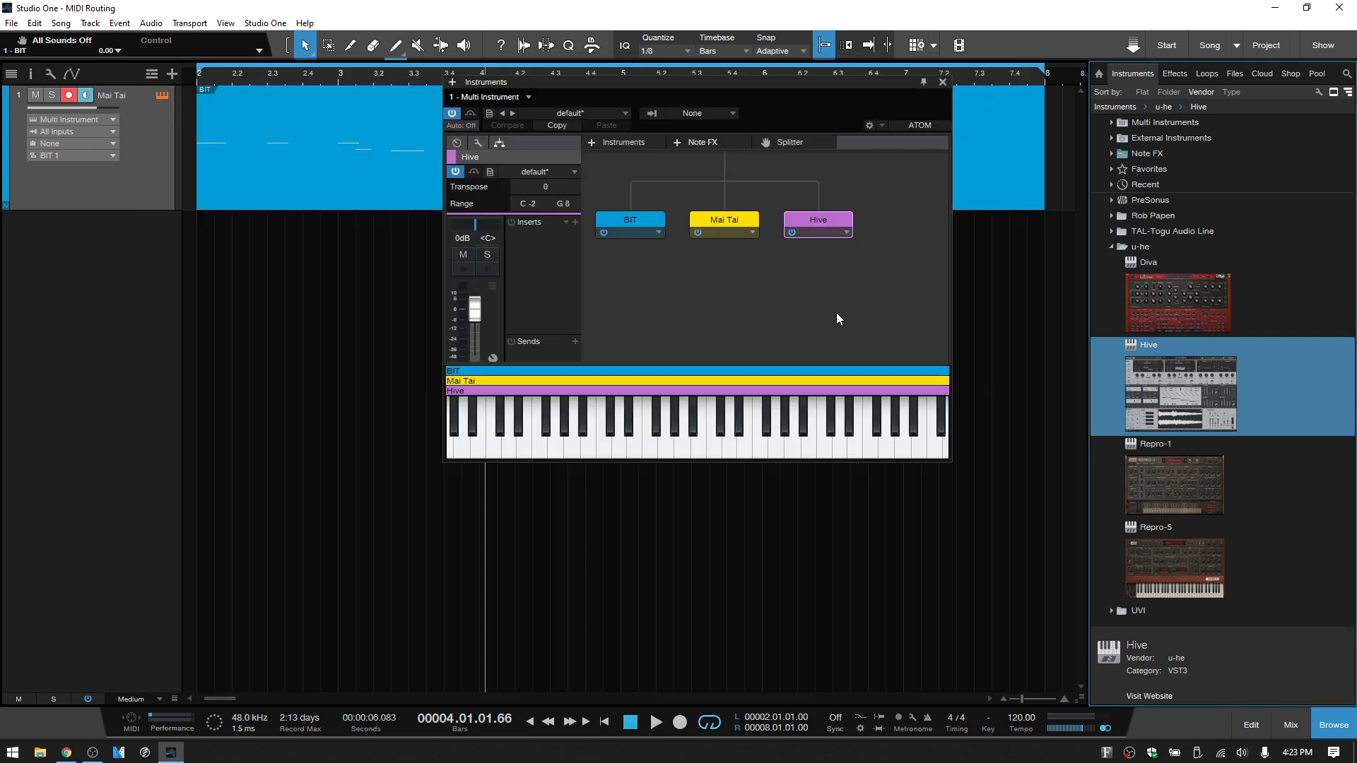
Step: Combine UVI Falcon into the Multi Instrument as a fourth layer and load a Leads patch into it
{"action": "left_click", "coordinate": [1141, 246]}
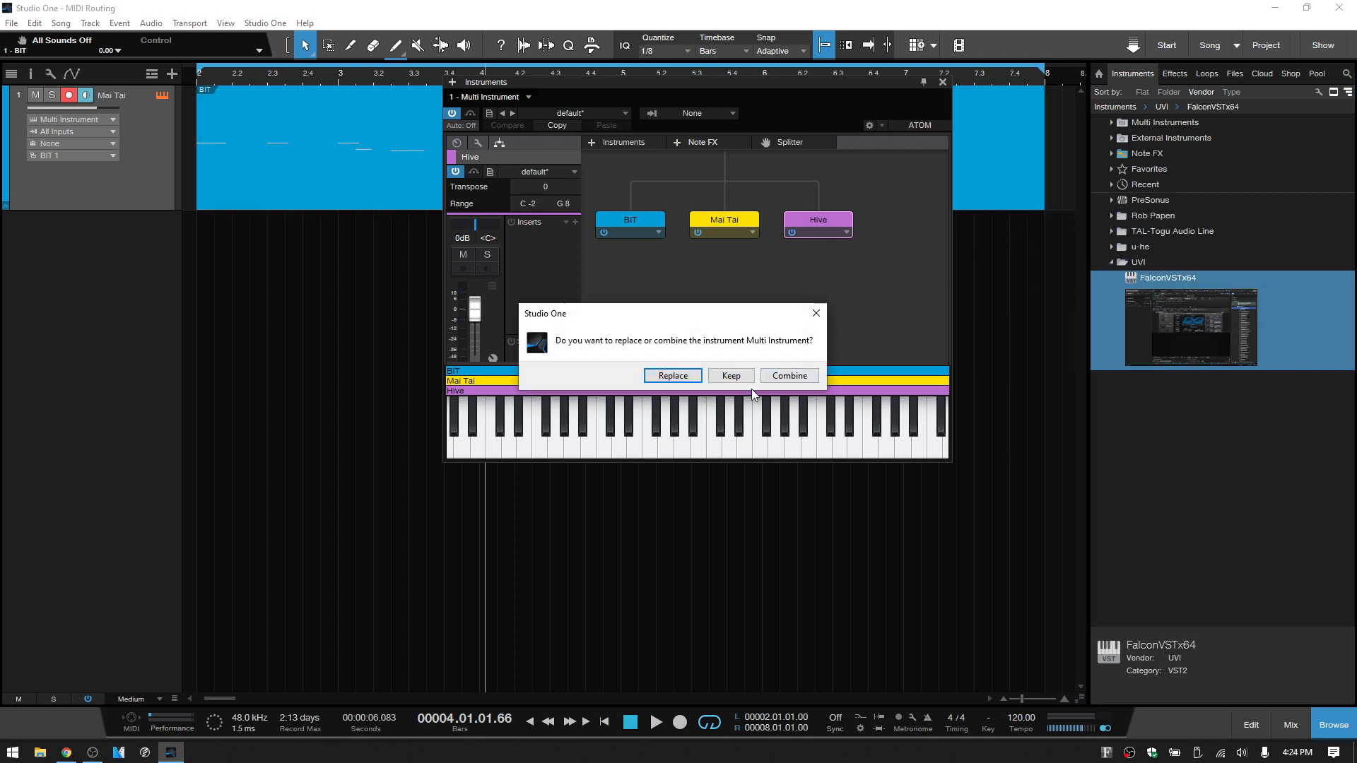
{"action": "left_click", "coordinate": [788, 376]}
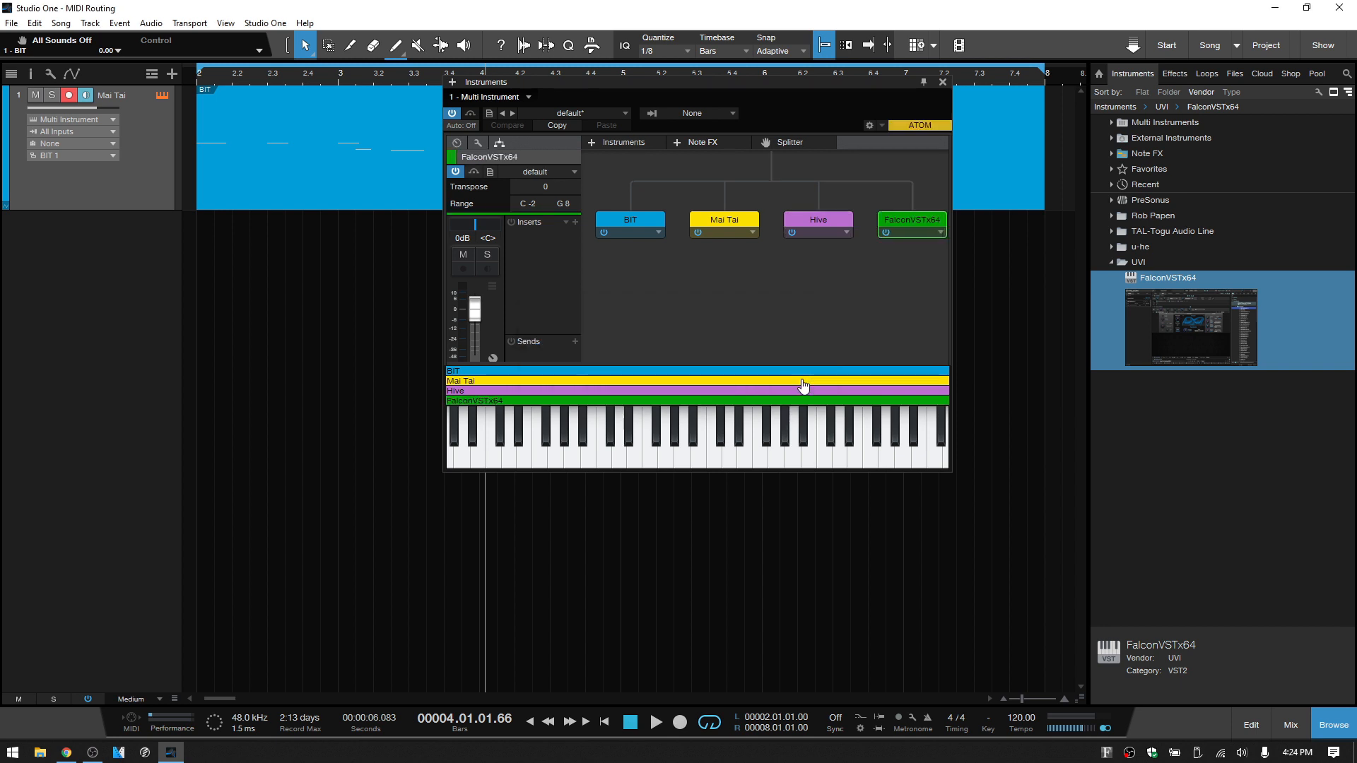
{"action": "double_click", "coordinate": [910, 219]}
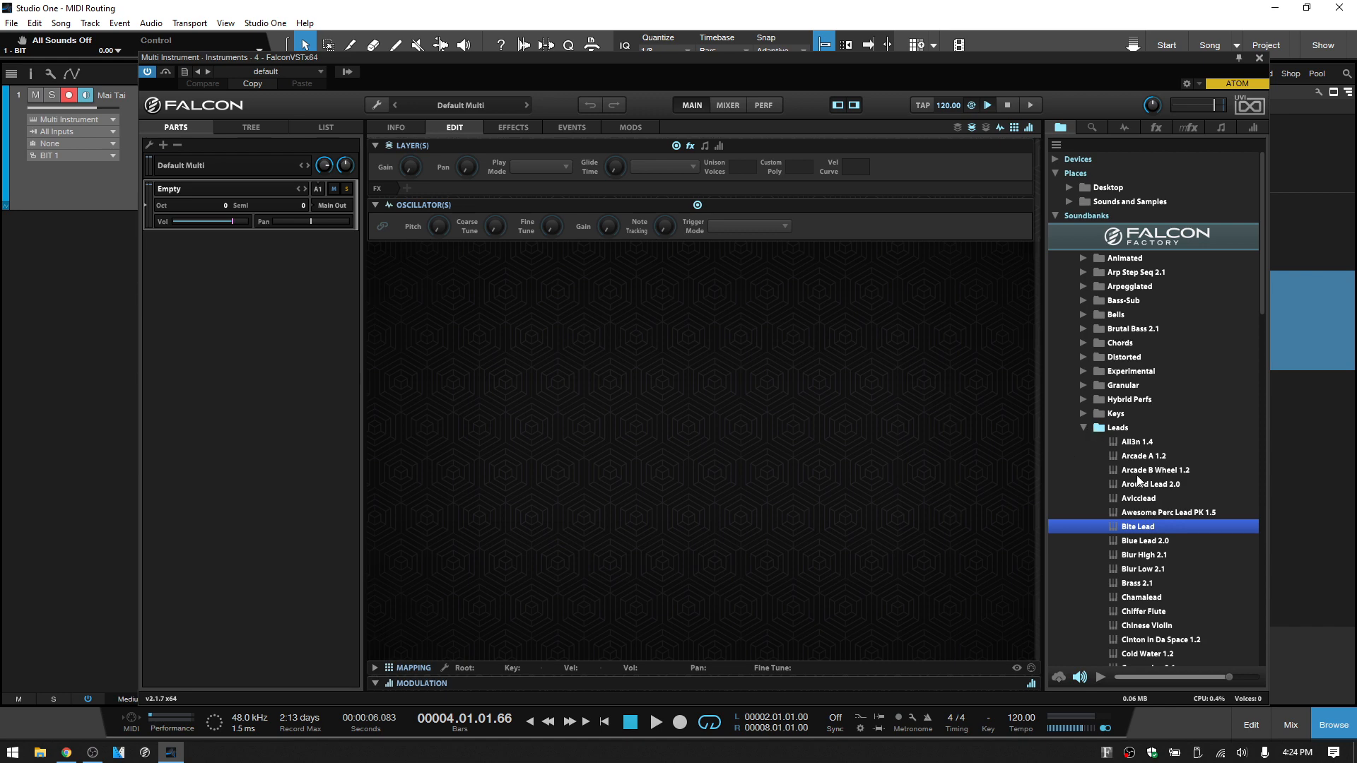
{"action": "double_click", "coordinate": [1137, 526]}
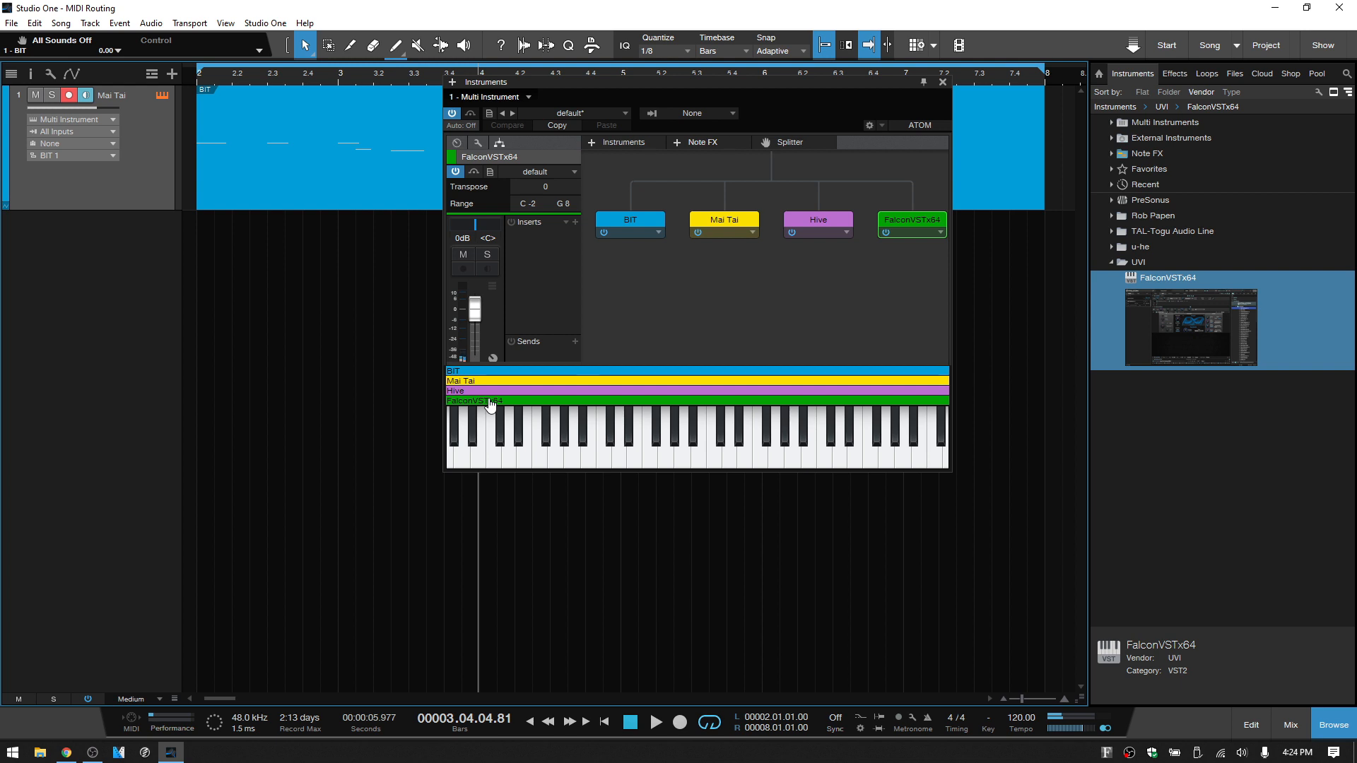
{"action": "mouse_move", "coordinate": [712, 292]}
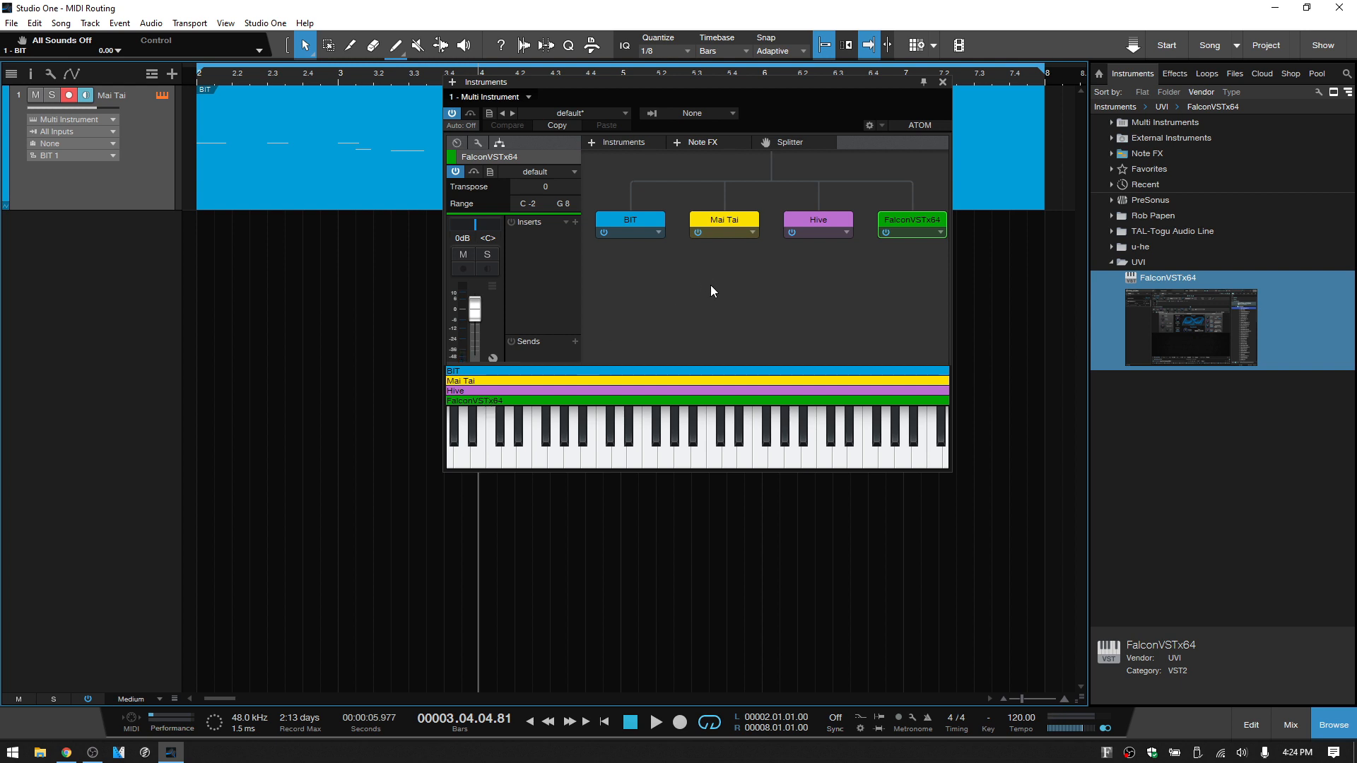
{"action": "mouse_move", "coordinate": [873, 268]}
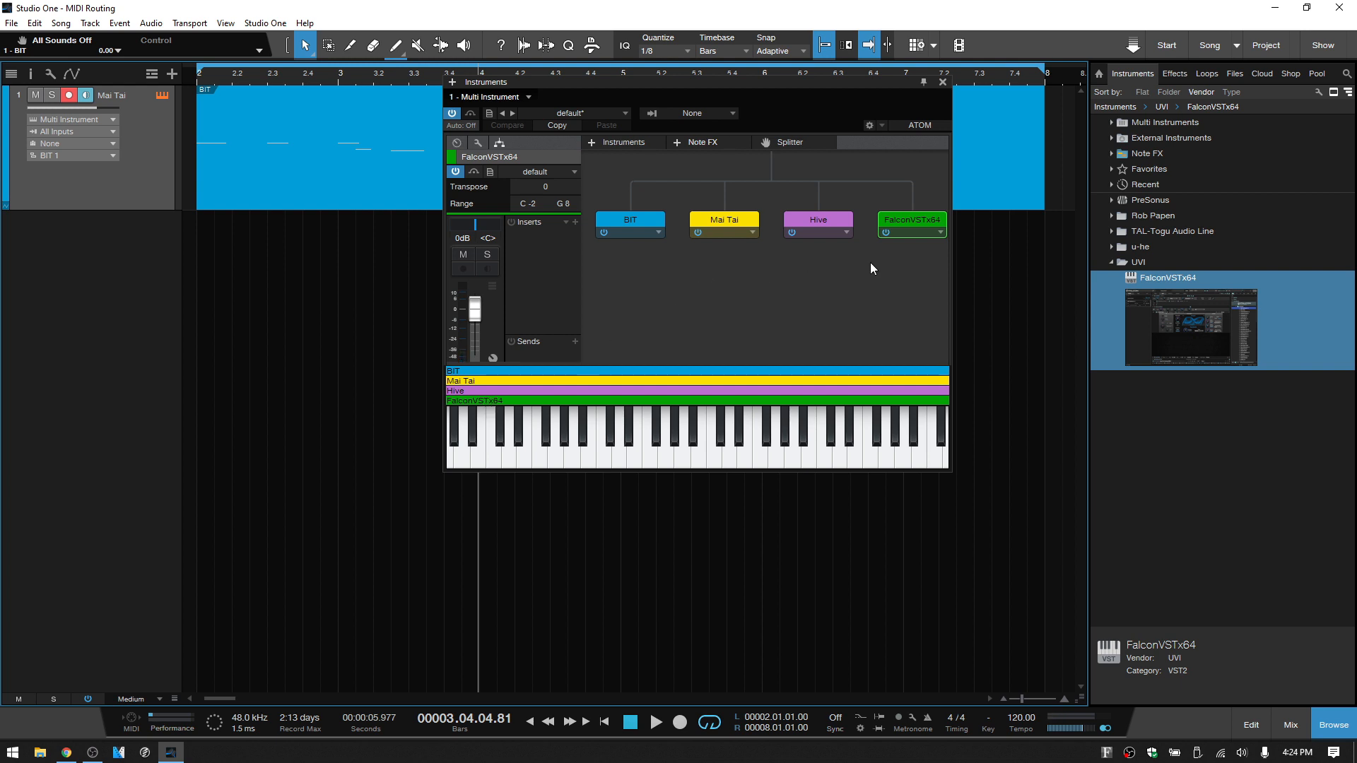
{"action": "mouse_move", "coordinate": [1014, 268]}
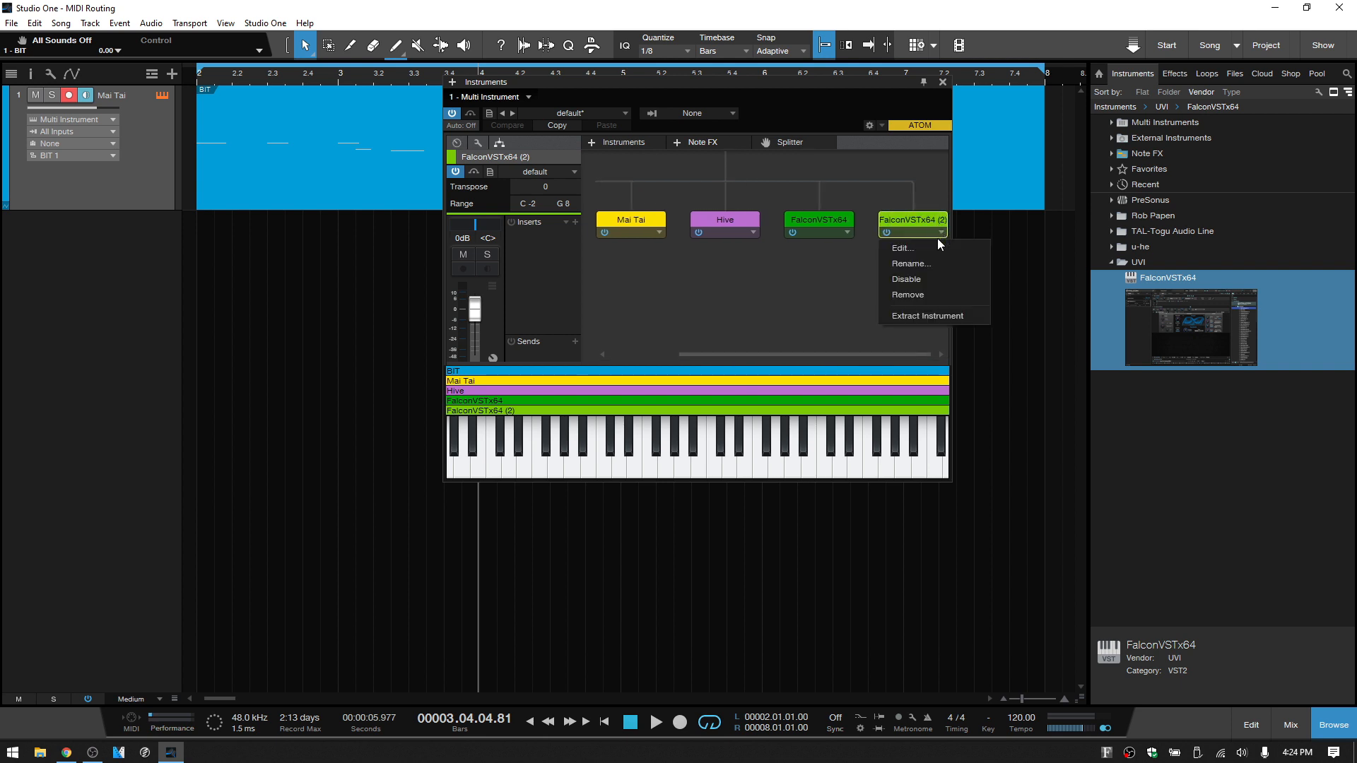
{"action": "left_click", "coordinate": [908, 294]}
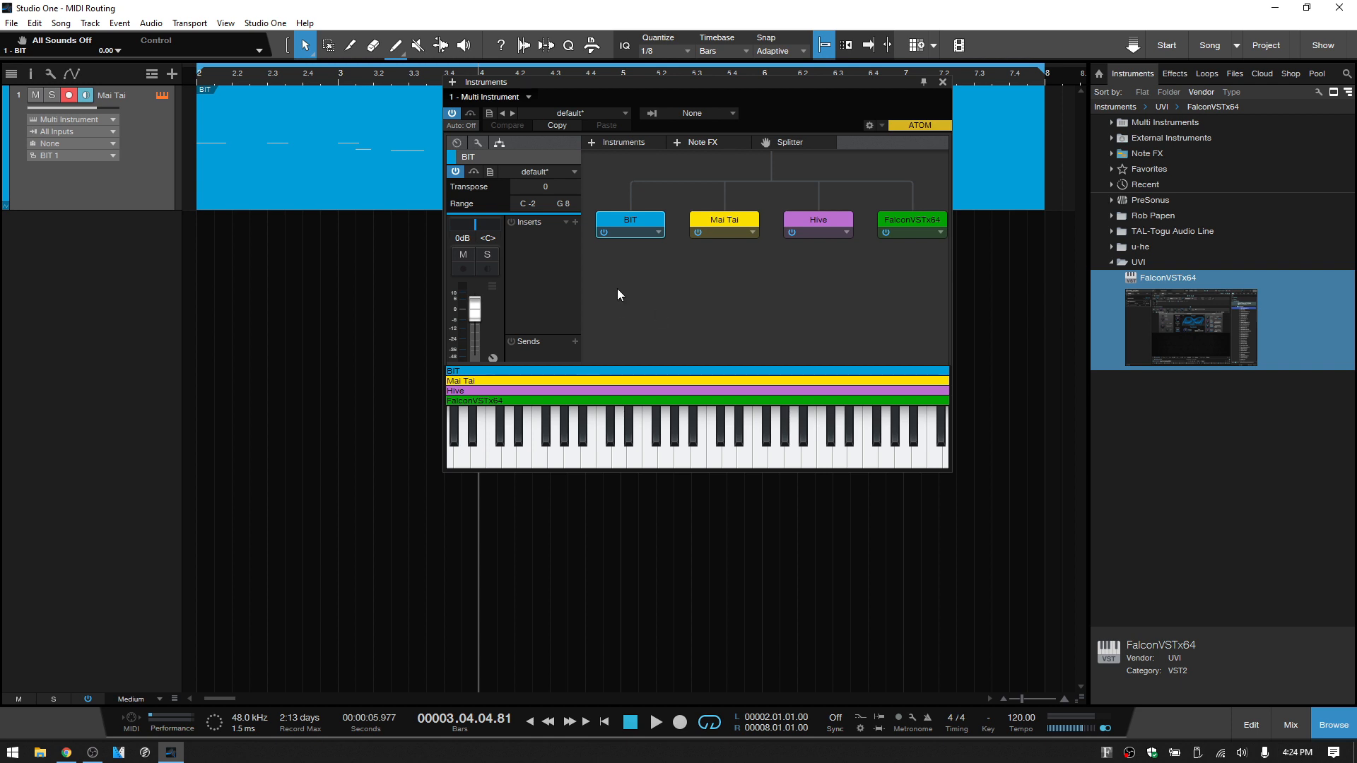
{"action": "mouse_move", "coordinate": [636, 227]}
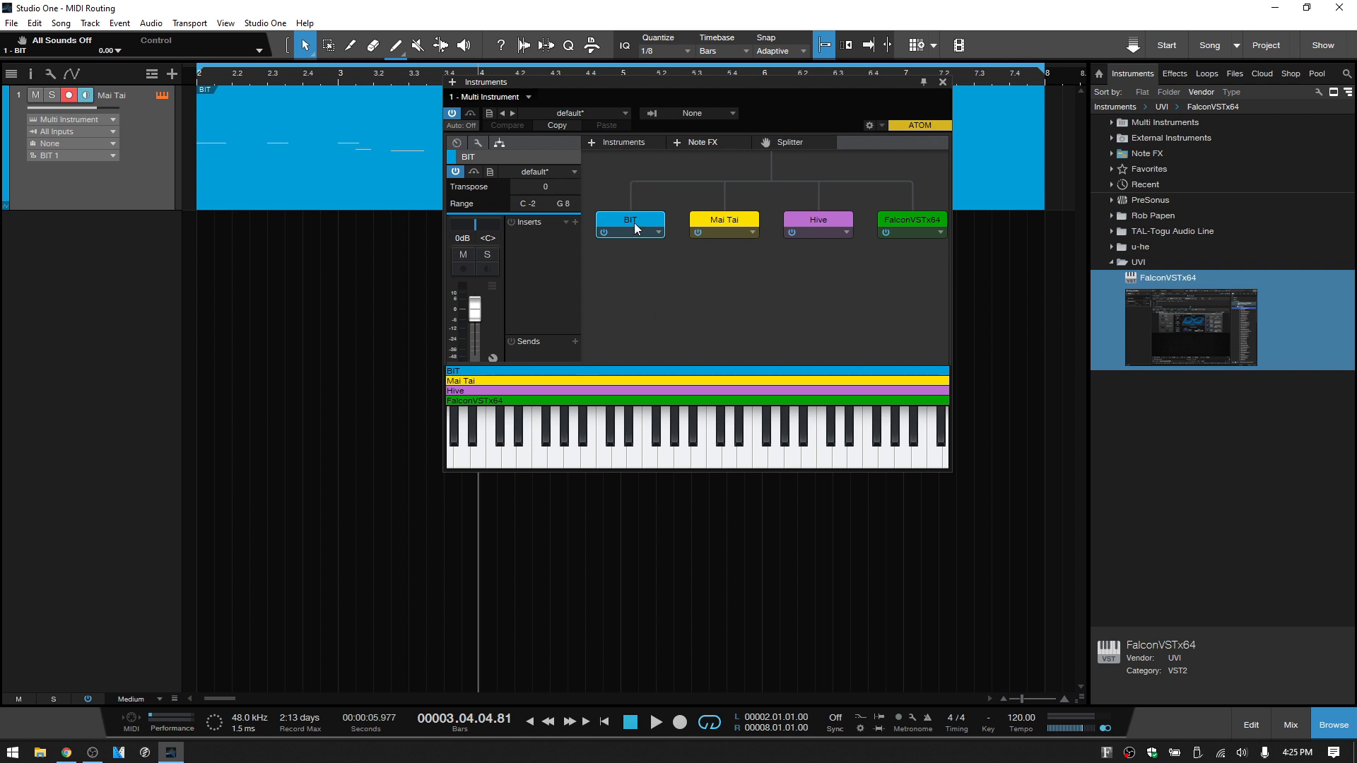
{"action": "mouse_move", "coordinate": [799, 218]}
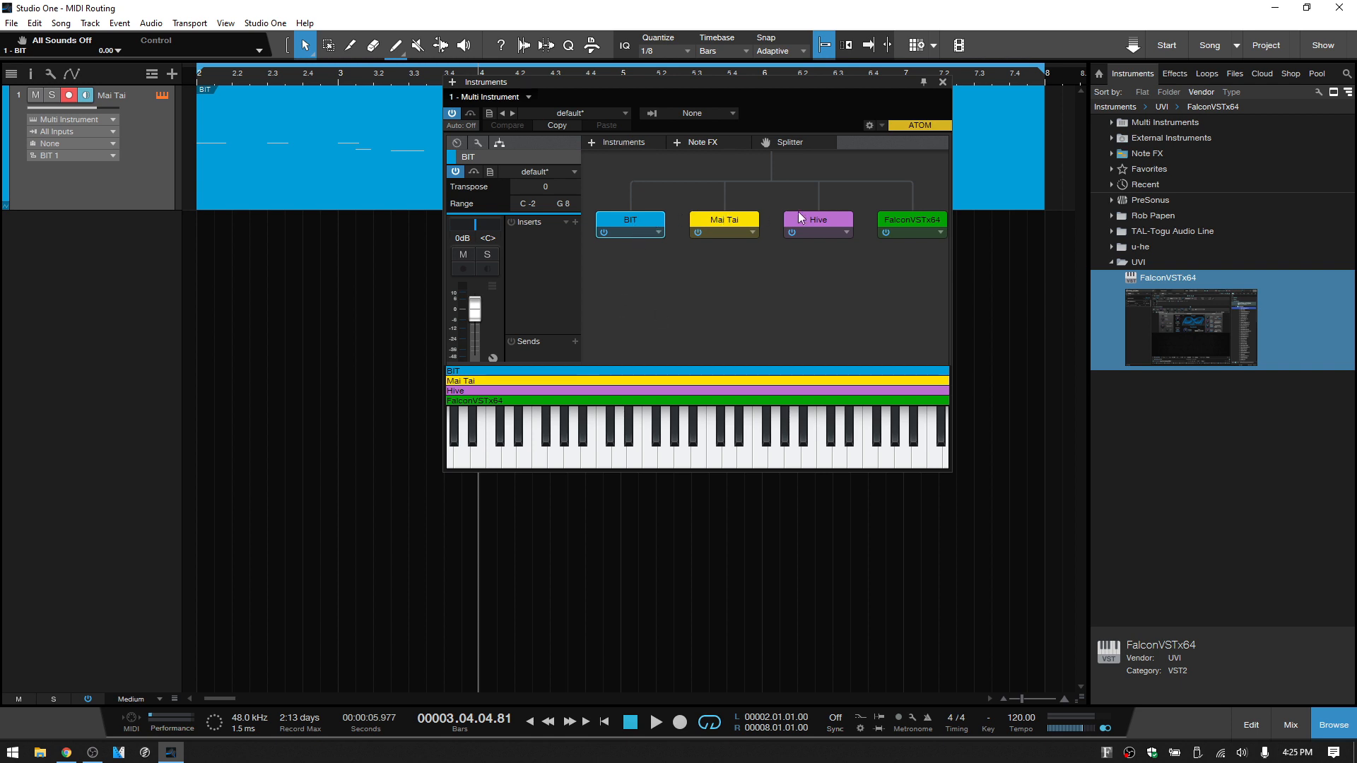
{"action": "mouse_move", "coordinate": [700, 223]}
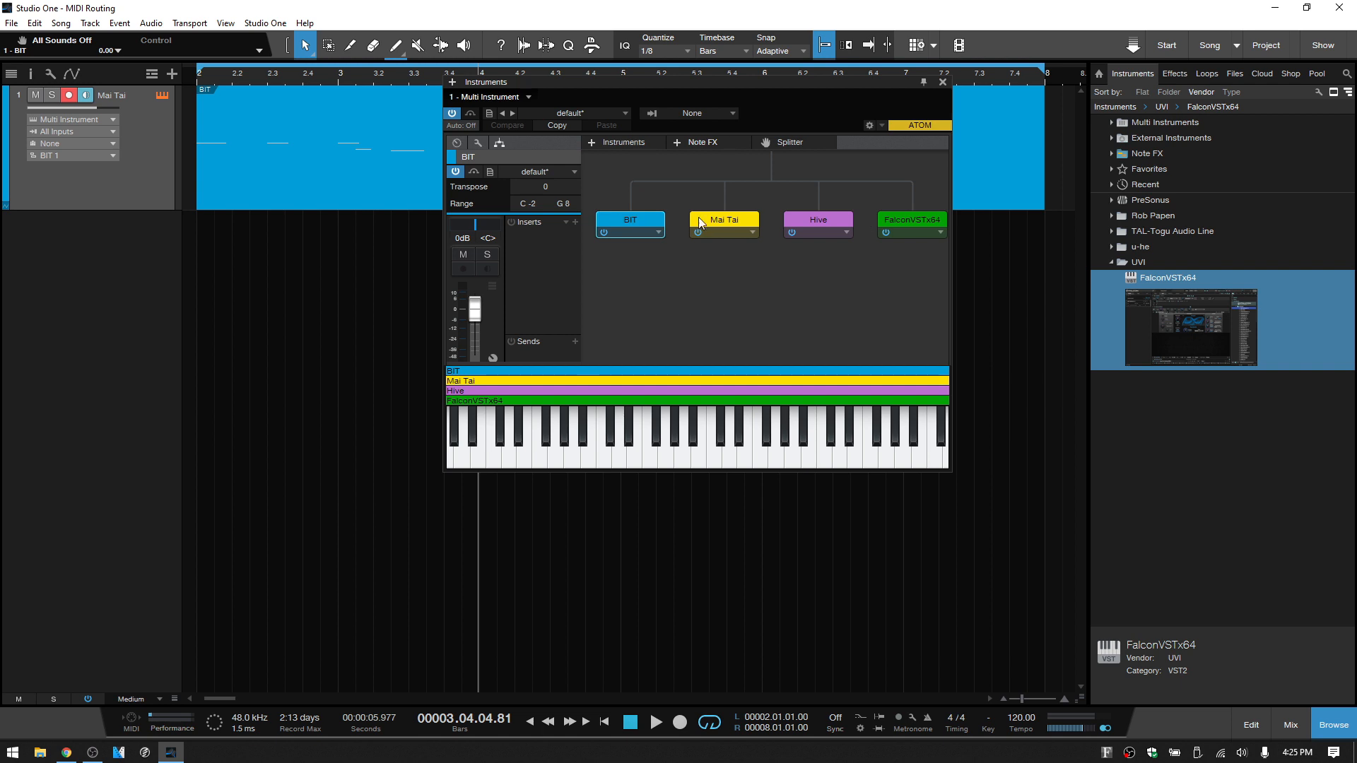
{"action": "mouse_move", "coordinate": [637, 227]}
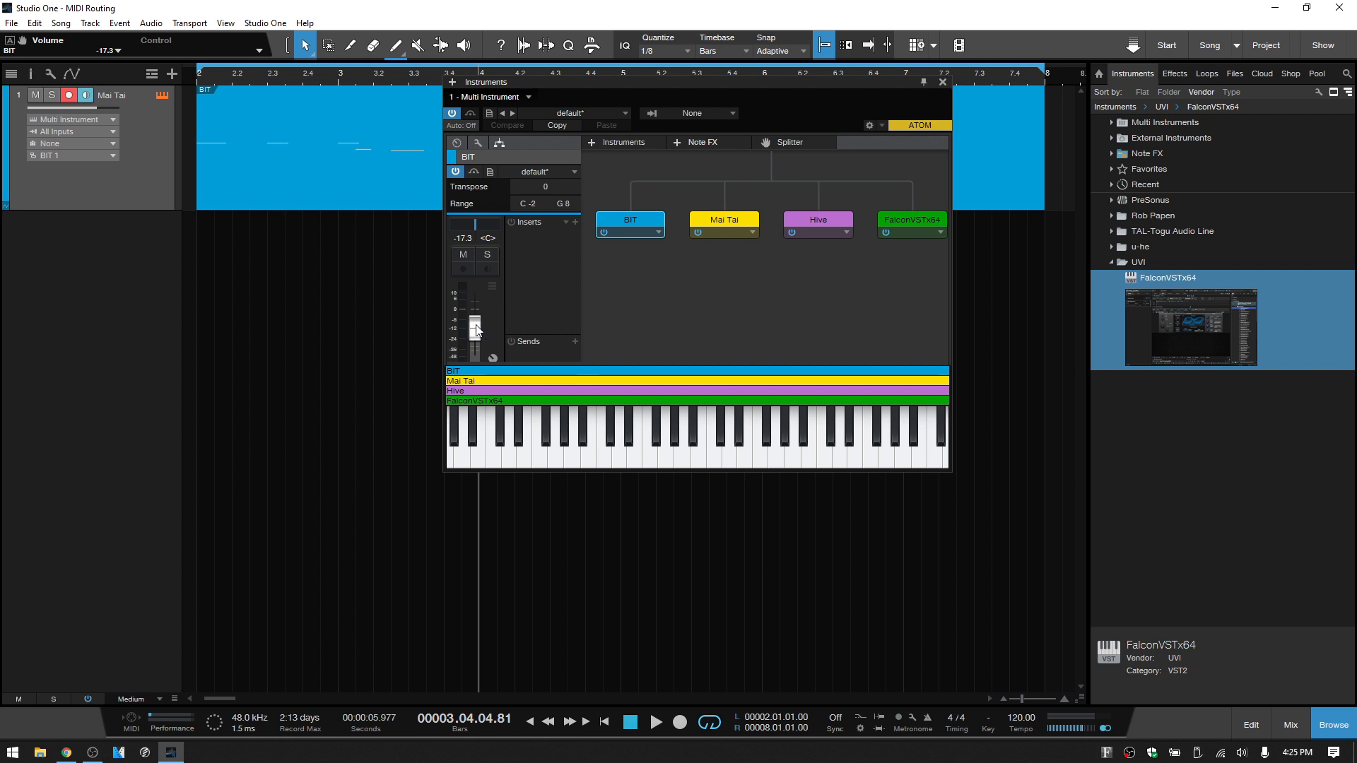
Step: Review the Mai Tai, Hive and Falcon levels against BIT's -17.3 dB, then close the Multi Instrument editor
{"action": "left_click", "coordinate": [724, 221]}
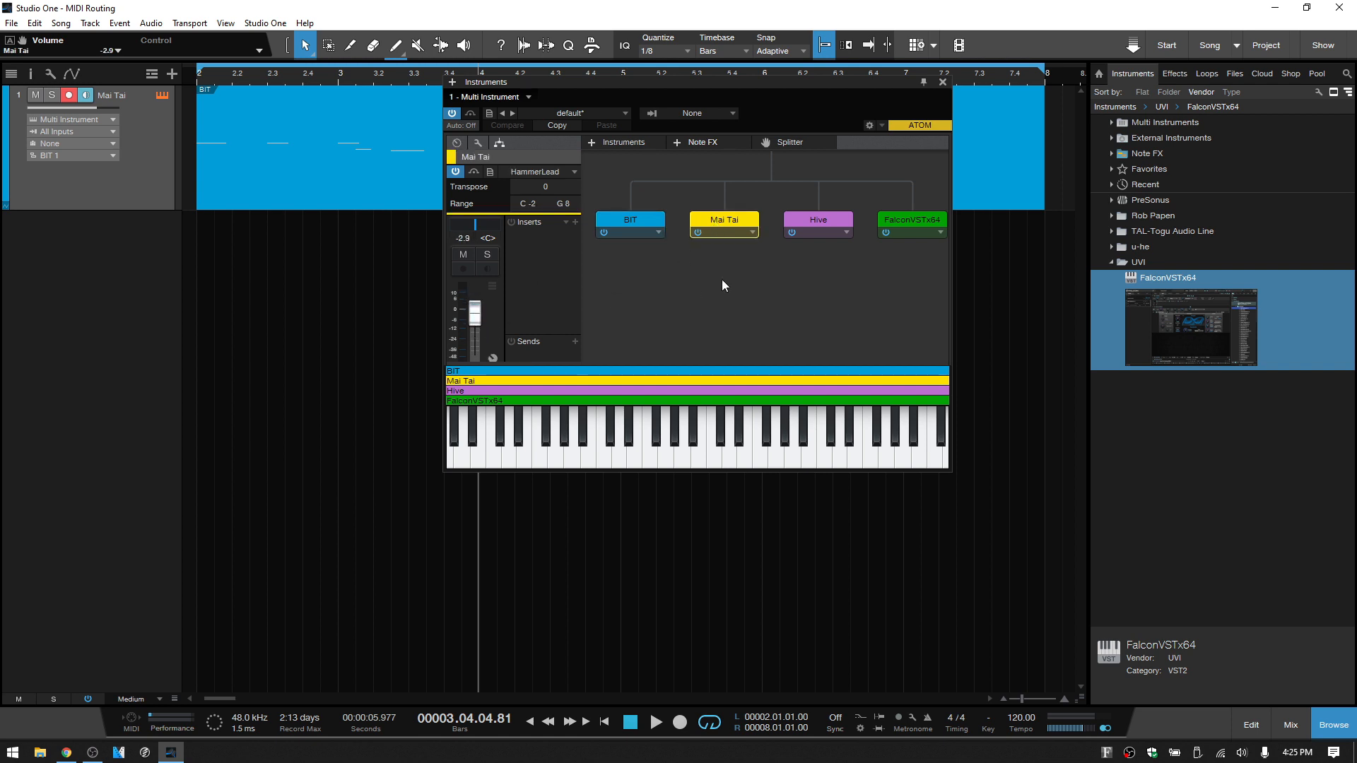
{"action": "left_click", "coordinate": [818, 221]}
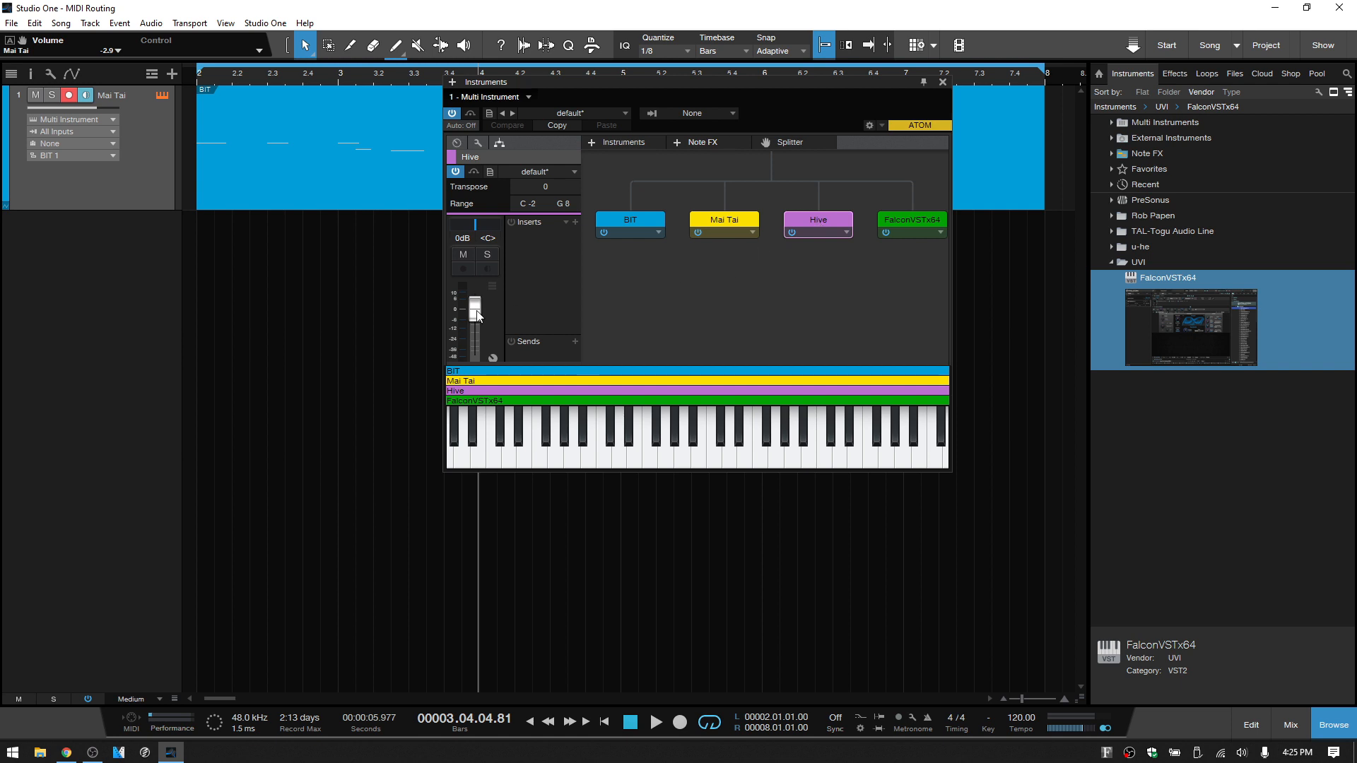
{"action": "left_click", "coordinate": [909, 220]}
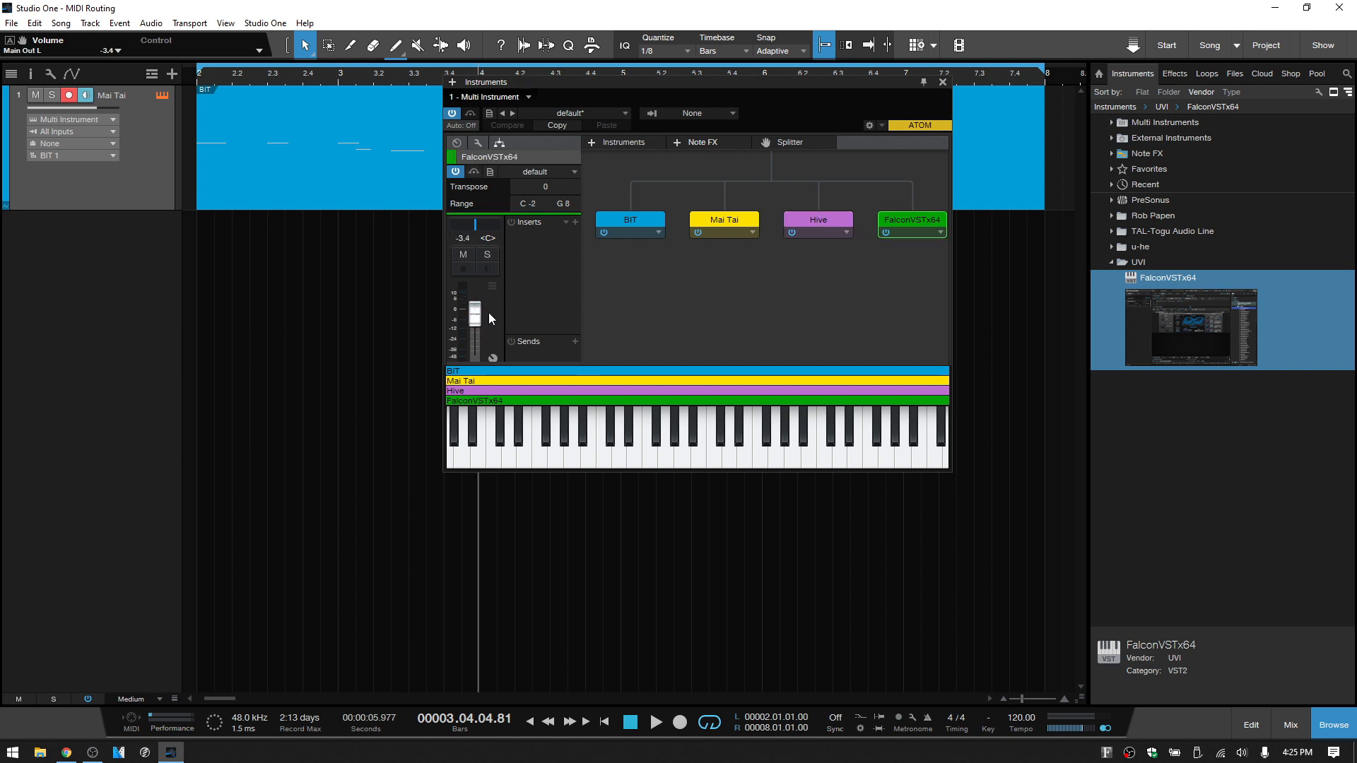
{"action": "left_click", "coordinate": [631, 219]}
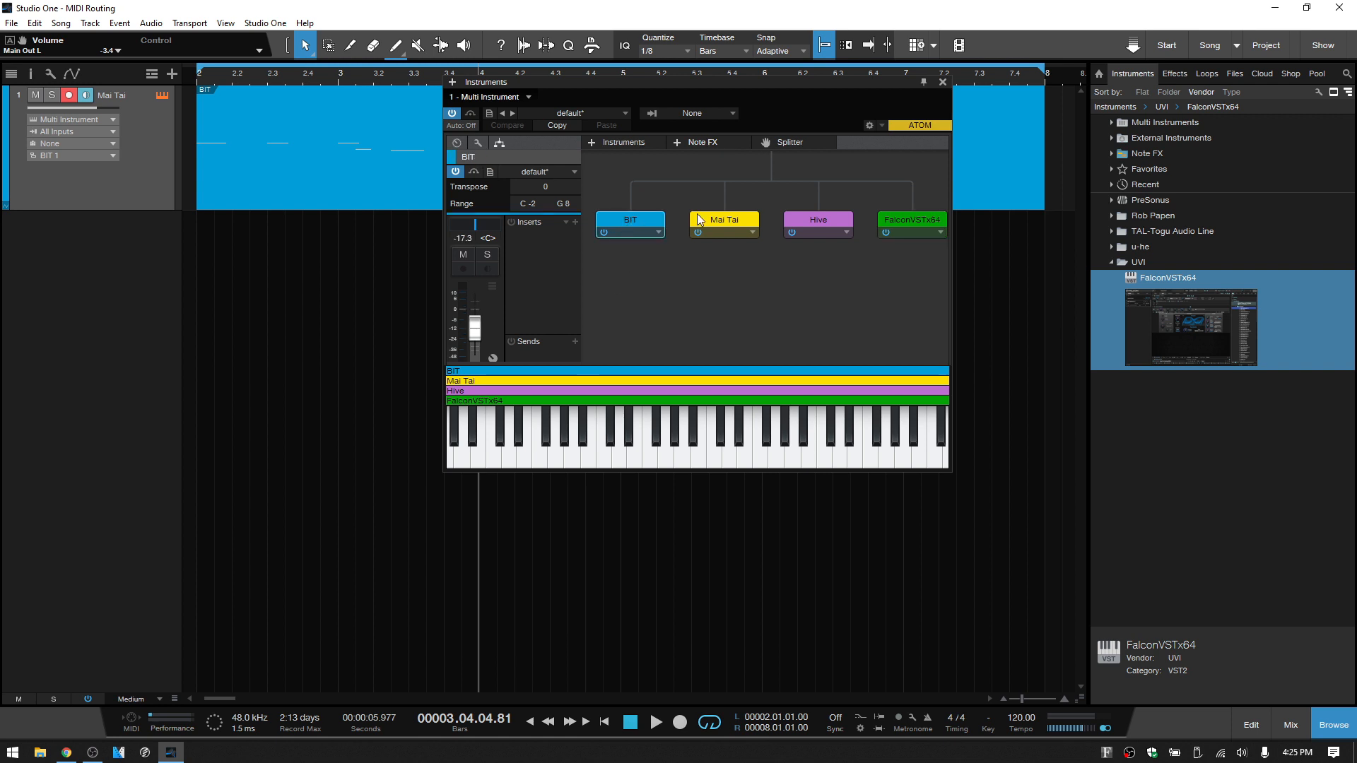
{"action": "left_click", "coordinate": [724, 223]}
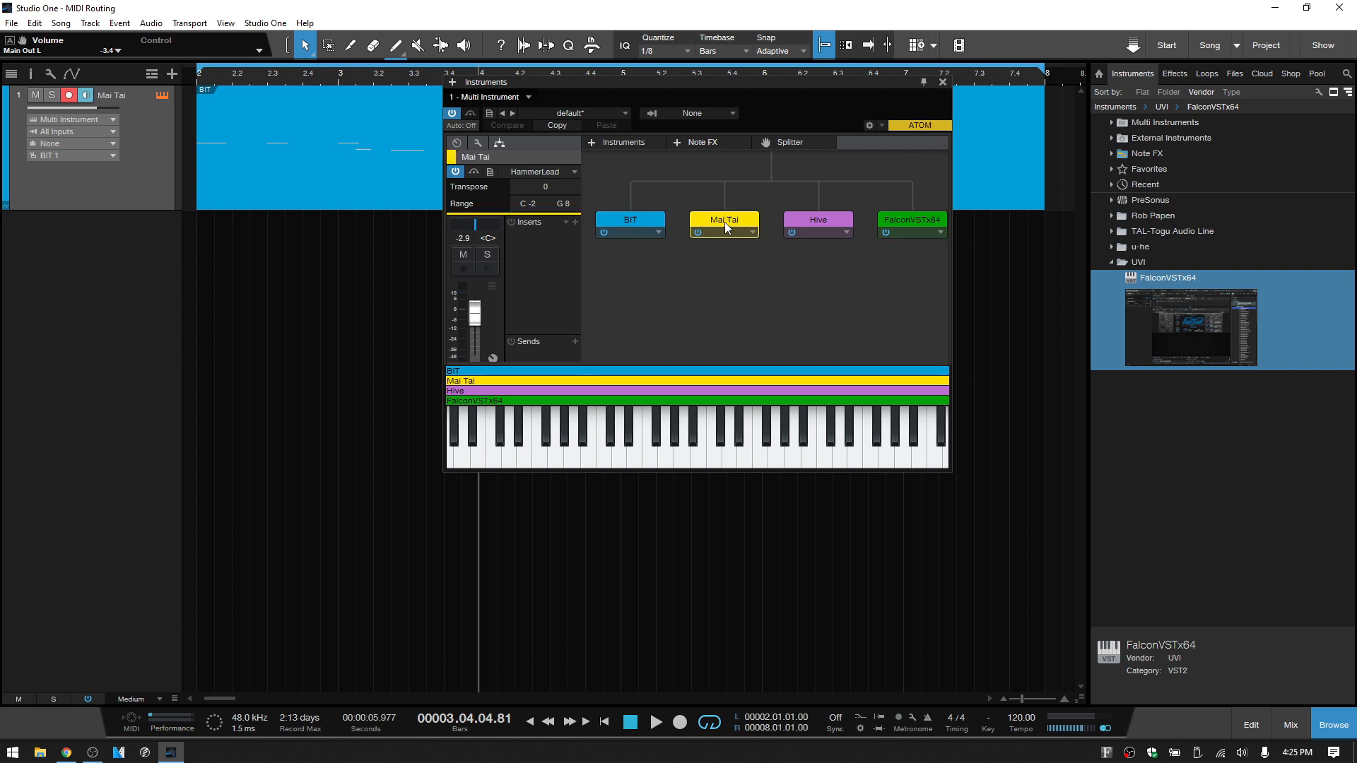
{"action": "left_click", "coordinate": [911, 221]}
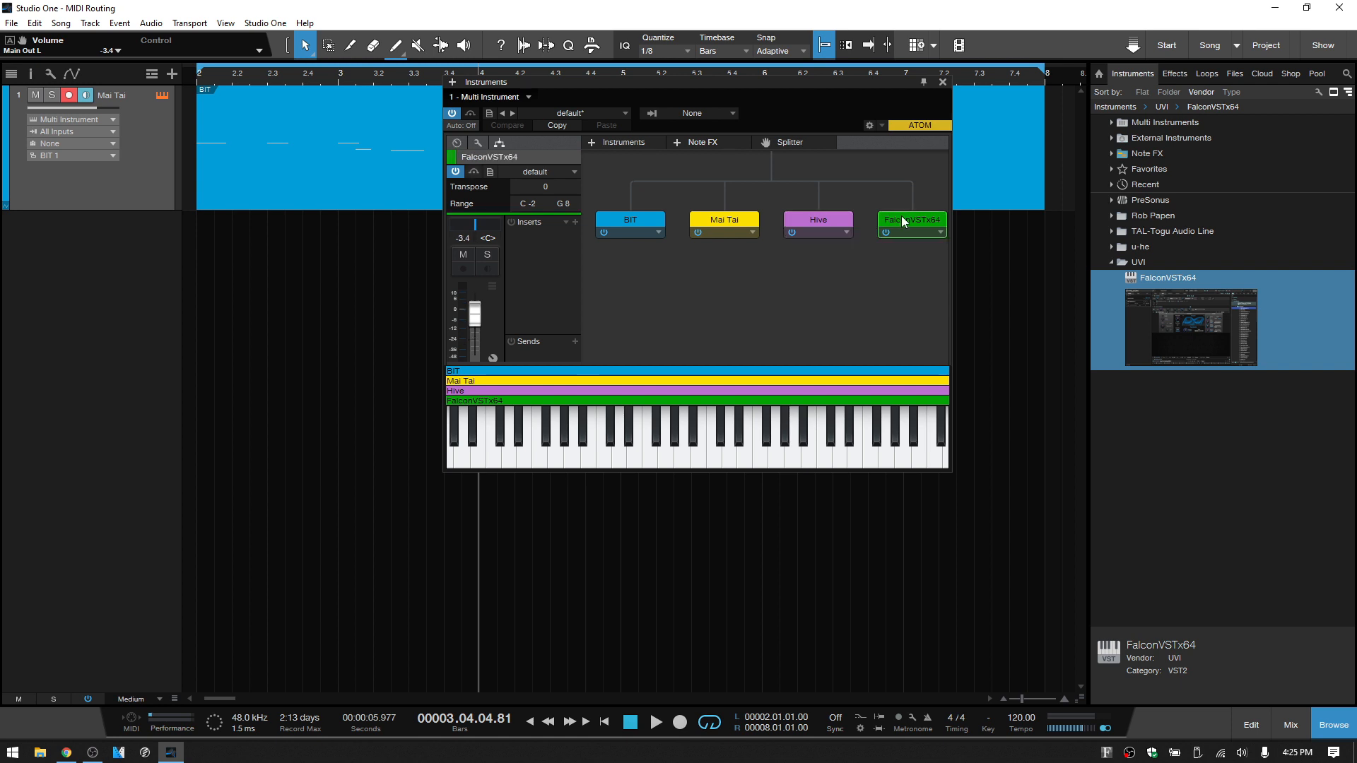
{"action": "mouse_move", "coordinate": [885, 232]}
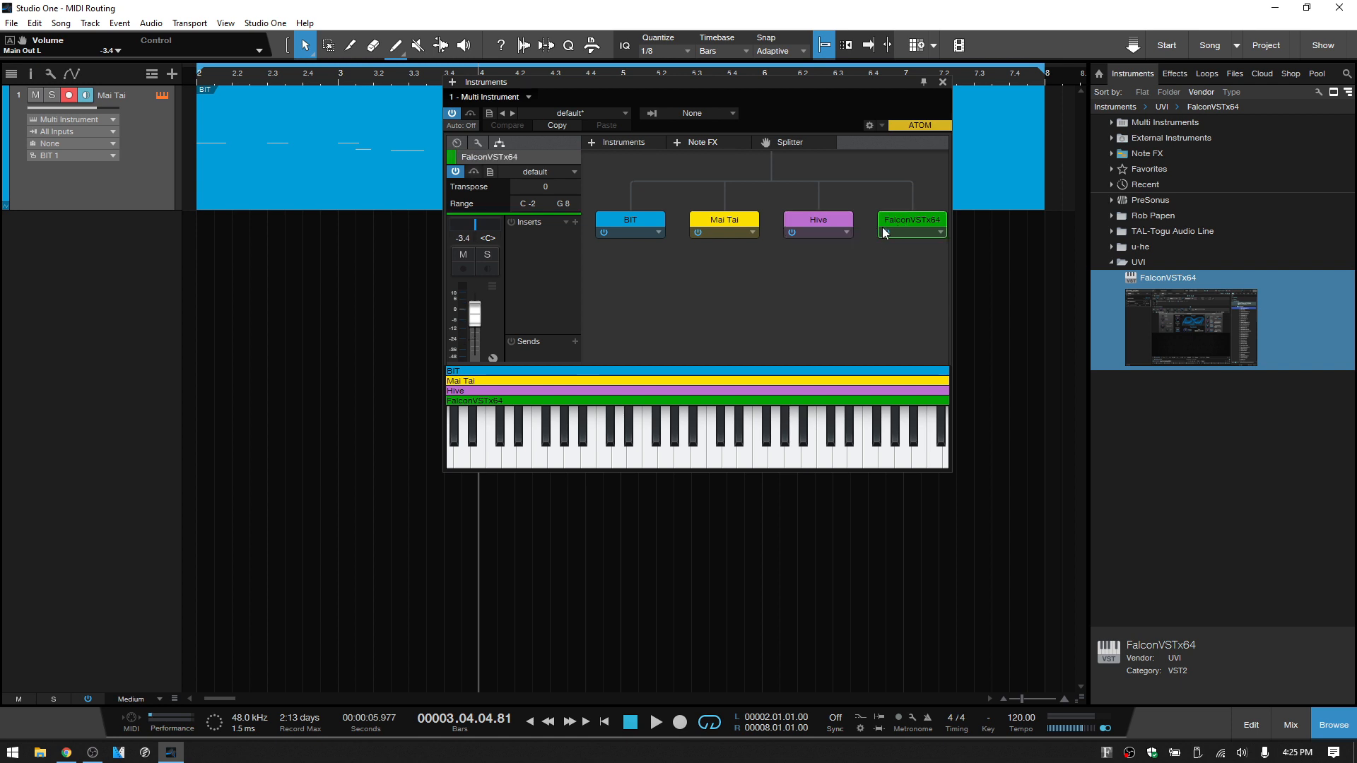
{"action": "left_click", "coordinate": [941, 82]}
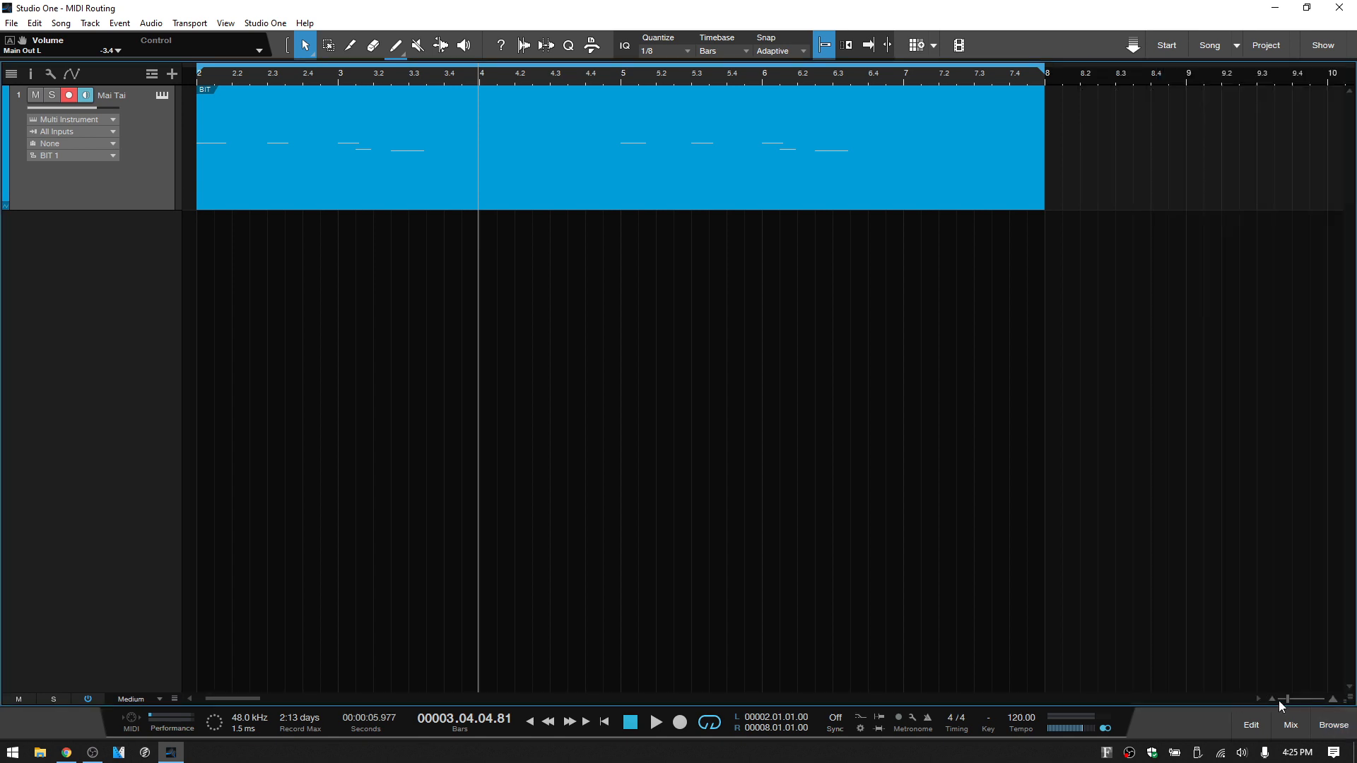
Step: Show the four synths as separate mixer channels and lower FalconVSTx64 to -4.9 dB
{"action": "left_click", "coordinate": [1290, 724]}
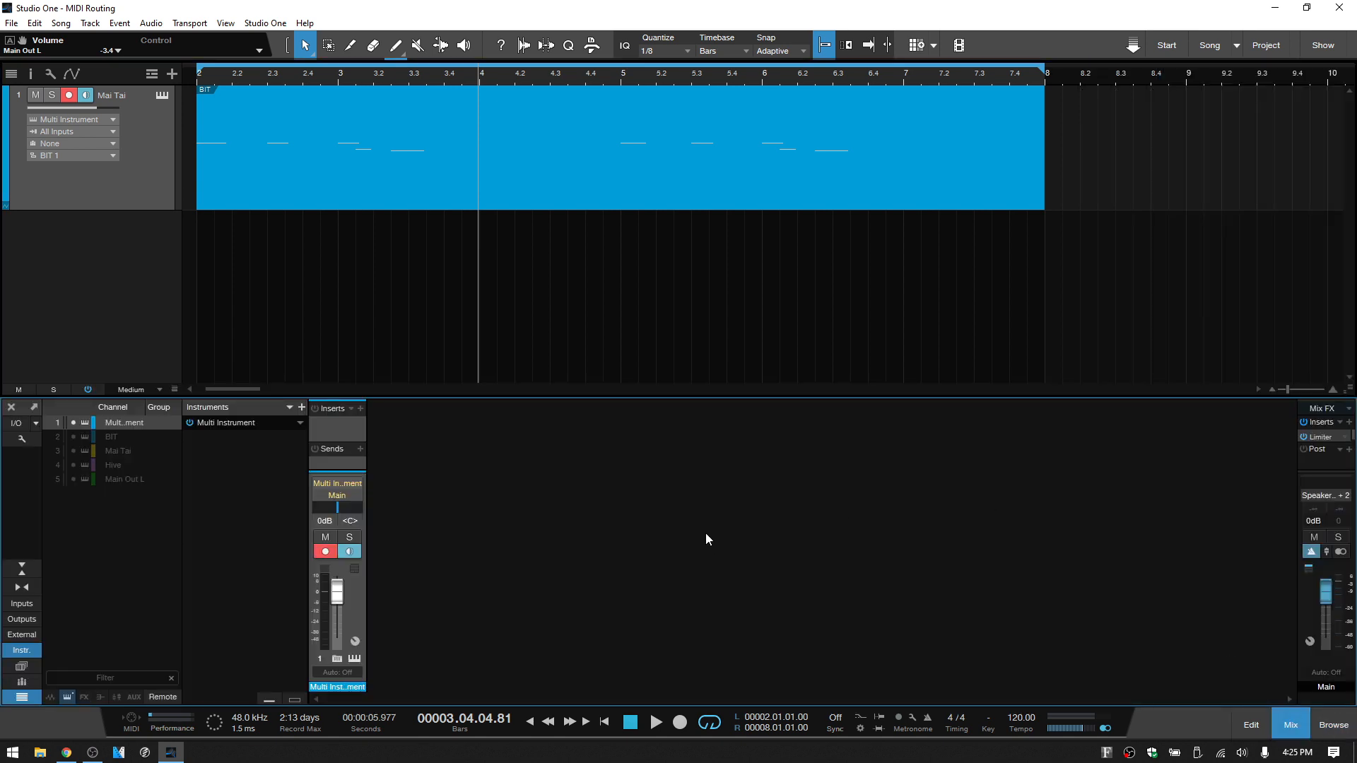
{"action": "mouse_move", "coordinate": [541, 461]}
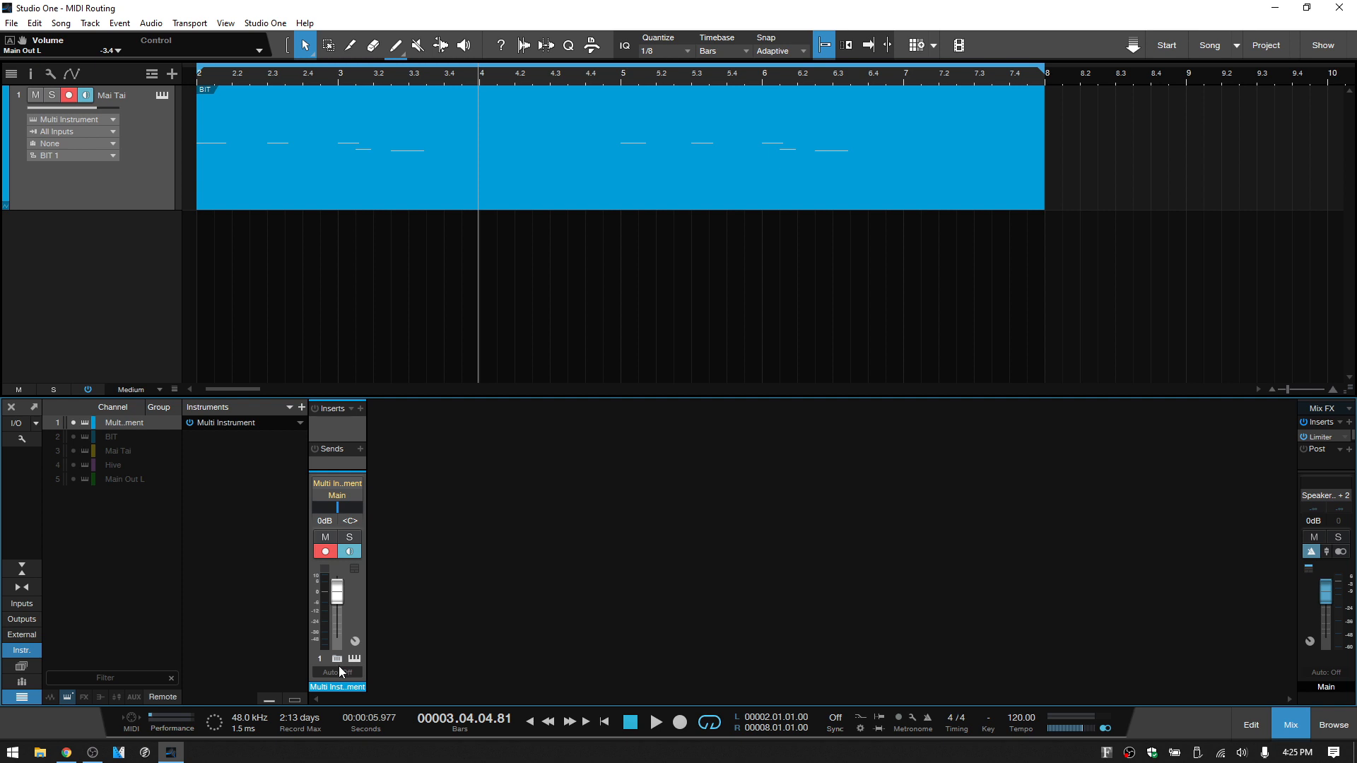
{"action": "mouse_move", "coordinate": [337, 669]}
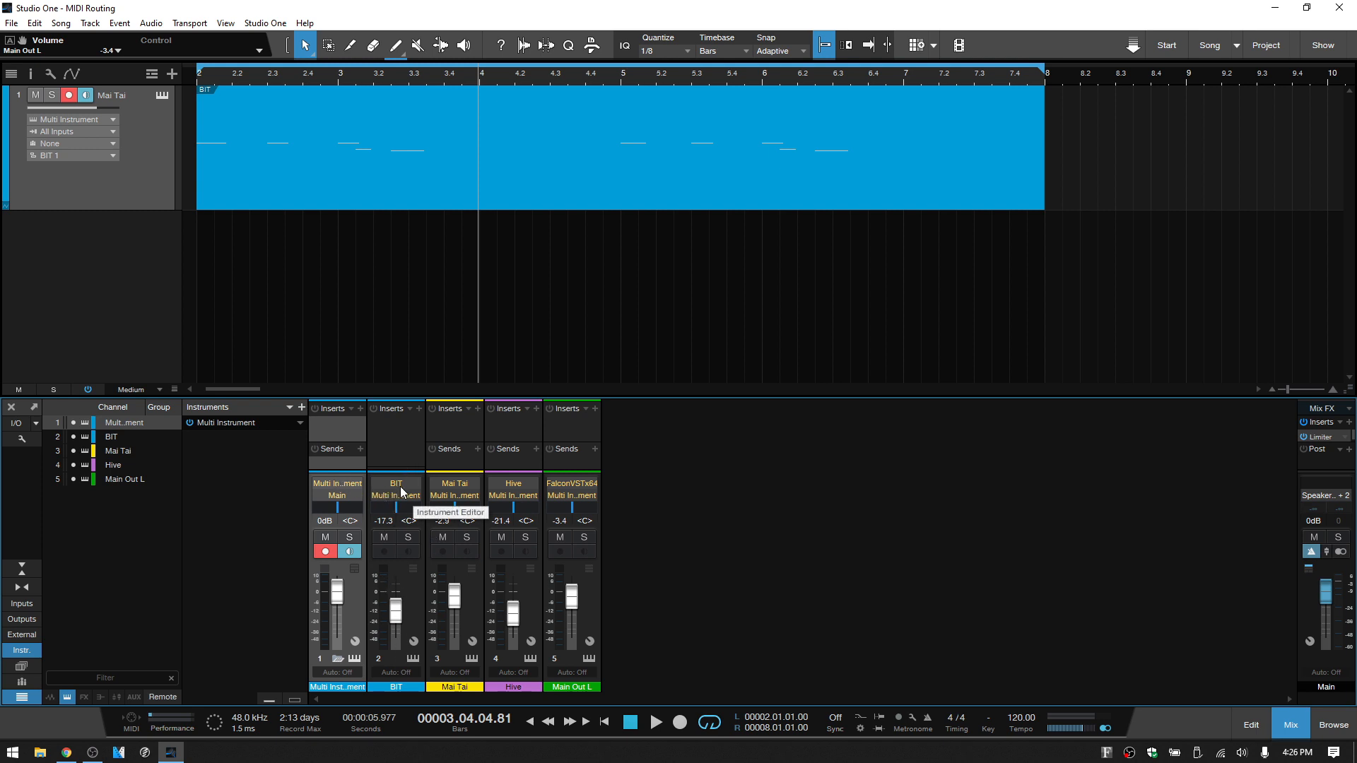
{"action": "mouse_move", "coordinate": [454, 490]}
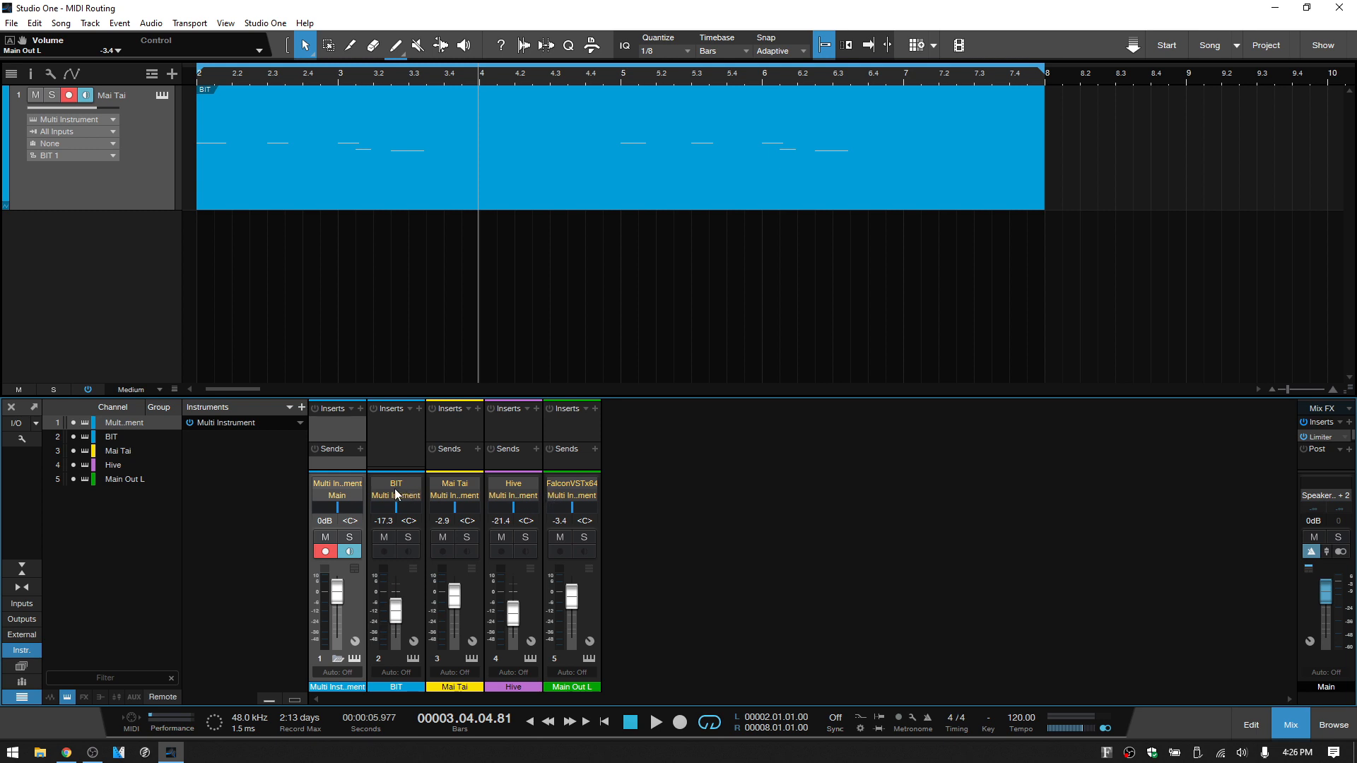
{"action": "mouse_move", "coordinate": [400, 511]}
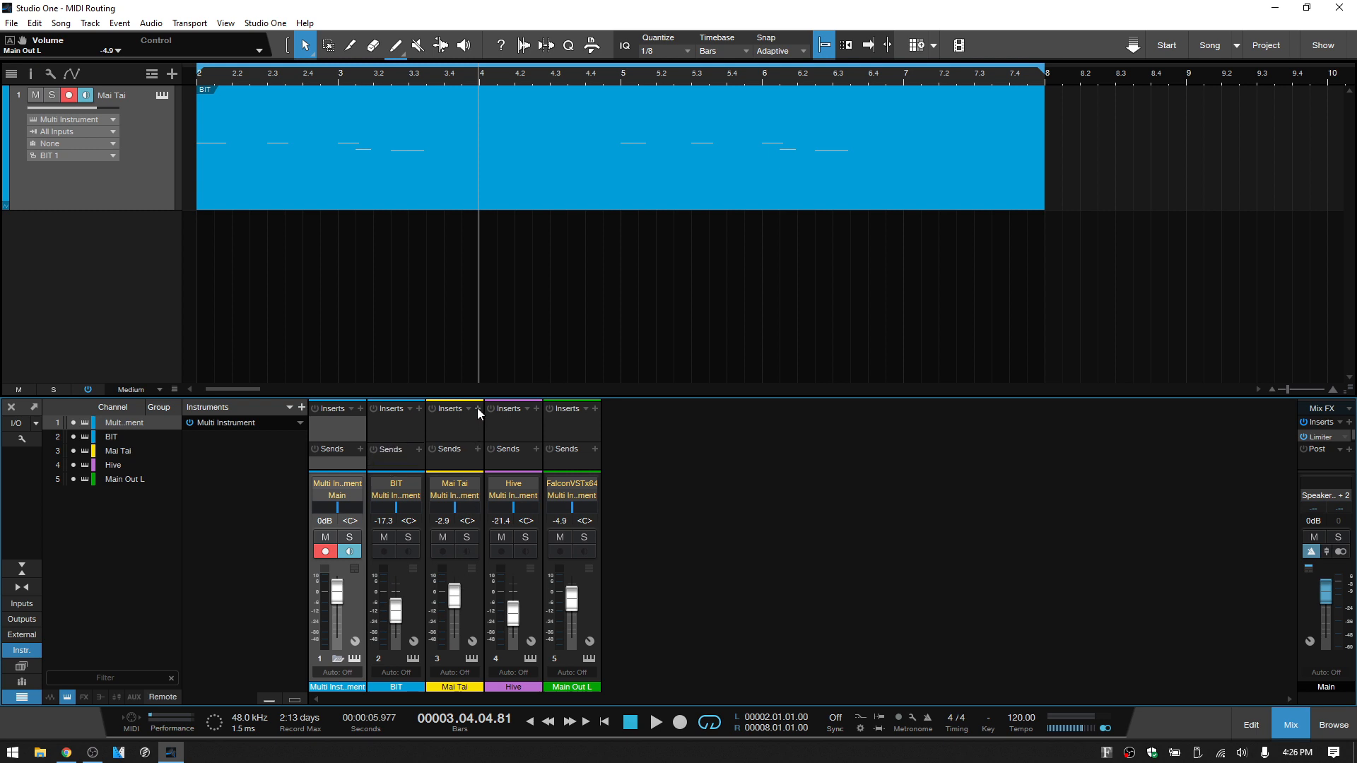
{"action": "left_click", "coordinate": [475, 407]}
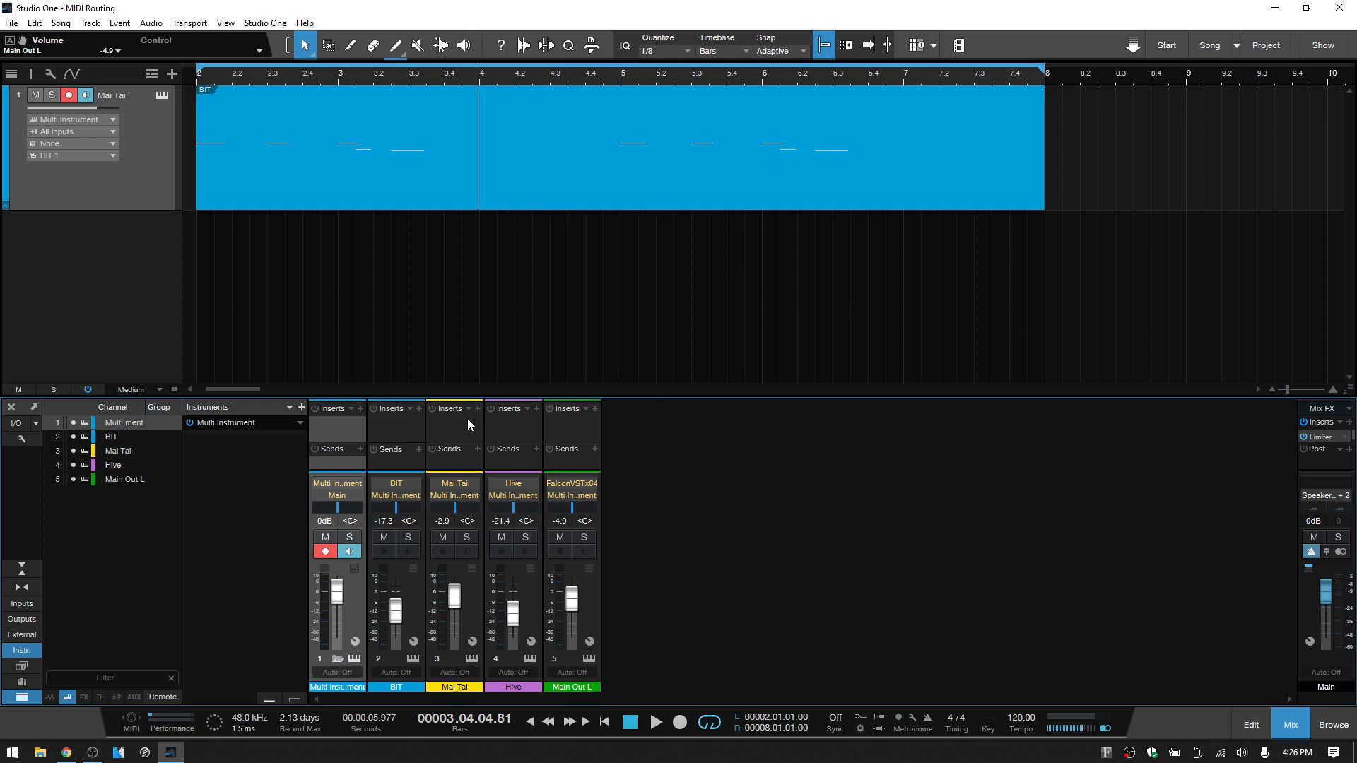
{"action": "mouse_move", "coordinate": [554, 555]}
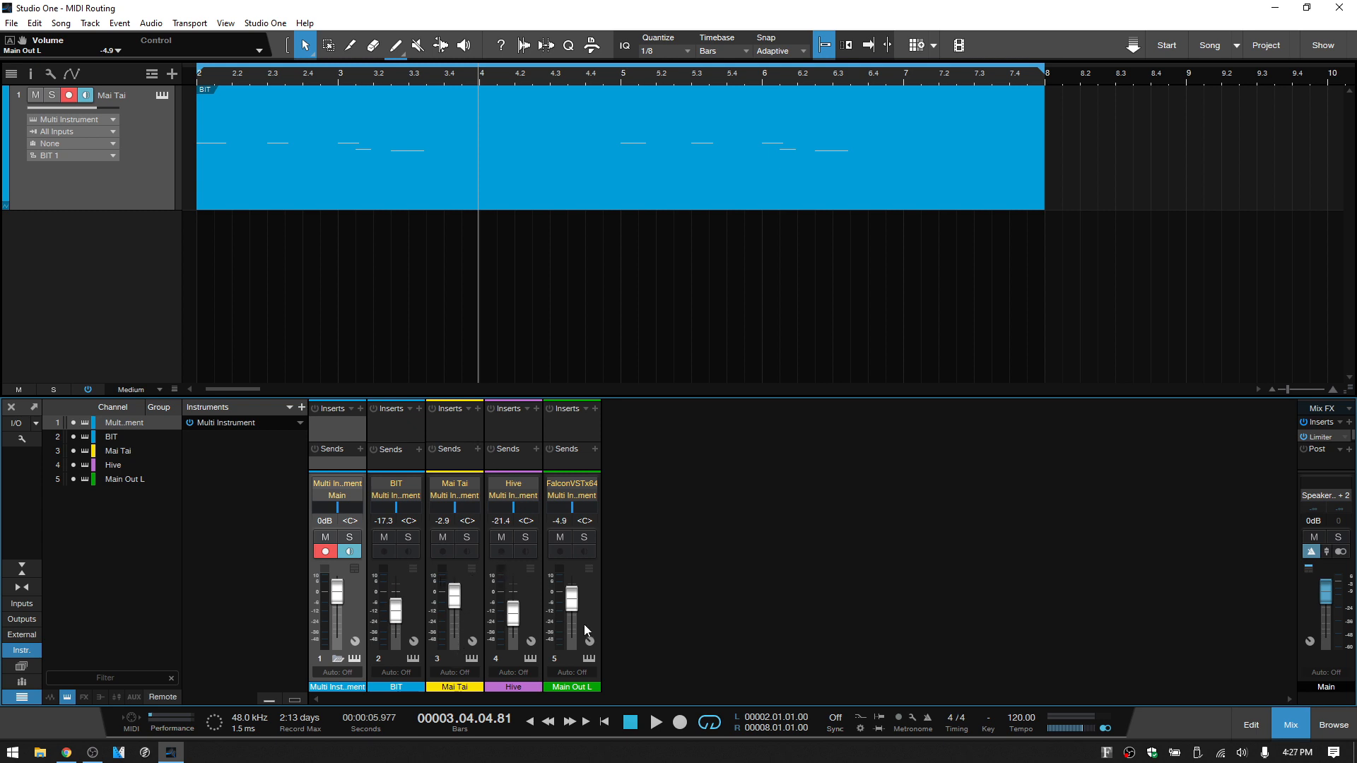
{"action": "mouse_move", "coordinate": [469, 665]}
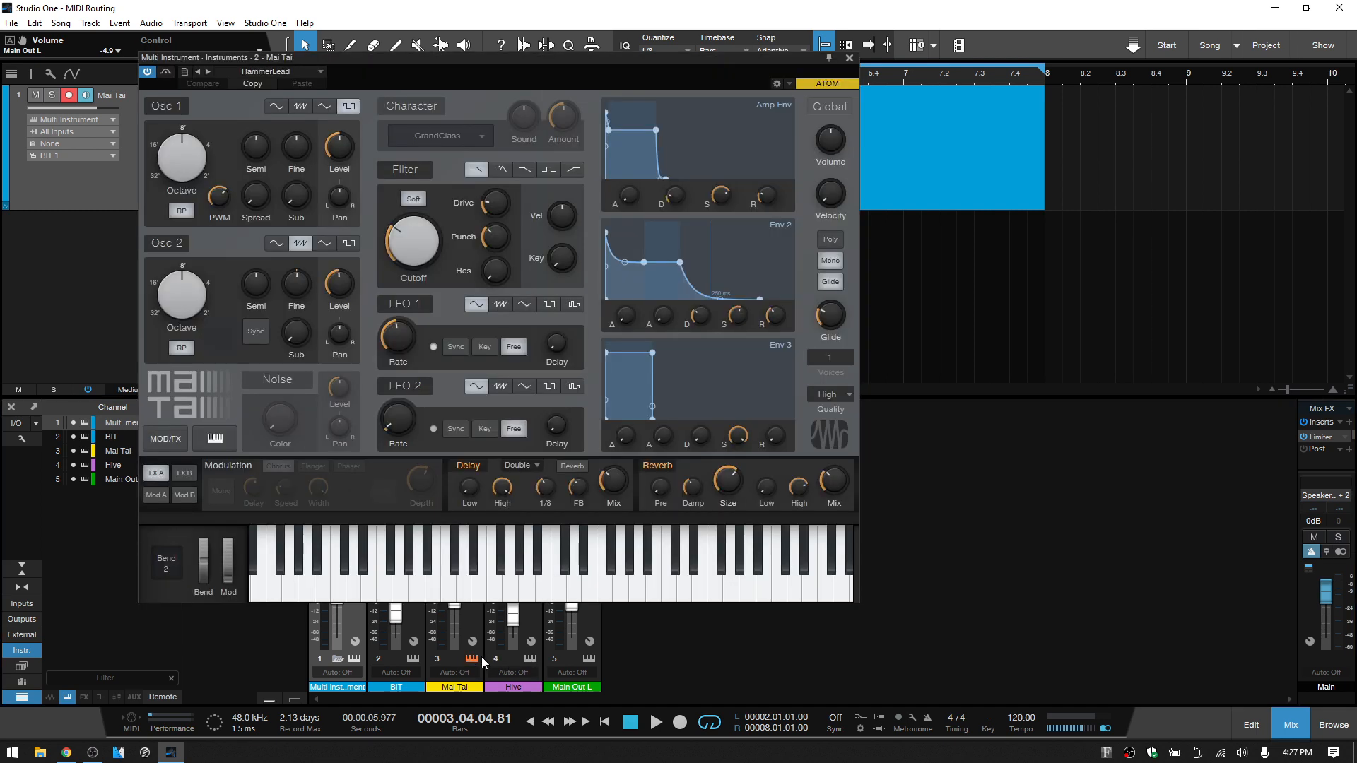
{"action": "mouse_move", "coordinate": [534, 669]}
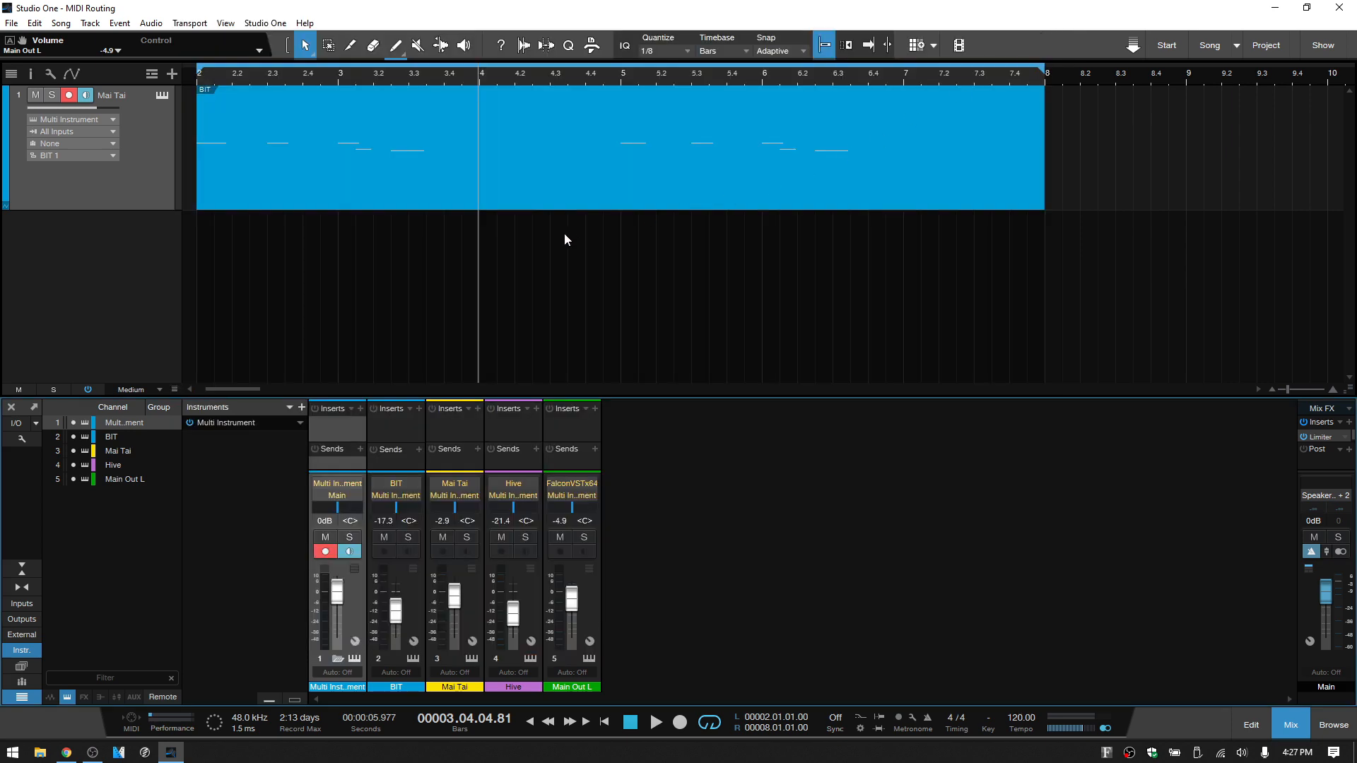
{"action": "mouse_move", "coordinate": [780, 182]}
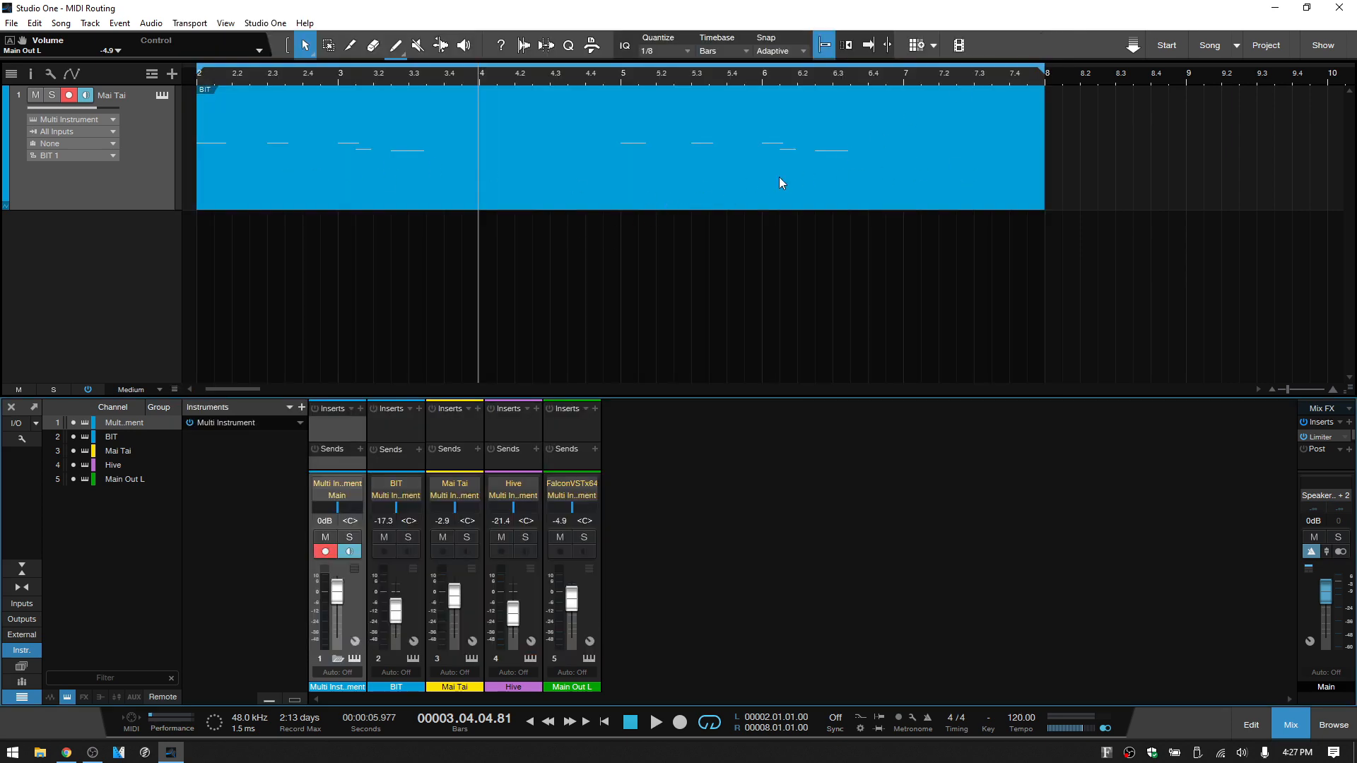
{"action": "mouse_move", "coordinate": [651, 299]}
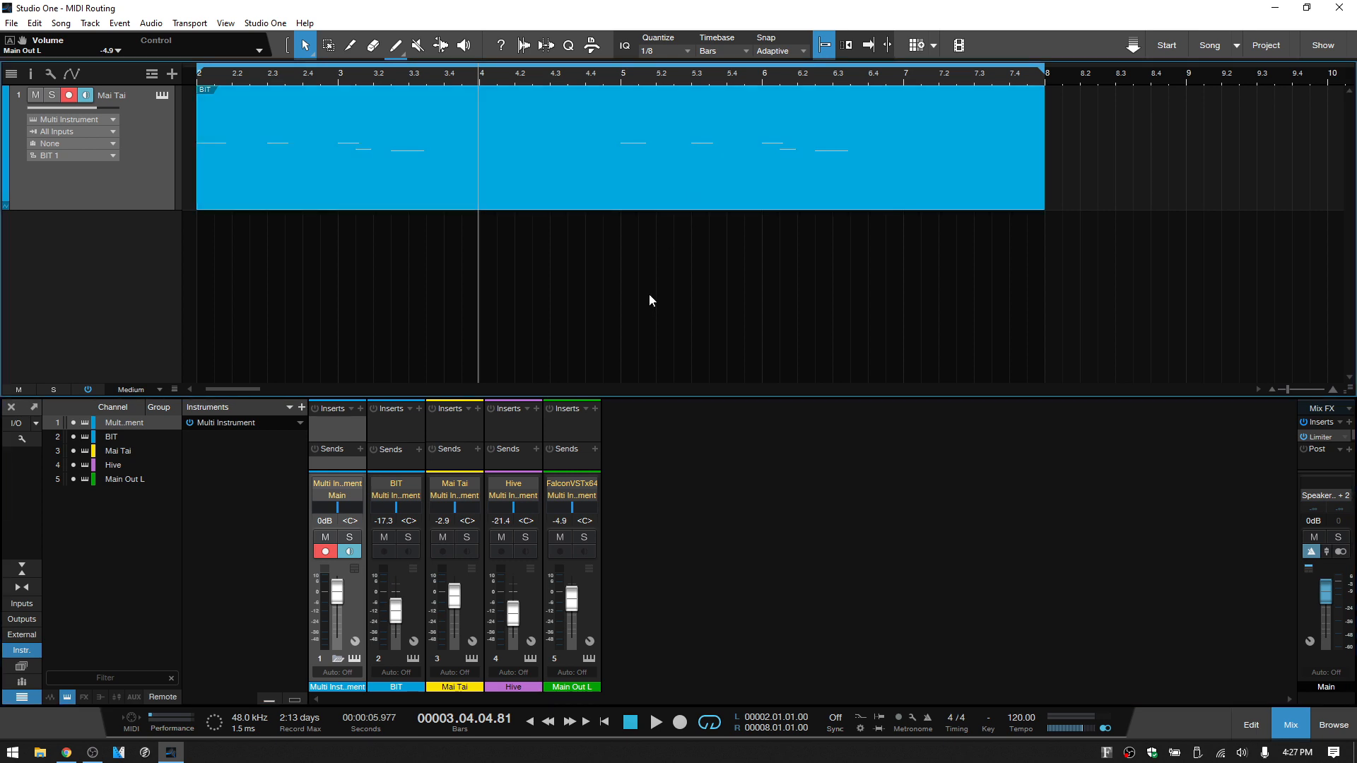